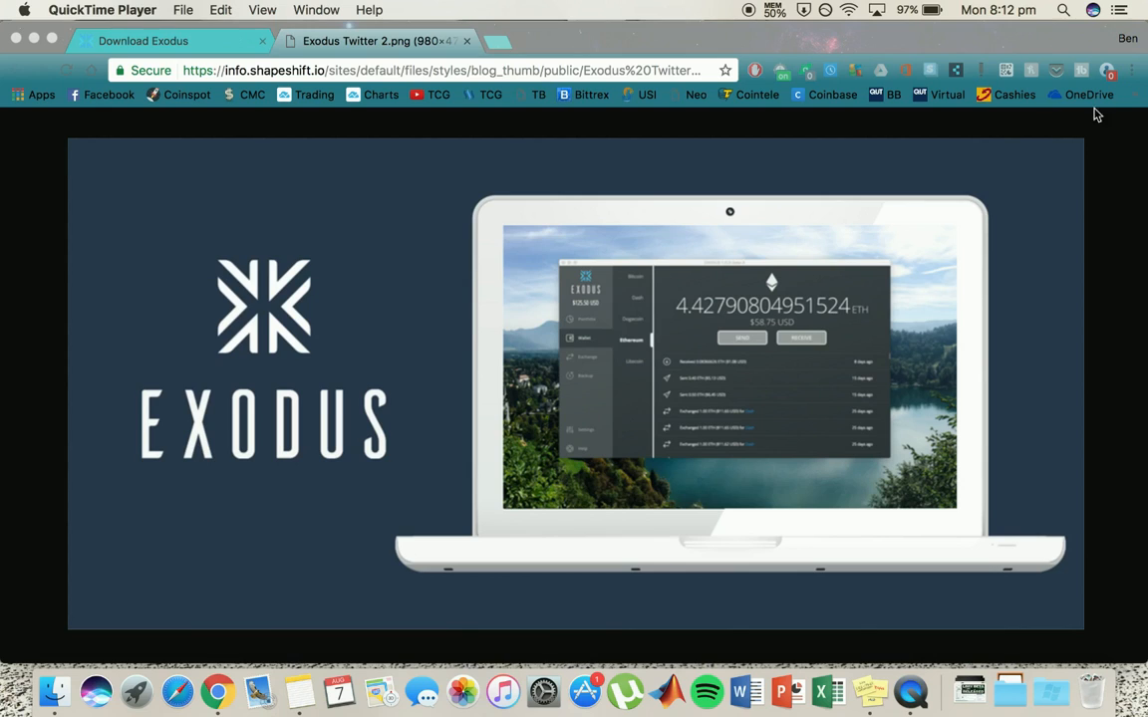
{"action": "mouse_move", "coordinate": [1042, 135]}
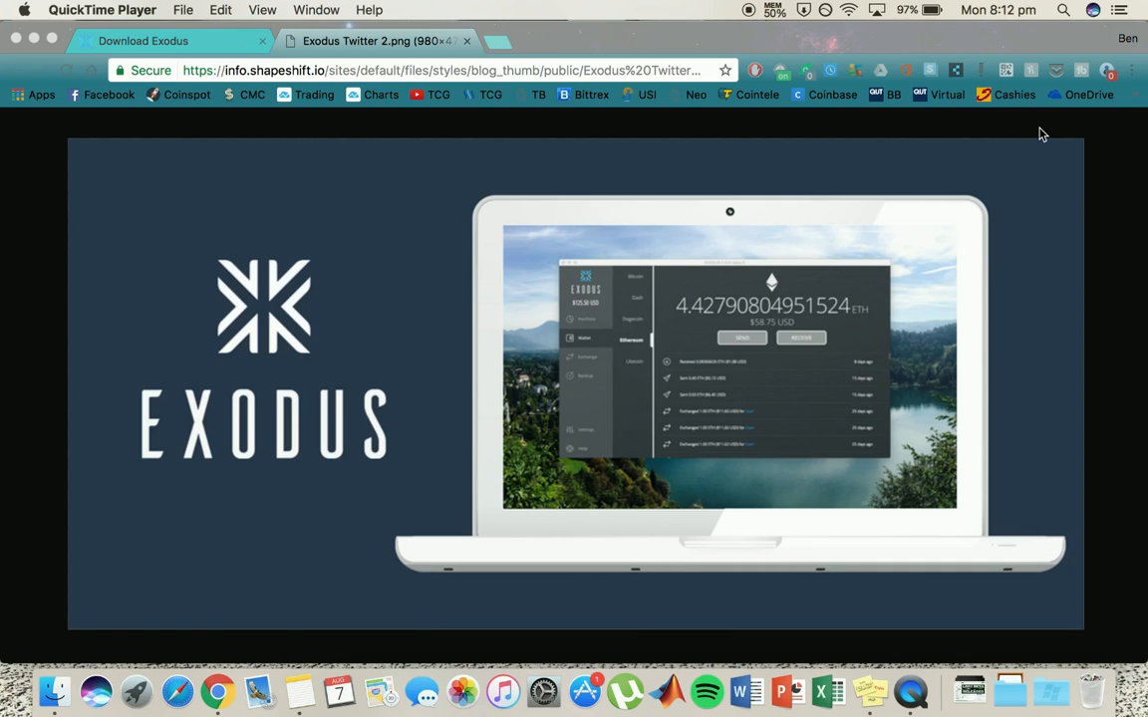
{"action": "mouse_move", "coordinate": [224, 22]}
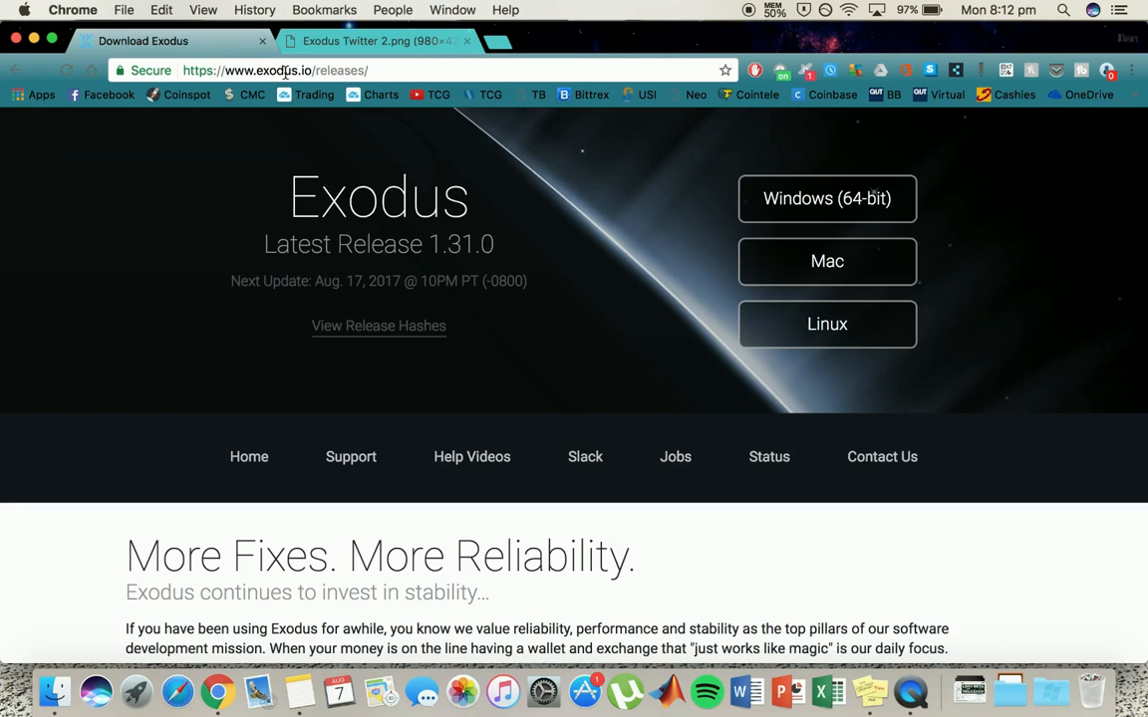
{"action": "mouse_move", "coordinate": [633, 257]}
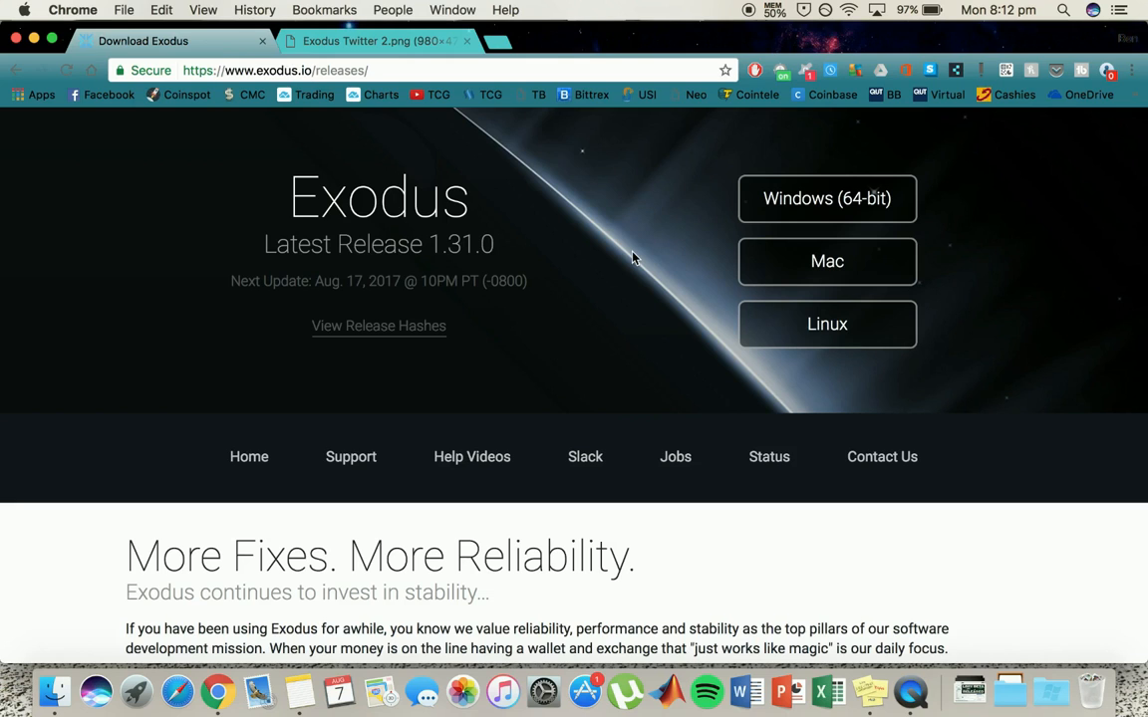
{"action": "mouse_move", "coordinate": [685, 255]}
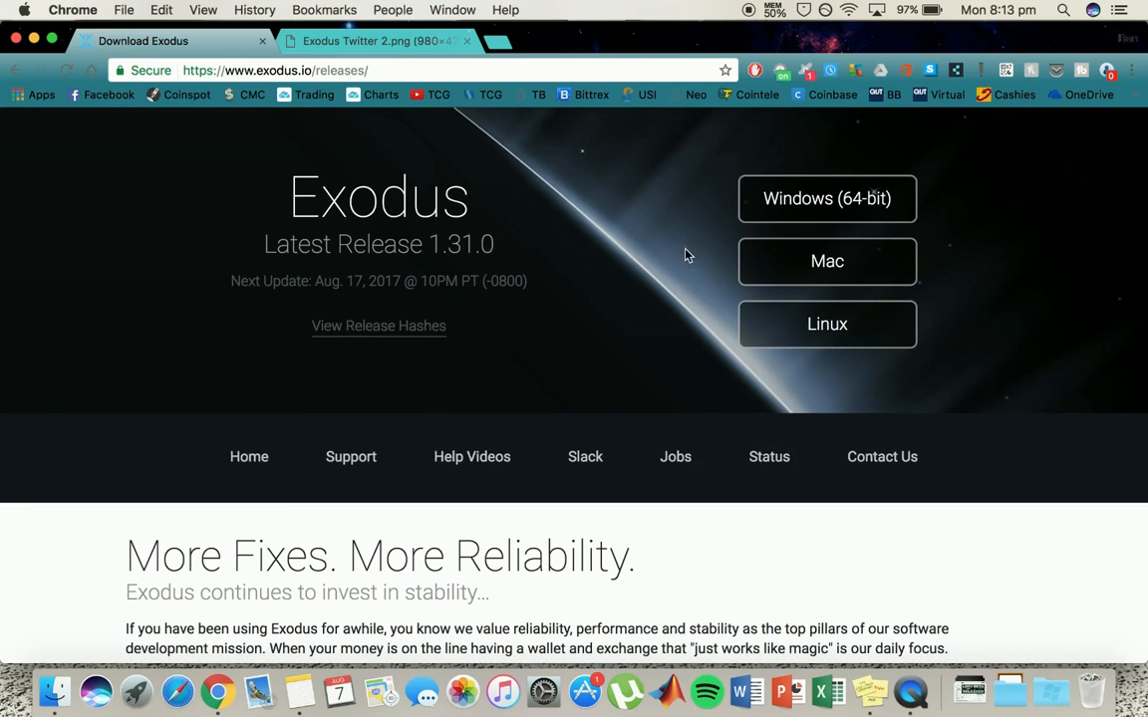
{"action": "mouse_move", "coordinate": [827, 261]}
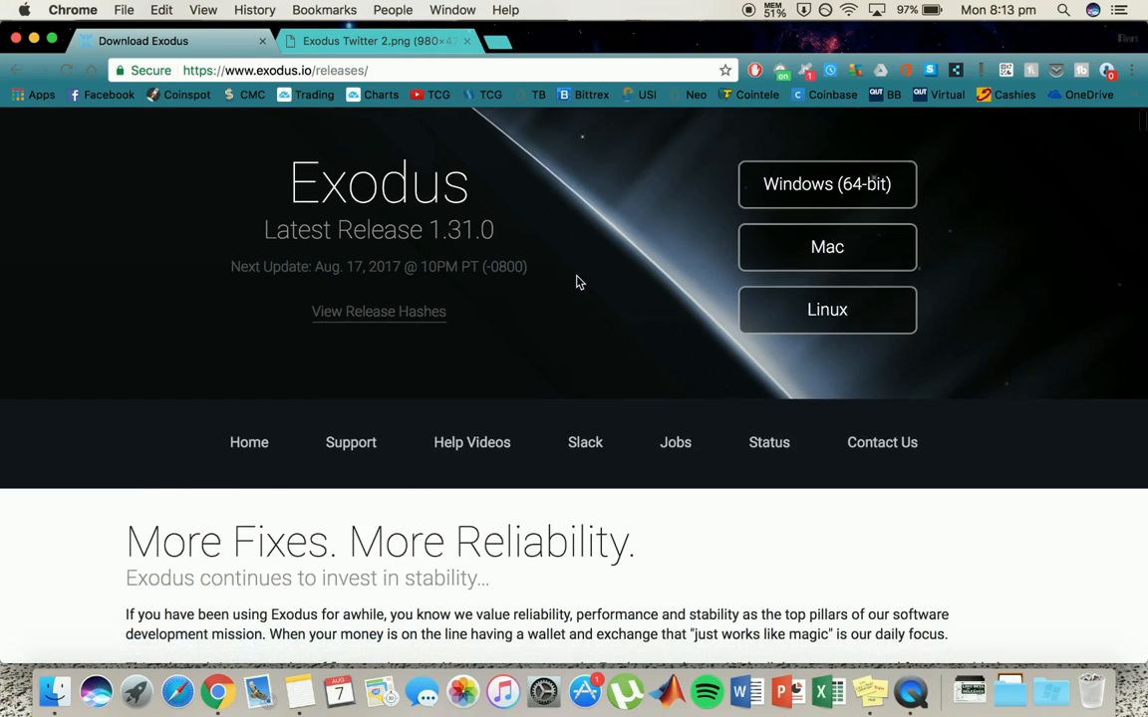
- Read through the Exodus 1.31.0 release notes, then return to the exodus.io home page
{"action": "scroll", "scroll_direction": "down", "scroll_amount": 3}
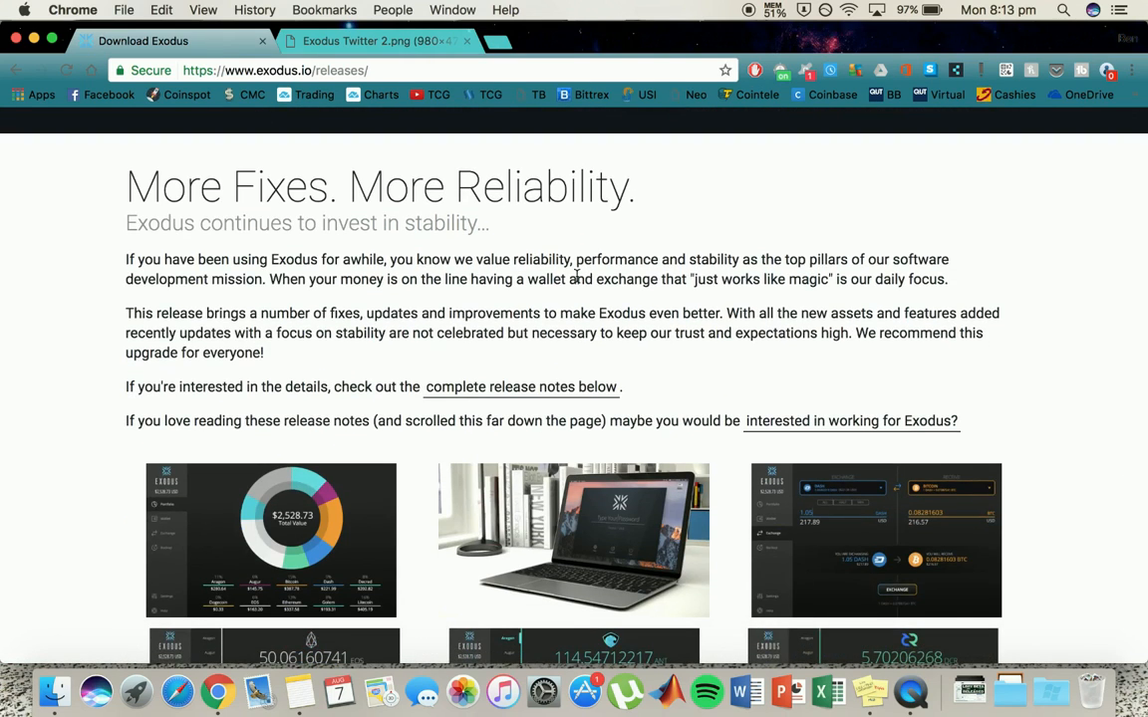
{"action": "scroll", "scroll_direction": "down", "scroll_amount": 3}
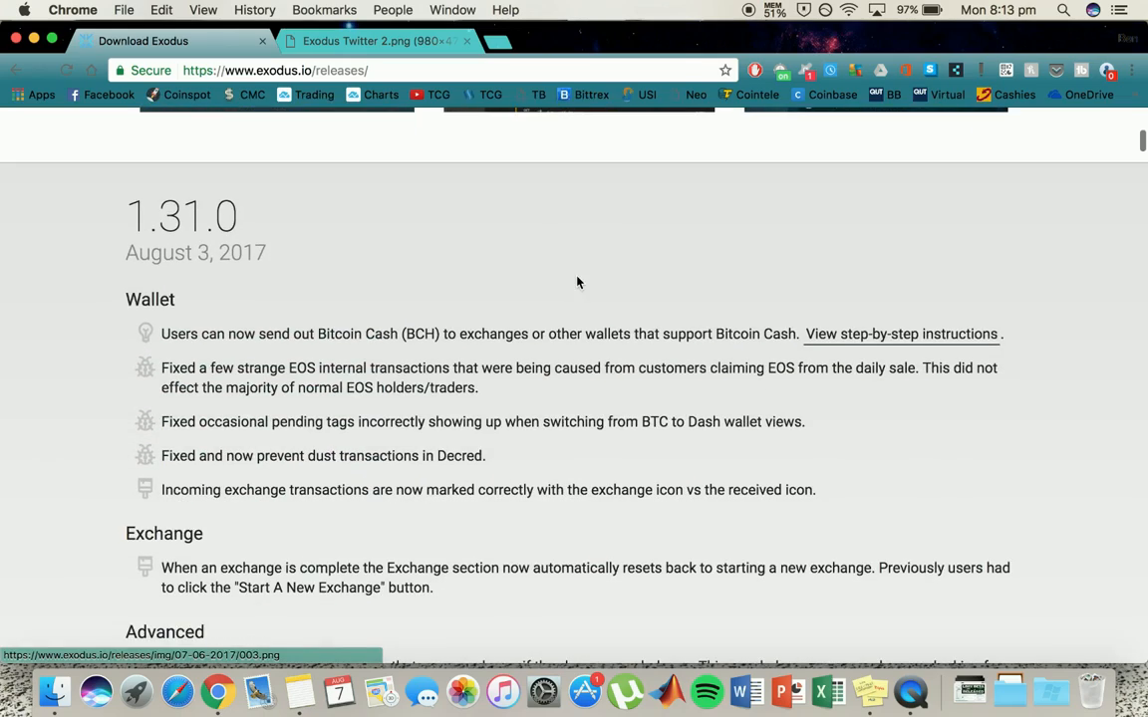
{"action": "scroll", "scroll_direction": "up", "scroll_amount": 3}
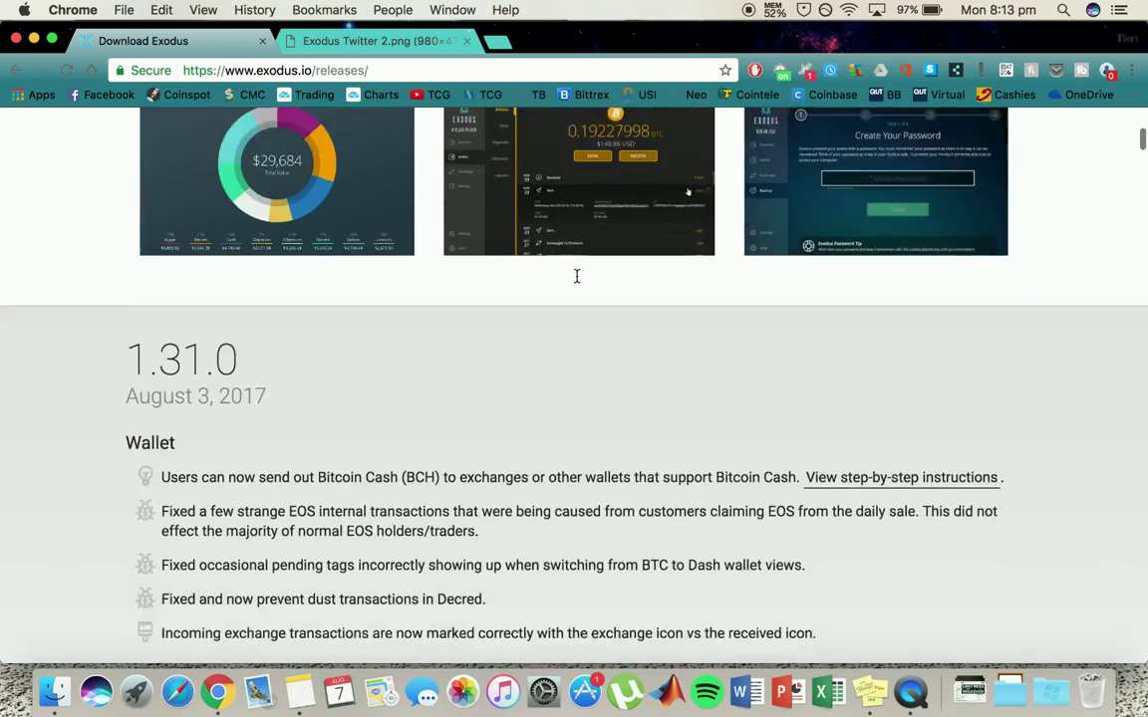
{"action": "scroll", "scroll_direction": "down", "scroll_amount": 3}
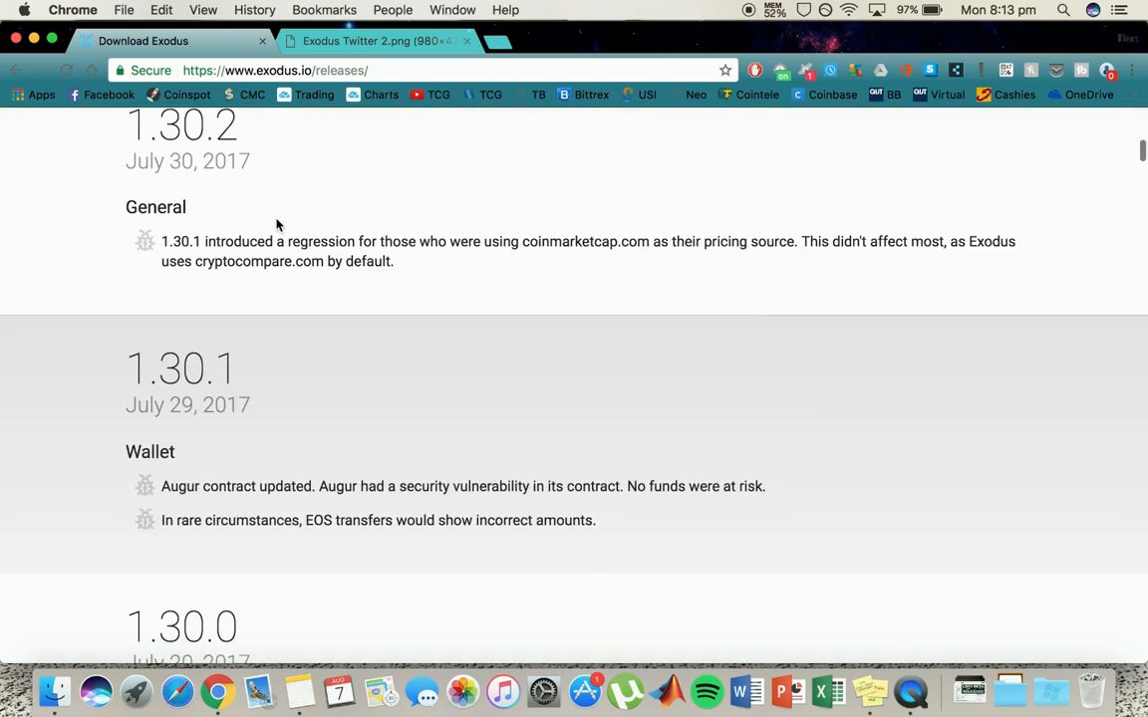
{"action": "scroll", "scroll_direction": "up", "scroll_amount": 3}
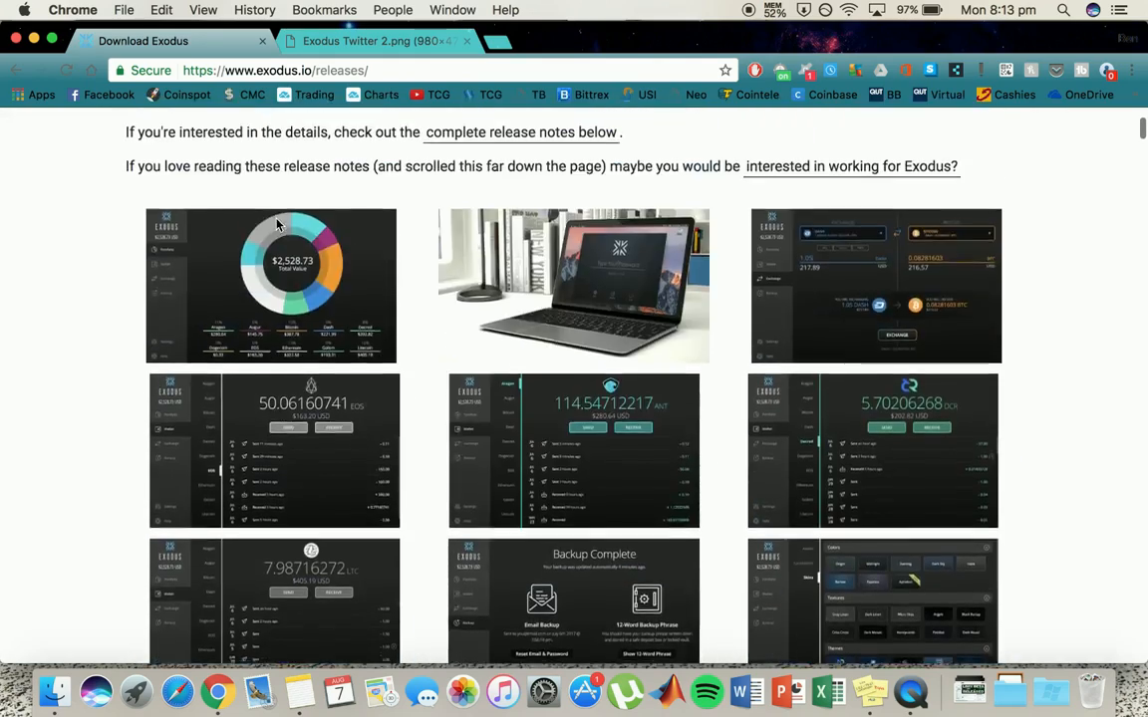
{"action": "scroll", "scroll_direction": "down", "scroll_amount": 3}
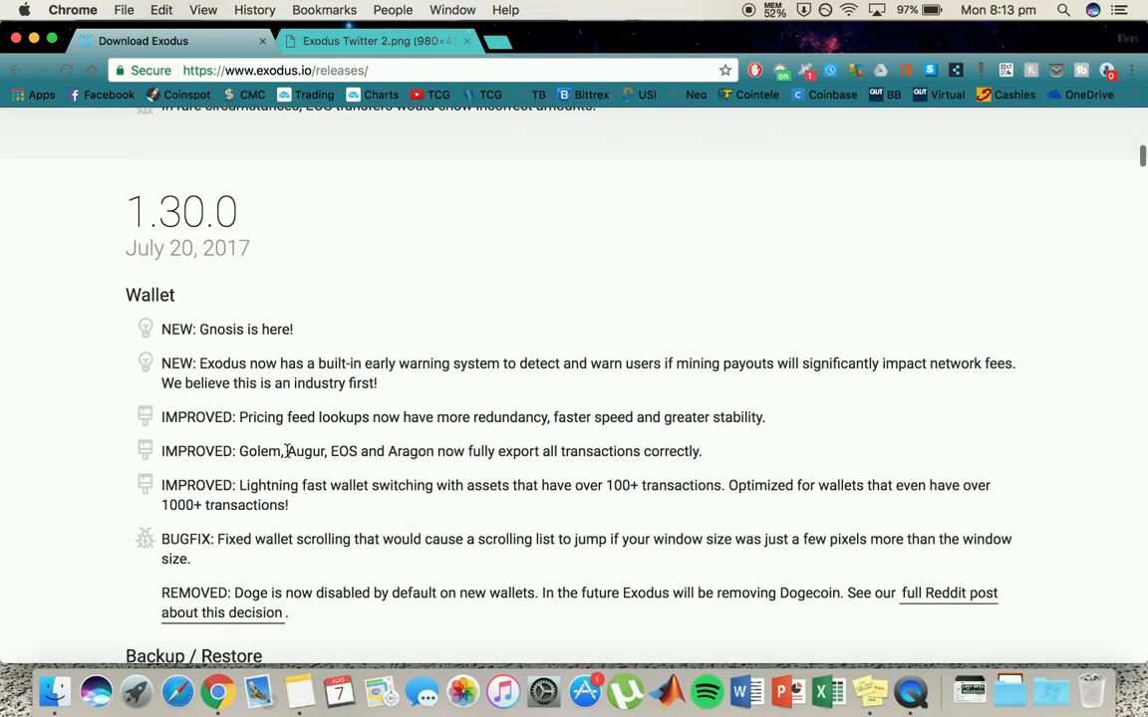
{"action": "scroll", "scroll_direction": "down", "scroll_amount": 3}
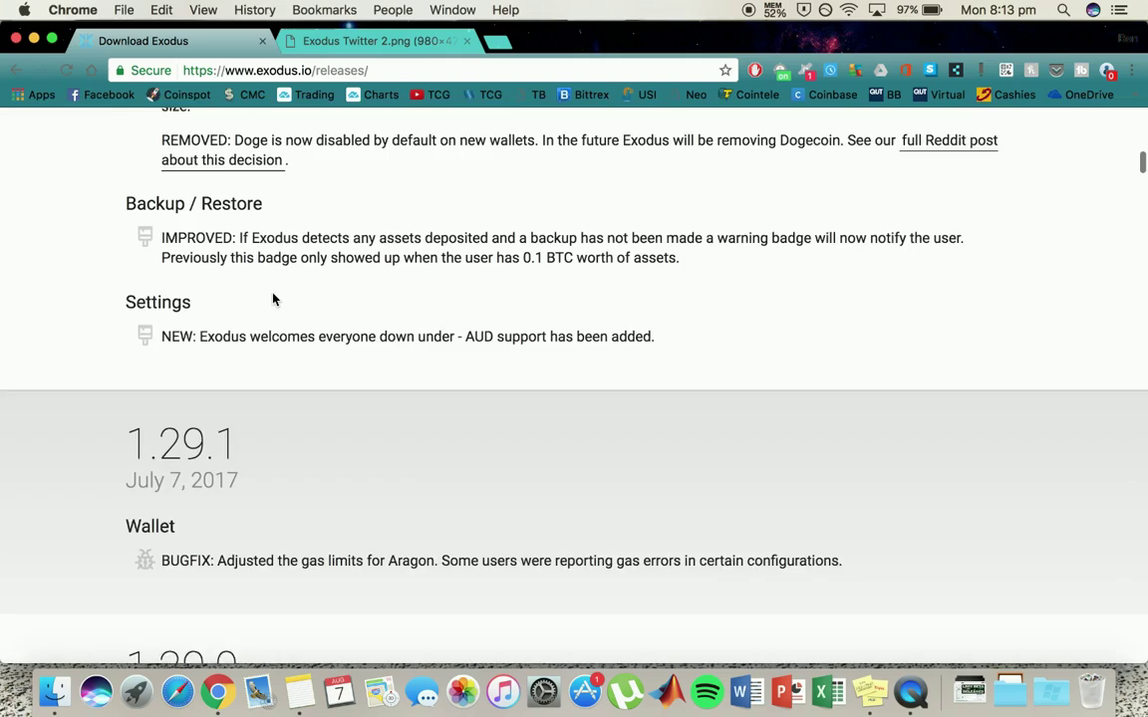
{"action": "scroll", "scroll_direction": "up", "scroll_amount": 3}
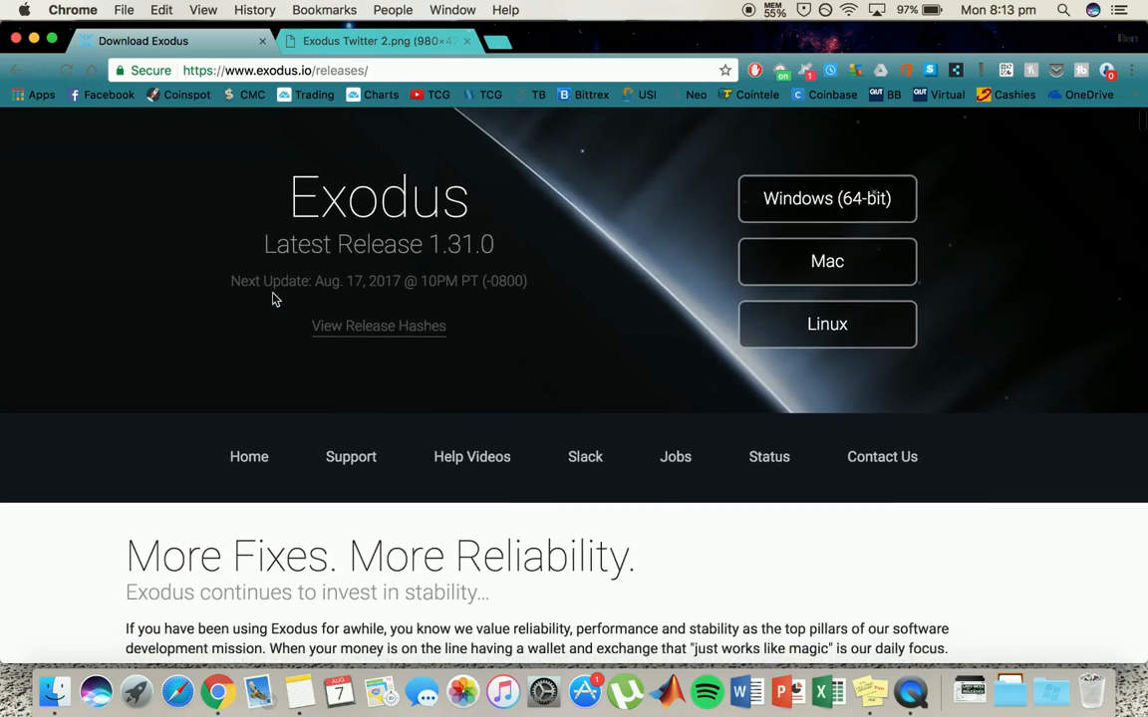
{"action": "scroll", "scroll_direction": "down", "scroll_amount": 3}
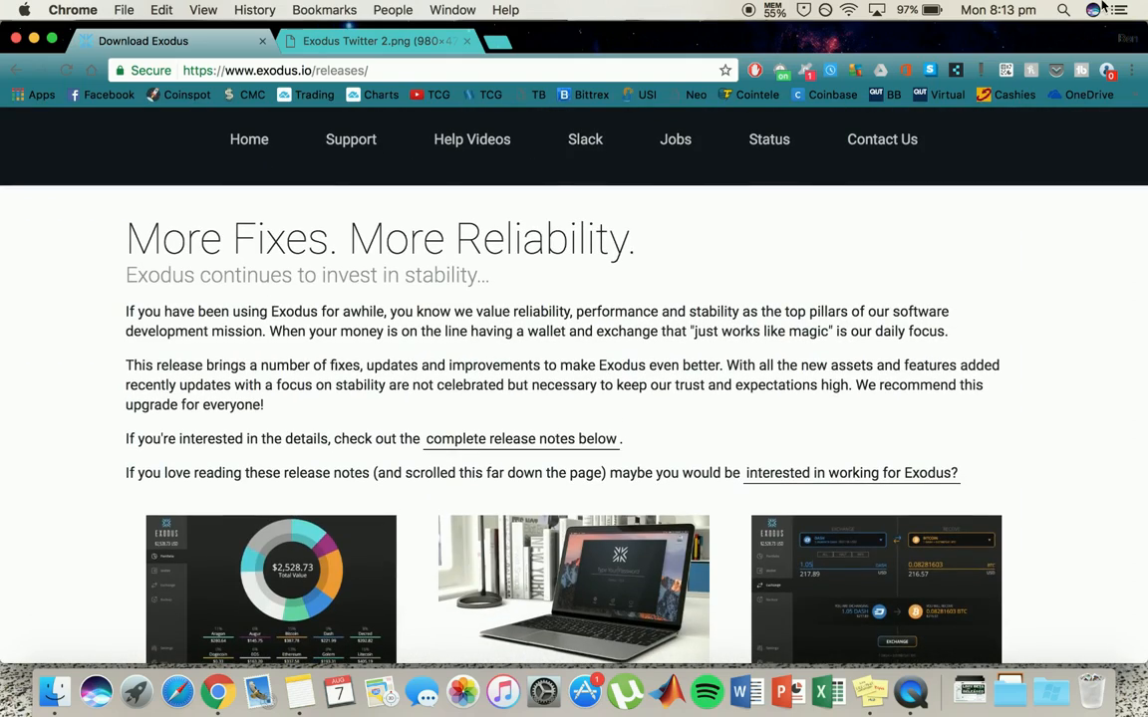
{"action": "scroll", "scroll_direction": "up", "scroll_amount": 3}
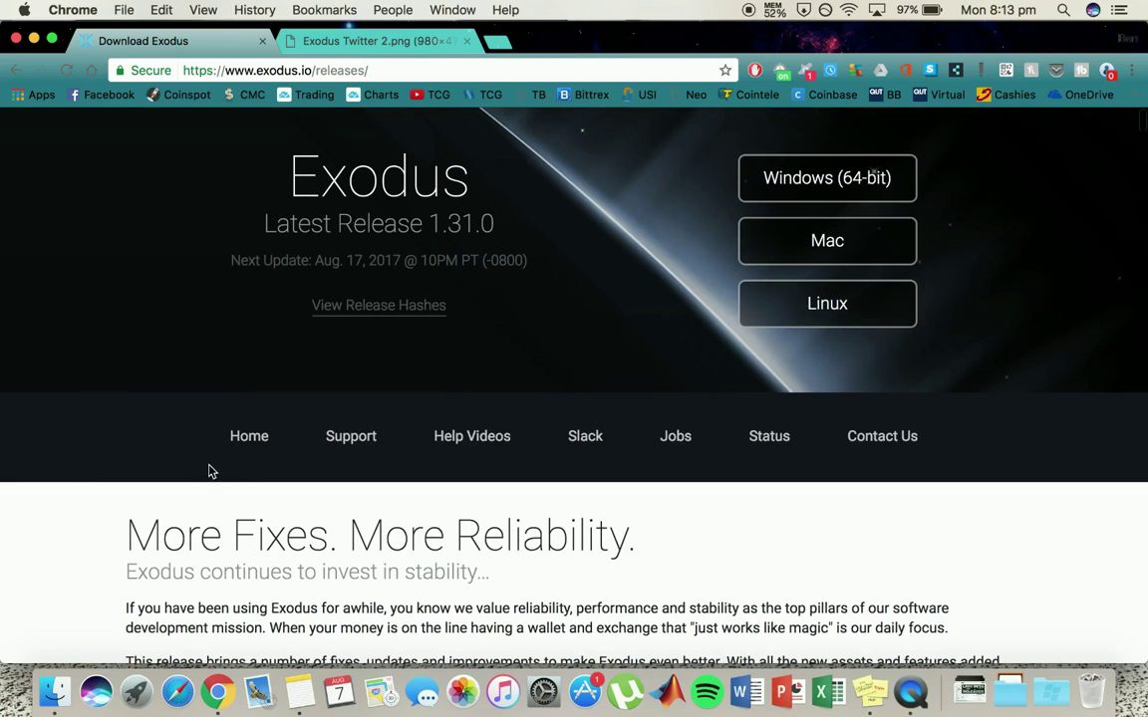
{"action": "left_click", "coordinate": [249, 436]}
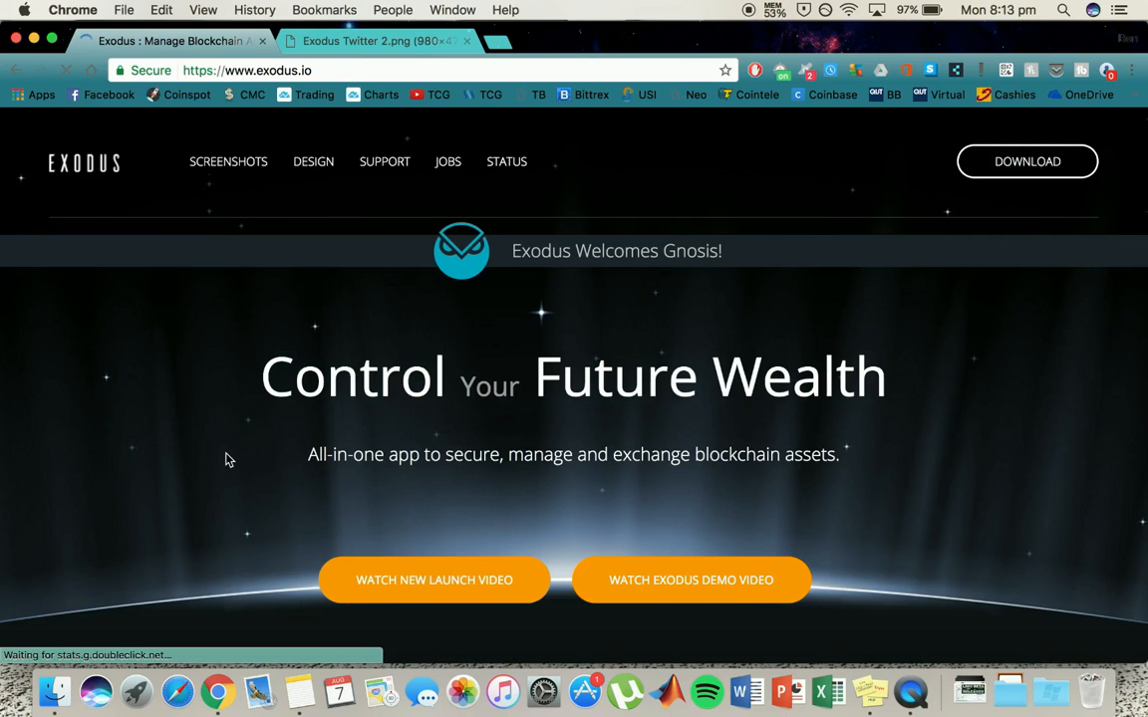
- Scroll the exodus.io home page to the founders section on JP Richardson and Daniel Castagnoli
{"action": "scroll", "scroll_direction": "down", "scroll_amount": 3}
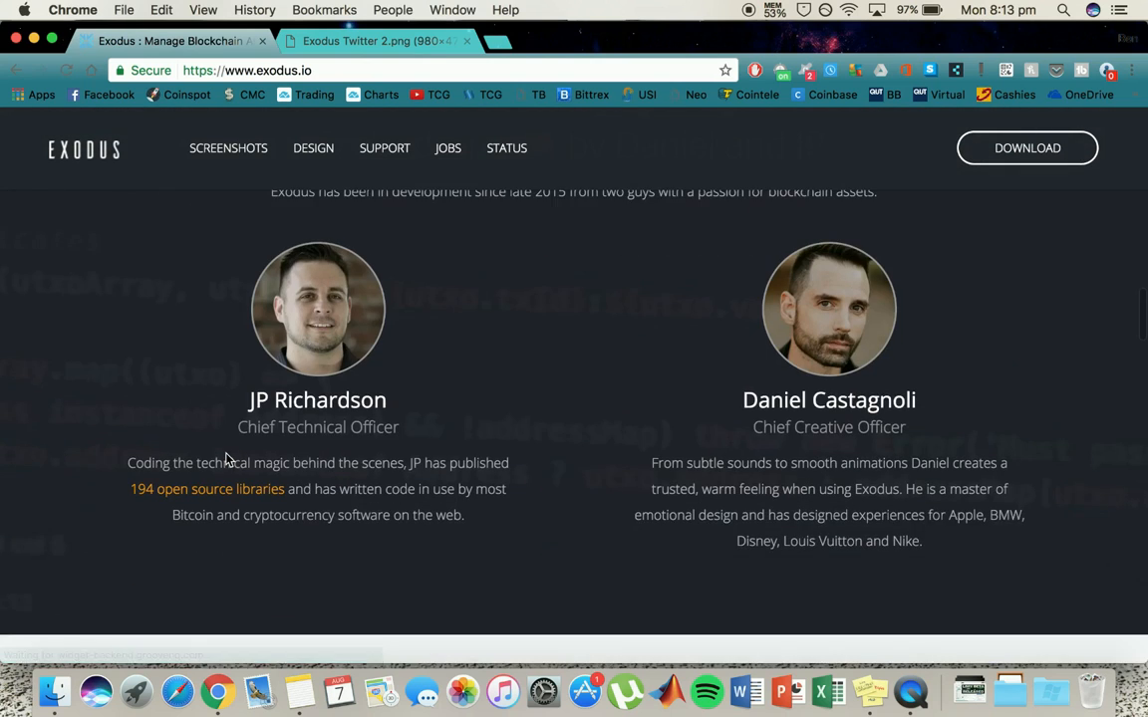
{"action": "scroll", "scroll_direction": "up", "scroll_amount": 3}
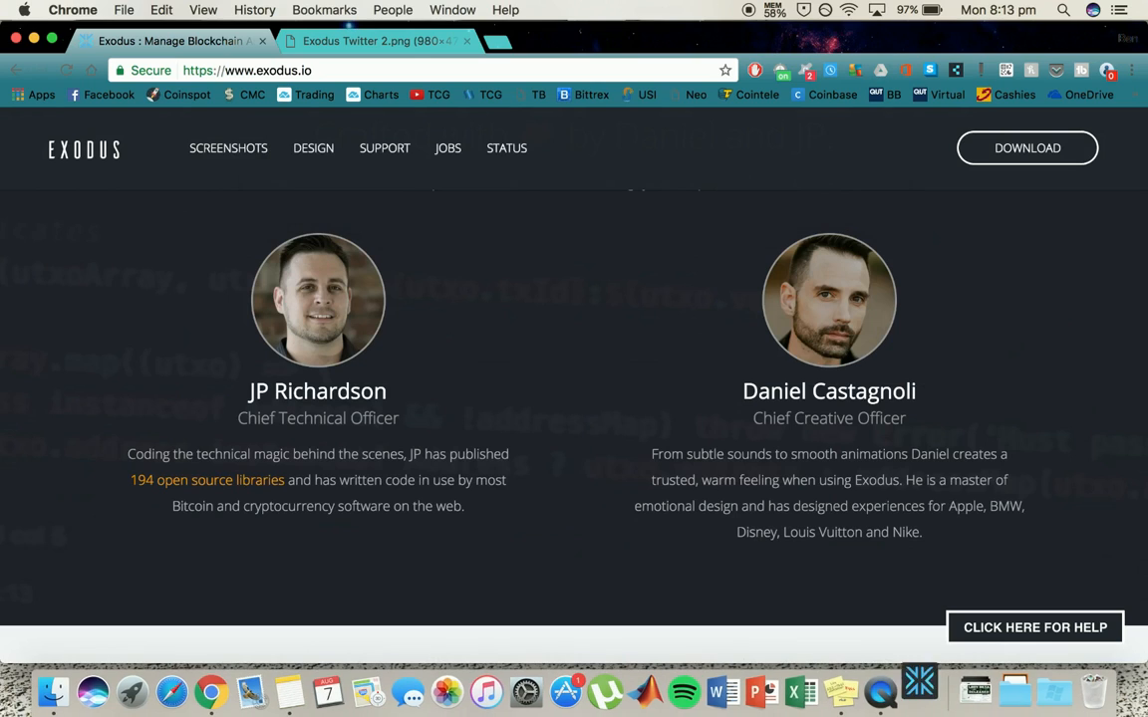
{"action": "mouse_move", "coordinate": [835, 114]}
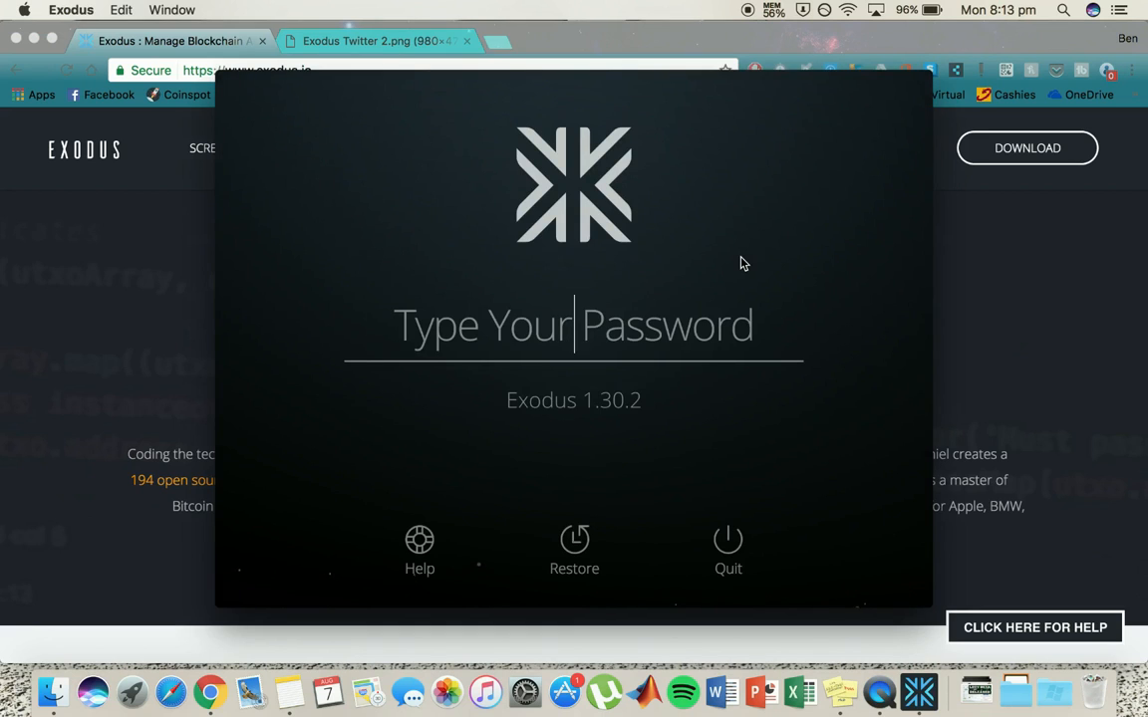
- Unlock the Exodus 1.30.2 wallet with its password to reveal the $689.34 AUD portfolio
{"action": "type", "text": "password"}
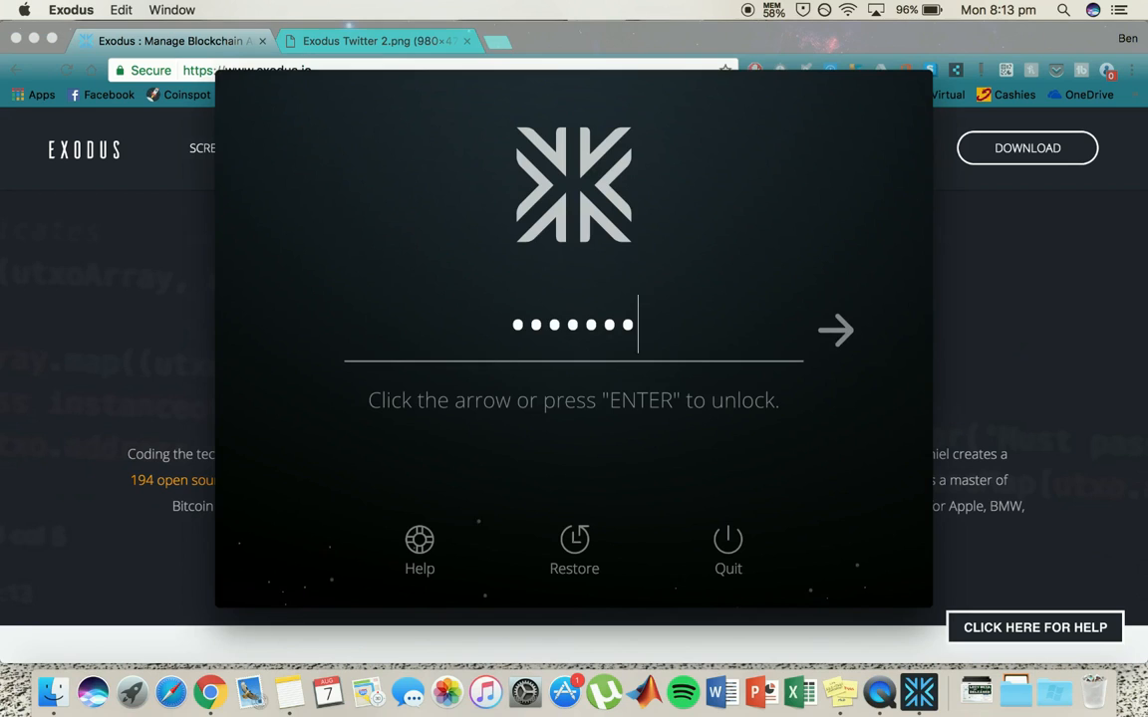
{"action": "left_click", "coordinate": [835, 330]}
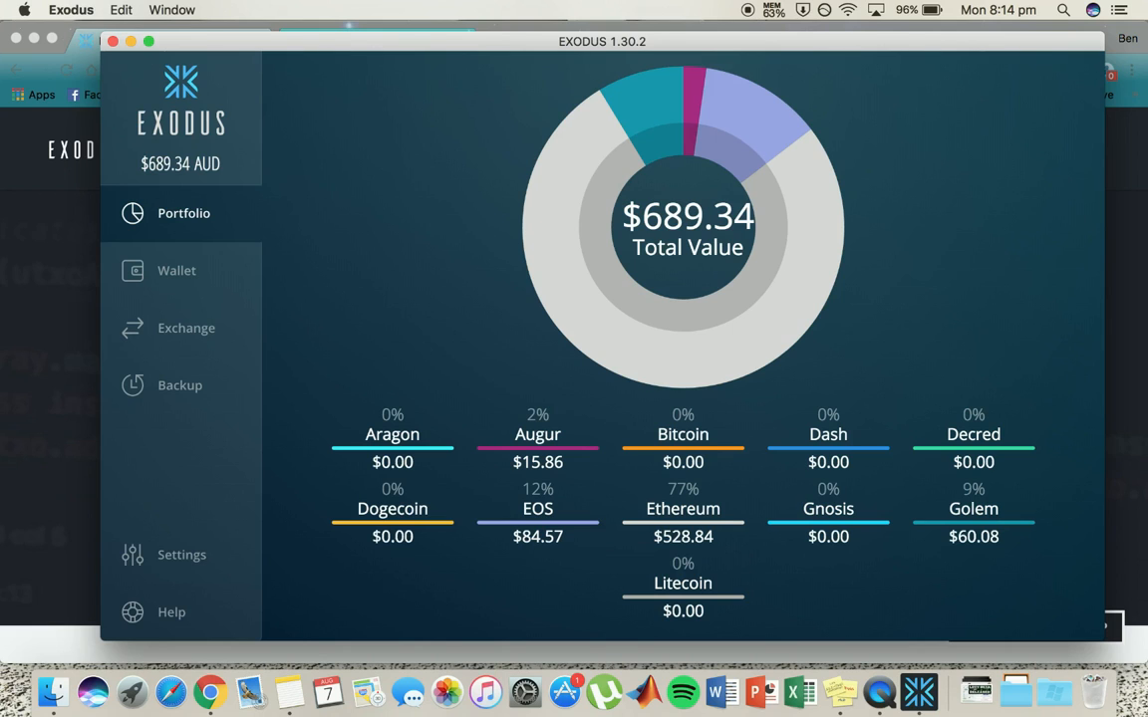
- Open the Backup section, confirming the automatic backup from three hours ago
{"action": "left_click", "coordinate": [180, 386]}
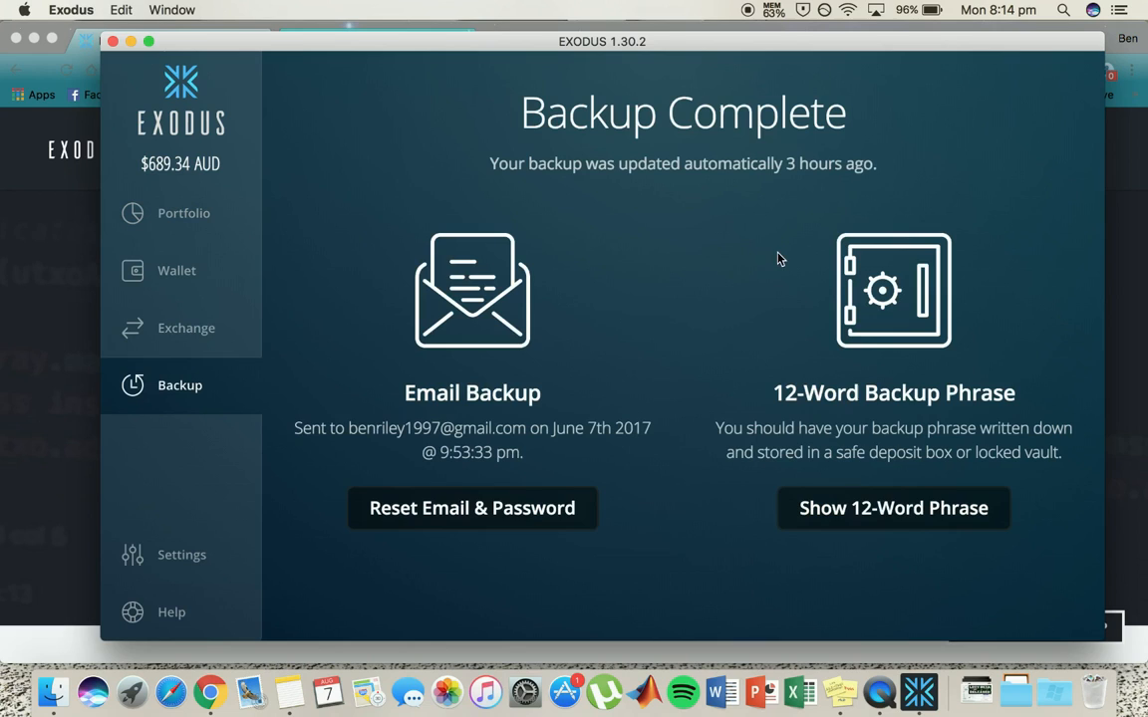
{"action": "mouse_move", "coordinate": [1016, 421]}
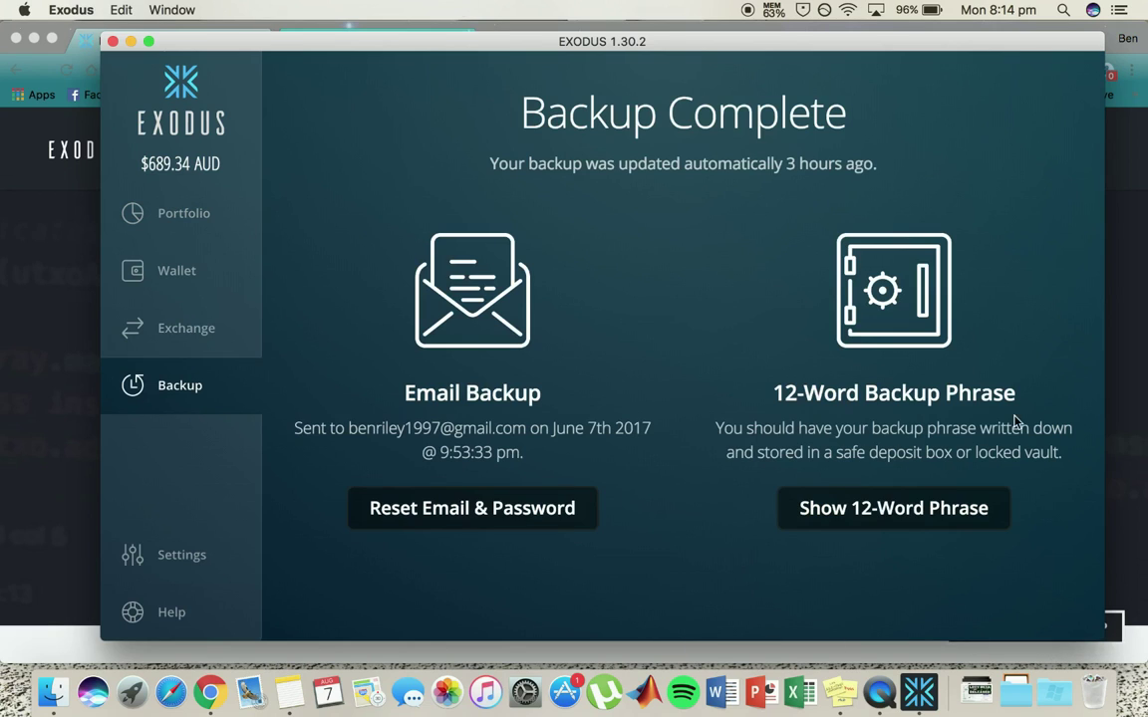
{"action": "mouse_move", "coordinate": [907, 362]}
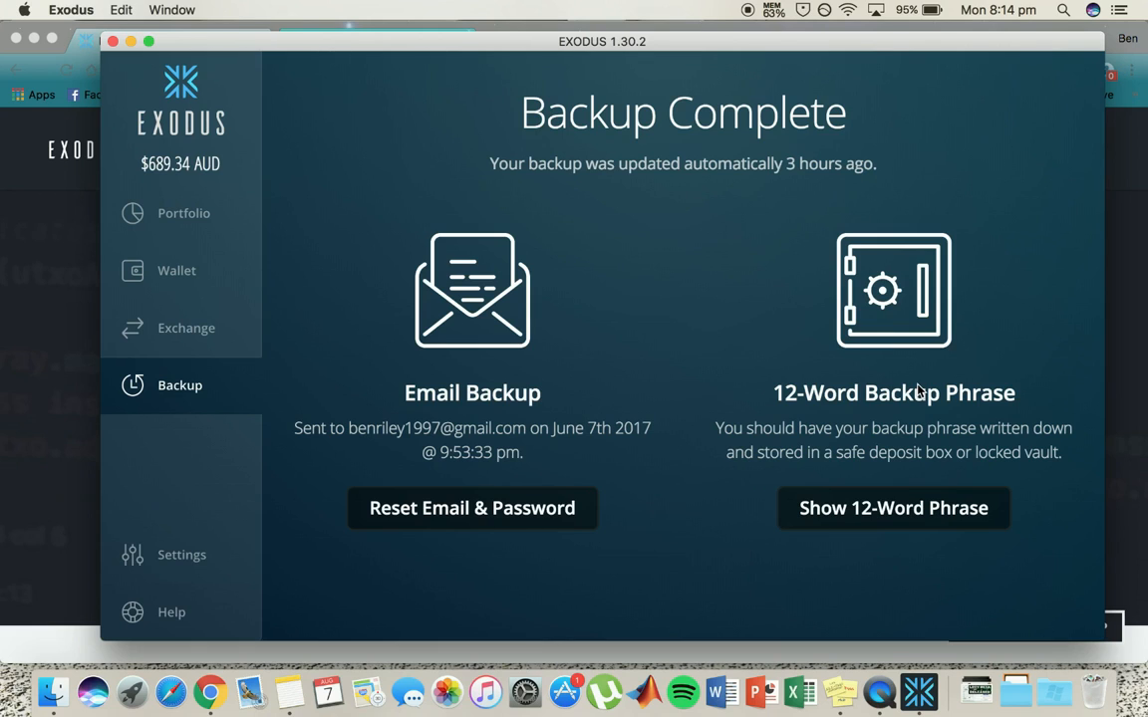
{"action": "mouse_move", "coordinate": [422, 309]}
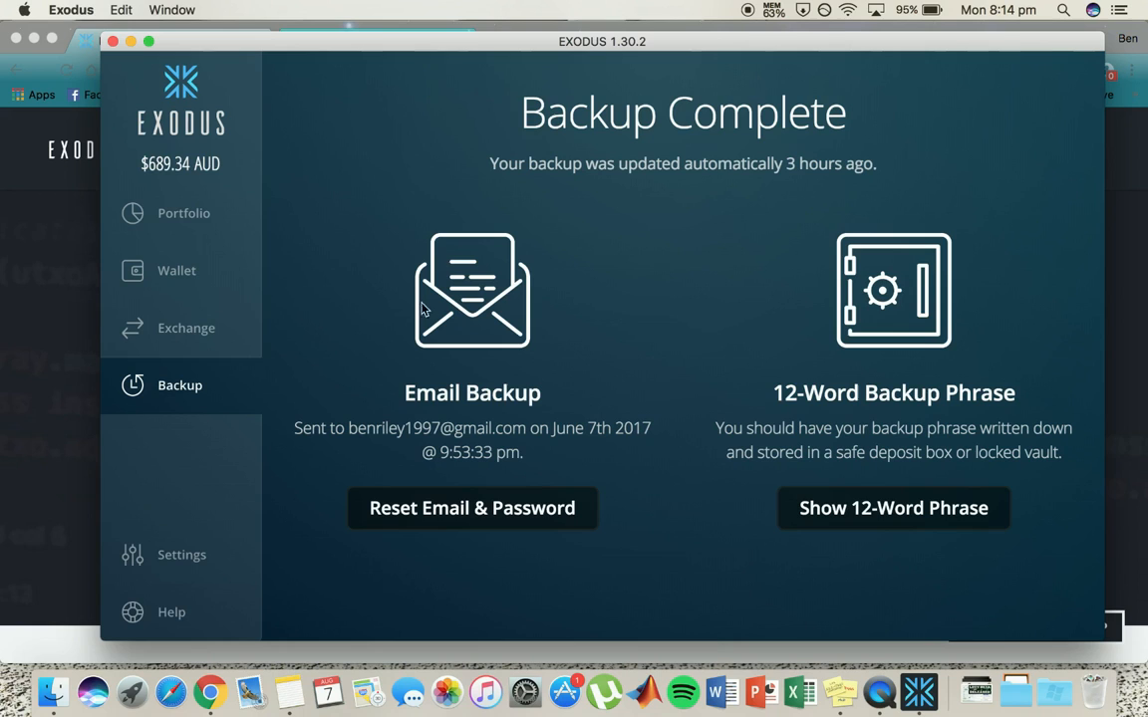
- Return to the Portfolio donut chart with the $689.34 total and per-asset percentages
{"action": "left_click", "coordinate": [183, 213]}
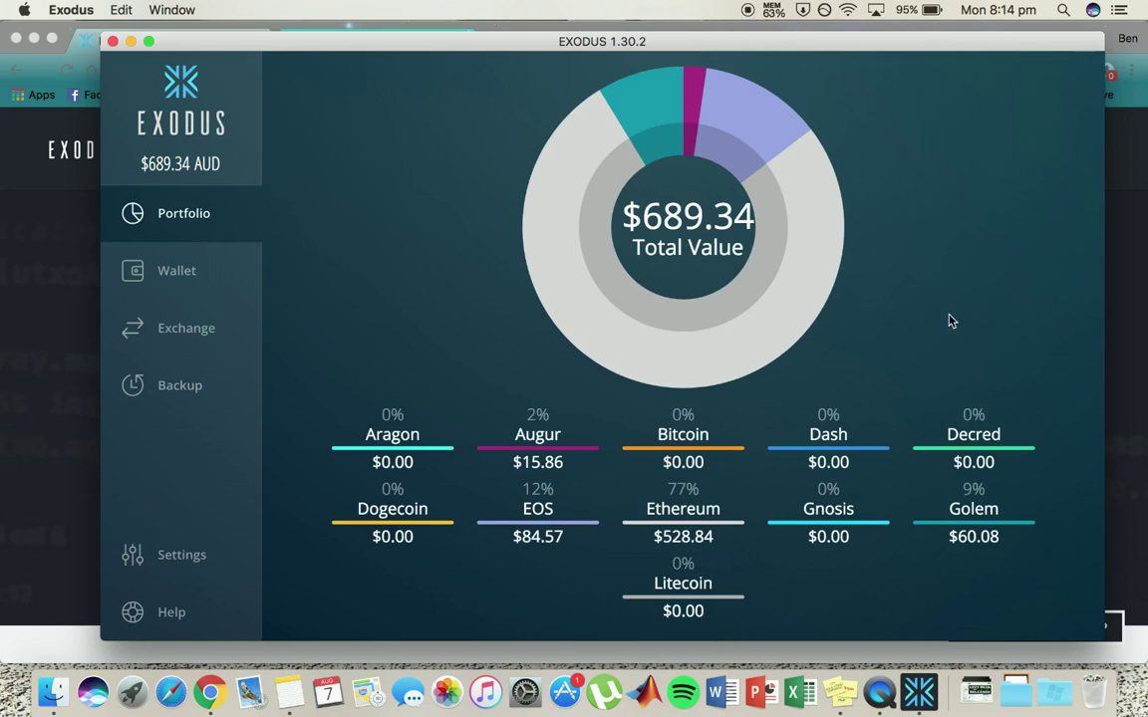
{"action": "mouse_move", "coordinate": [729, 489]}
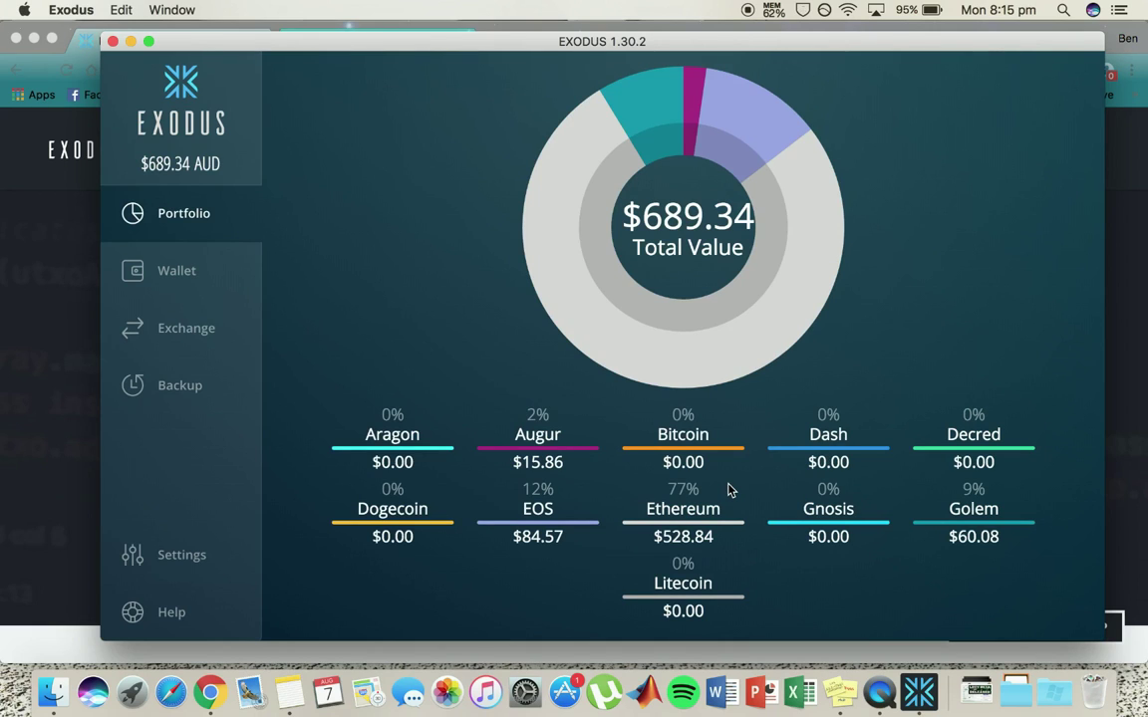
{"action": "mouse_move", "coordinate": [538, 427]}
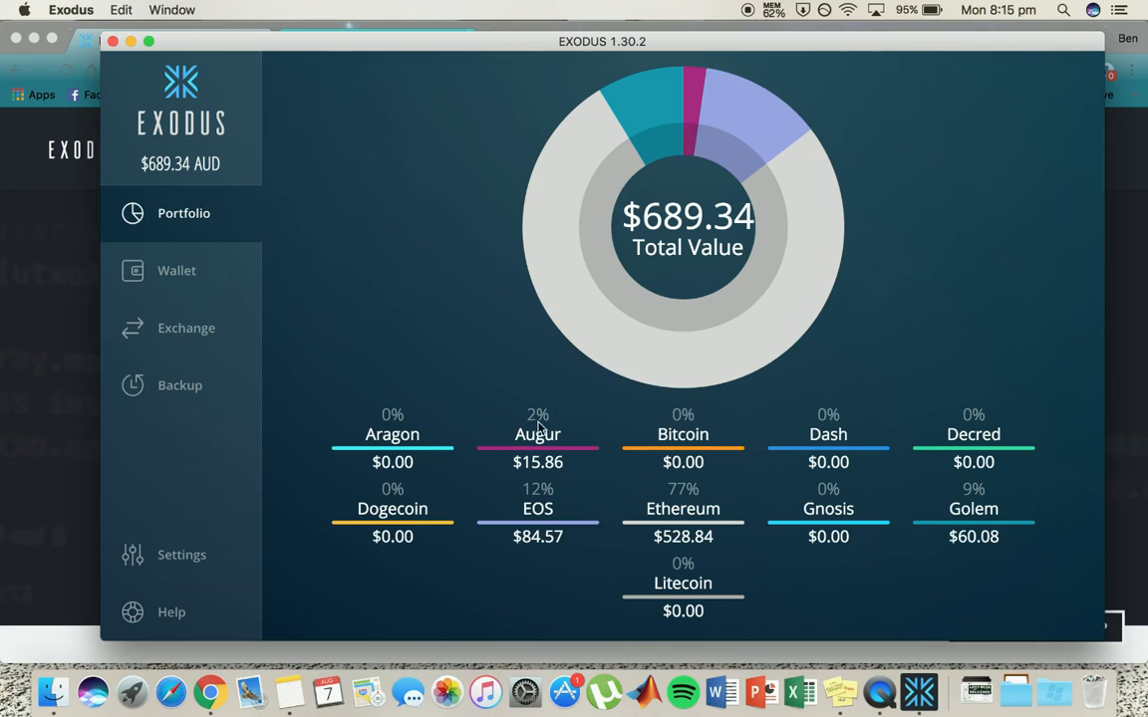
{"action": "mouse_move", "coordinate": [760, 619]}
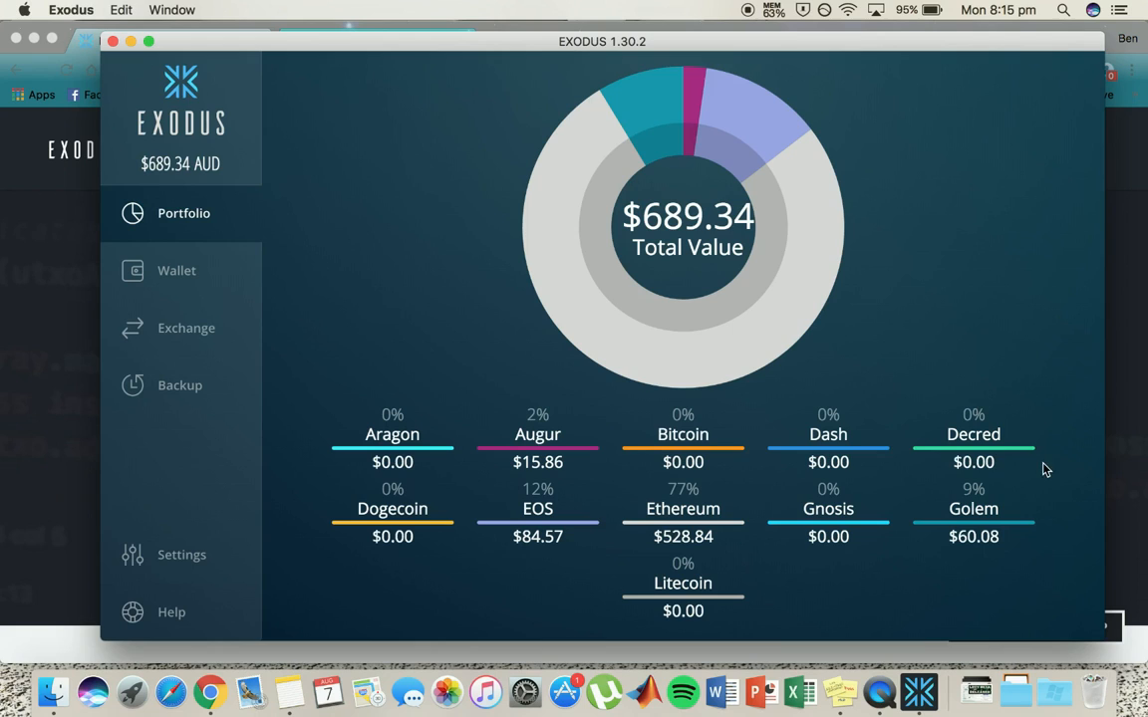
{"action": "mouse_move", "coordinate": [855, 386]}
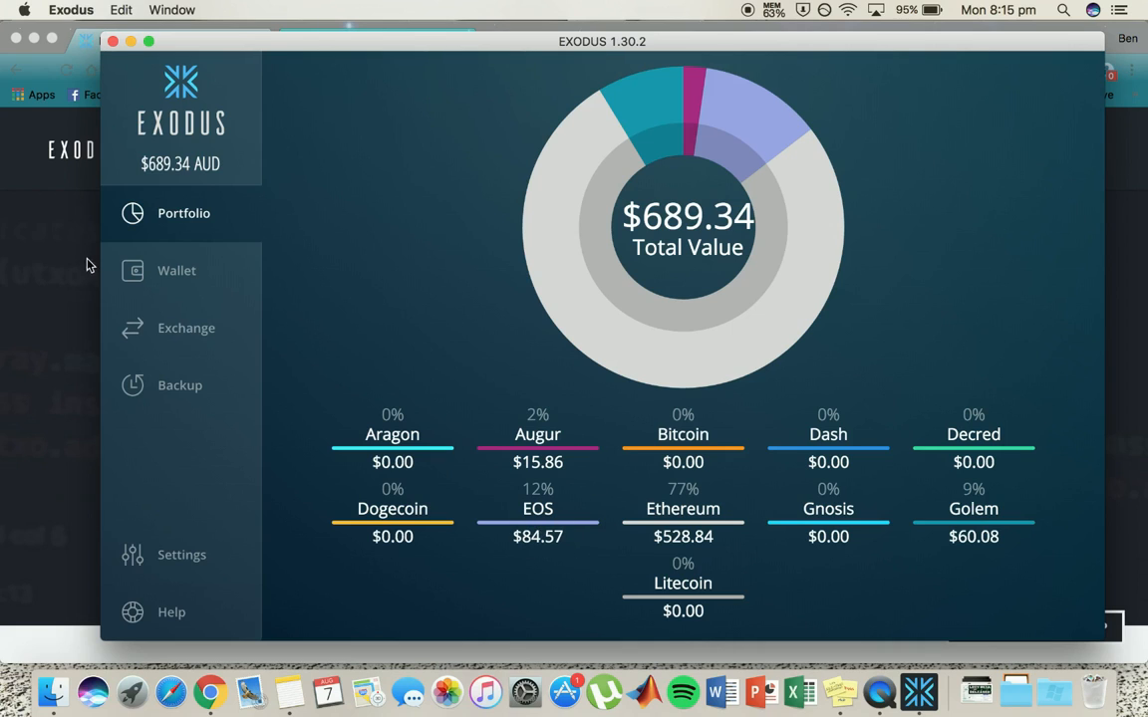
{"action": "mouse_move", "coordinate": [814, 421]}
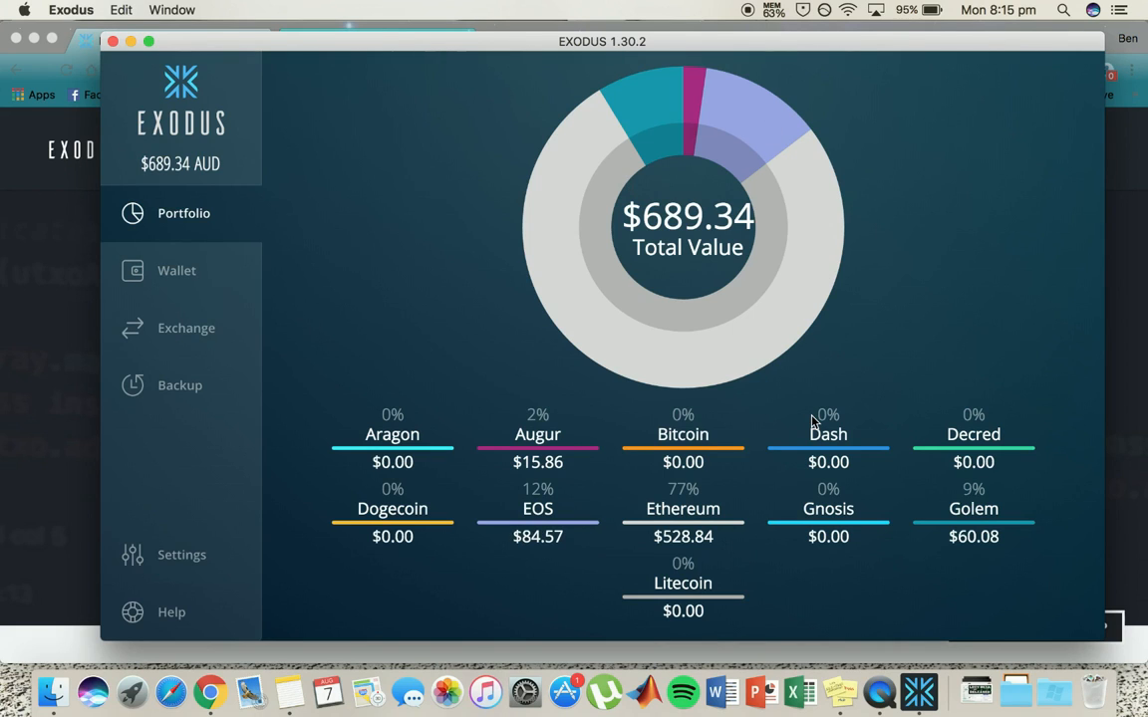
{"action": "mouse_move", "coordinate": [777, 532]}
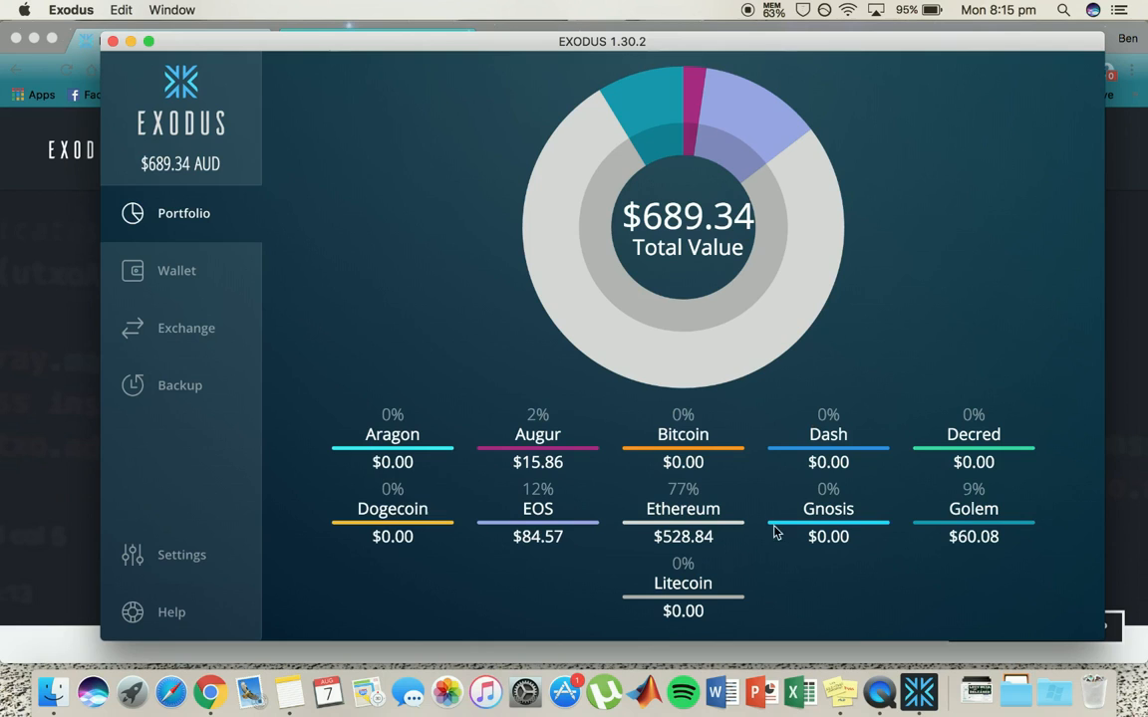
{"action": "mouse_move", "coordinate": [677, 520]}
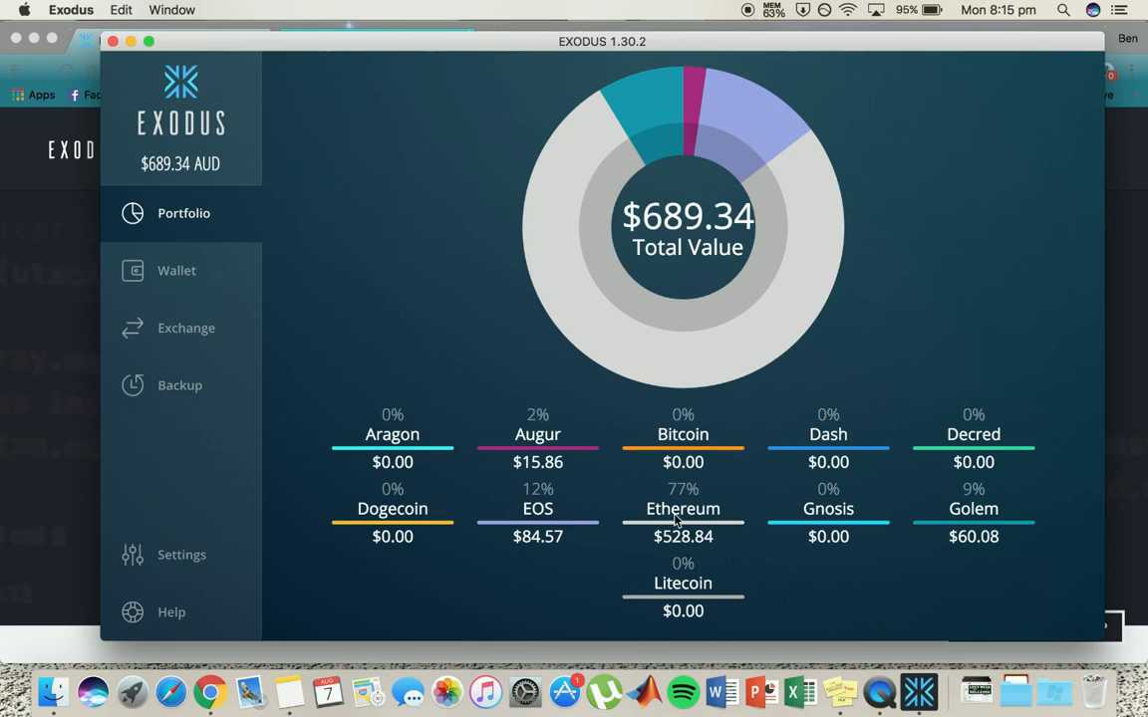
{"action": "mouse_move", "coordinate": [177, 270]}
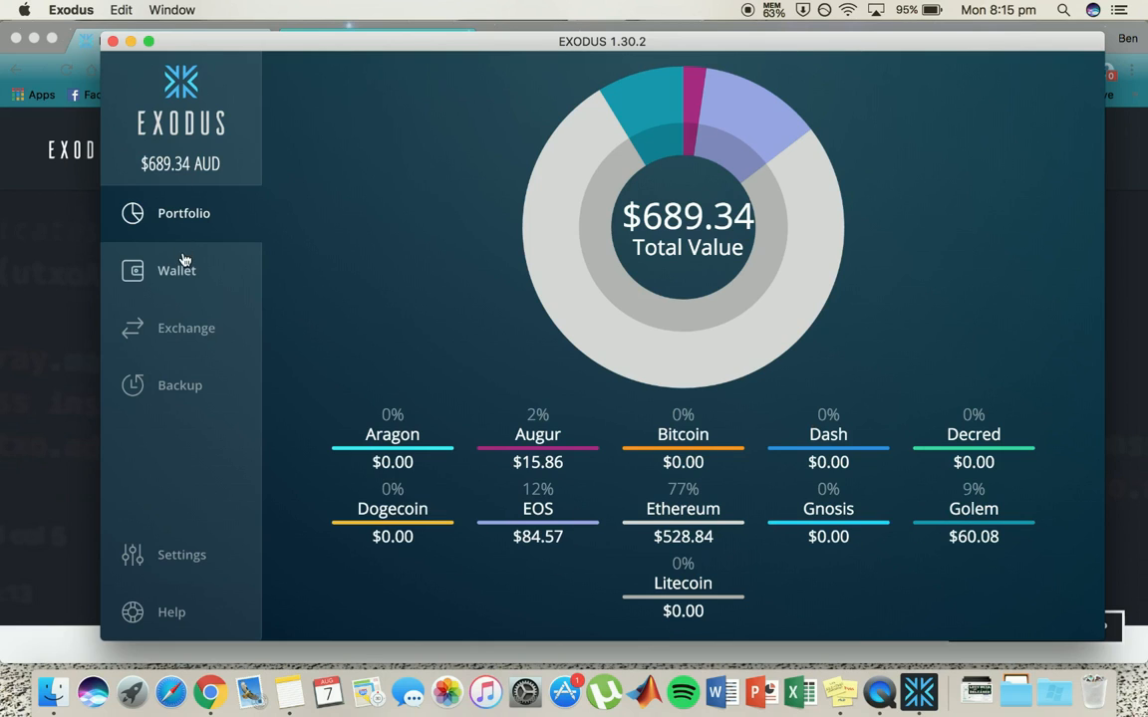
- Browse the Augur, Bitcoin and EOS balances and transaction histories in the Wallet
{"action": "left_click", "coordinate": [176, 270]}
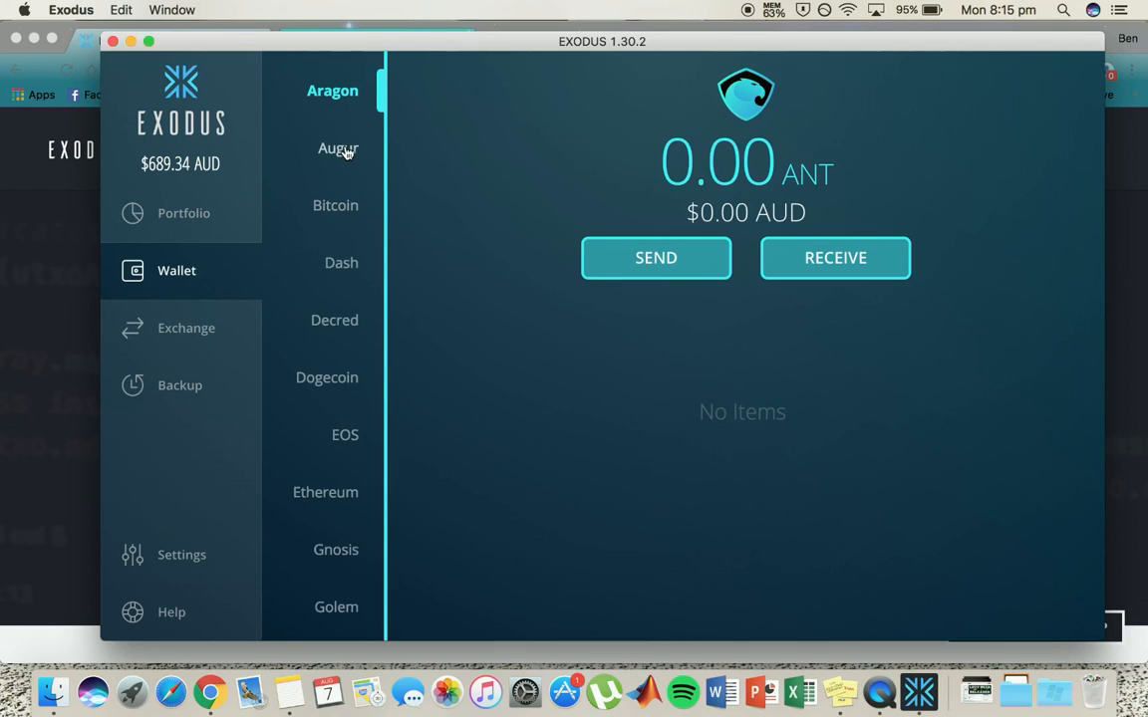
{"action": "scroll", "scroll_direction": "down", "scroll_amount": 3}
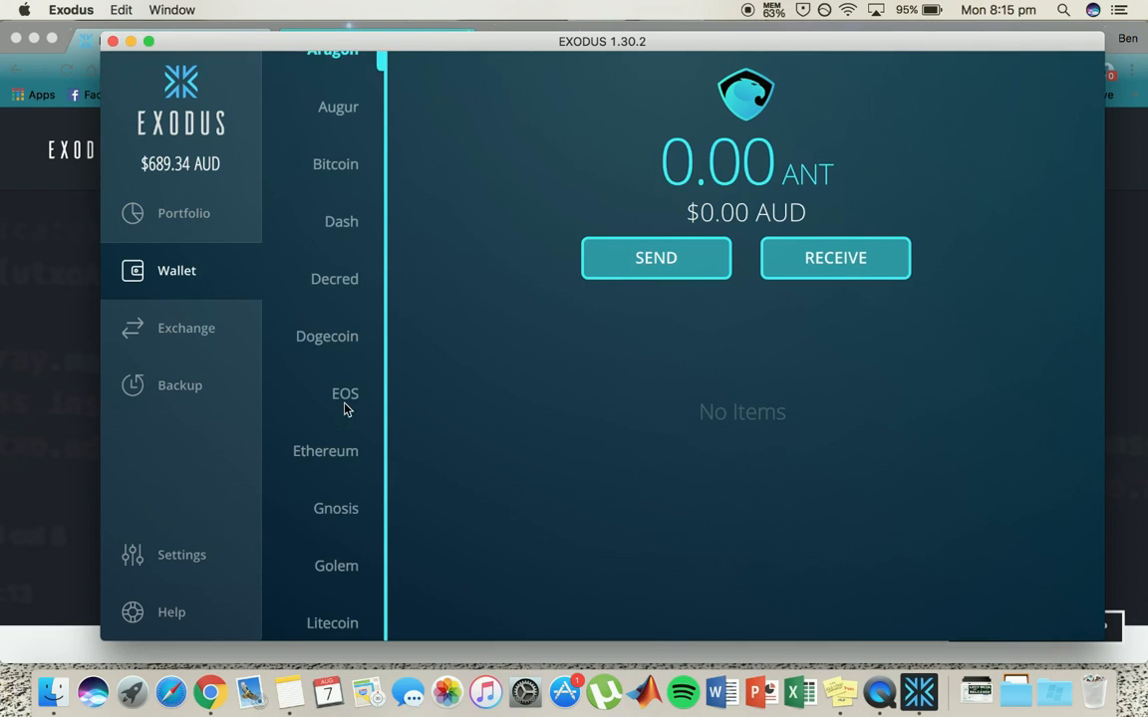
{"action": "left_click", "coordinate": [337, 107]}
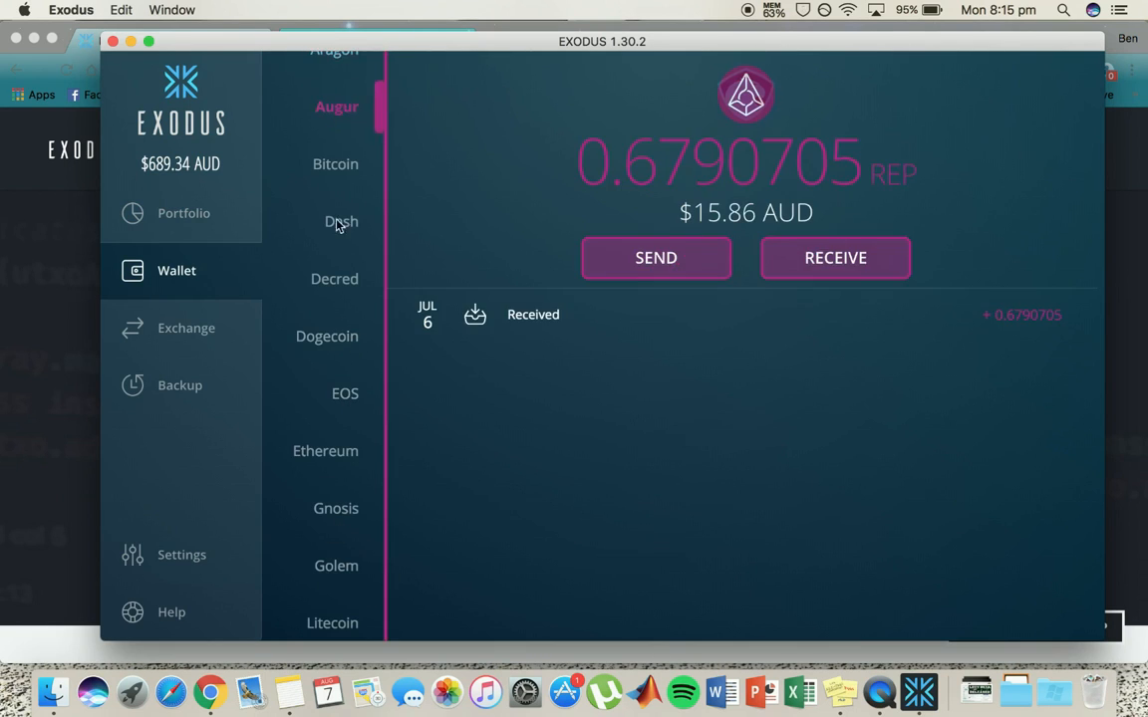
{"action": "mouse_move", "coordinate": [361, 247]}
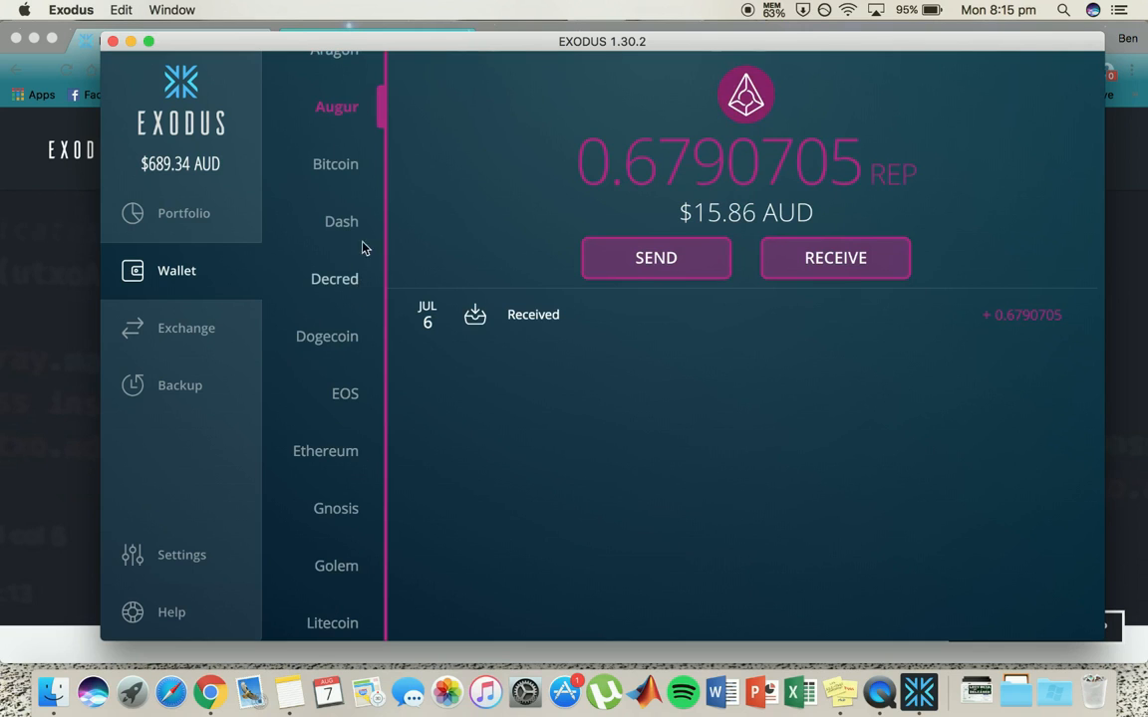
{"action": "left_click", "coordinate": [335, 164]}
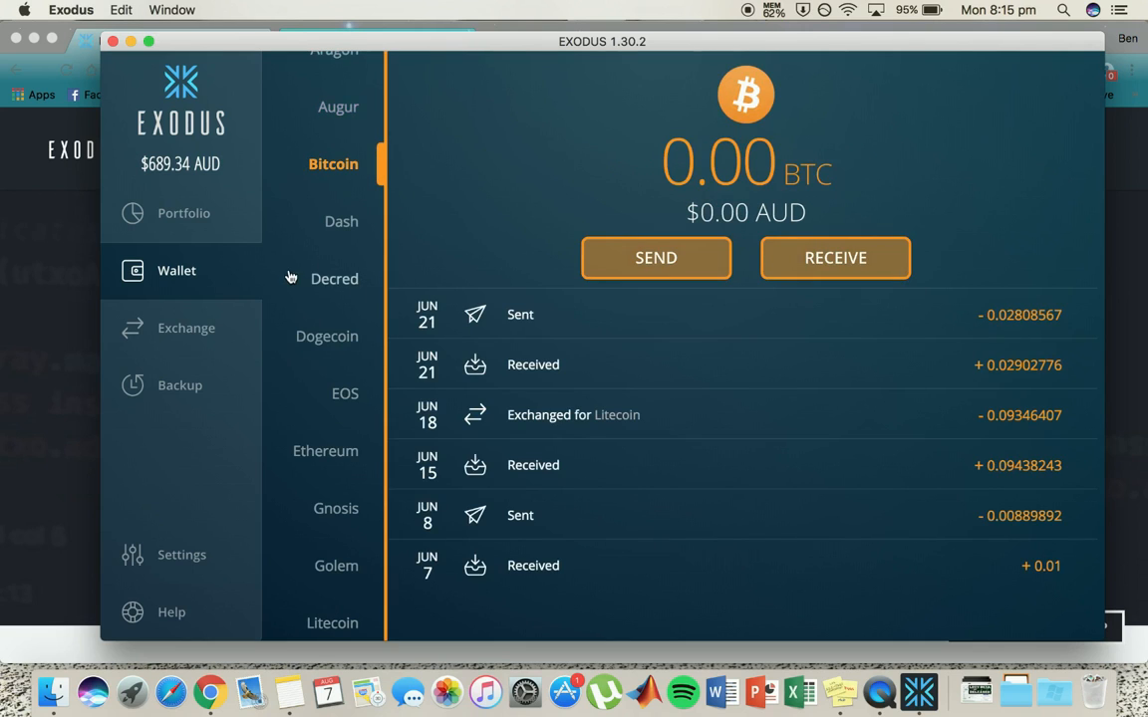
{"action": "left_click", "coordinate": [344, 392]}
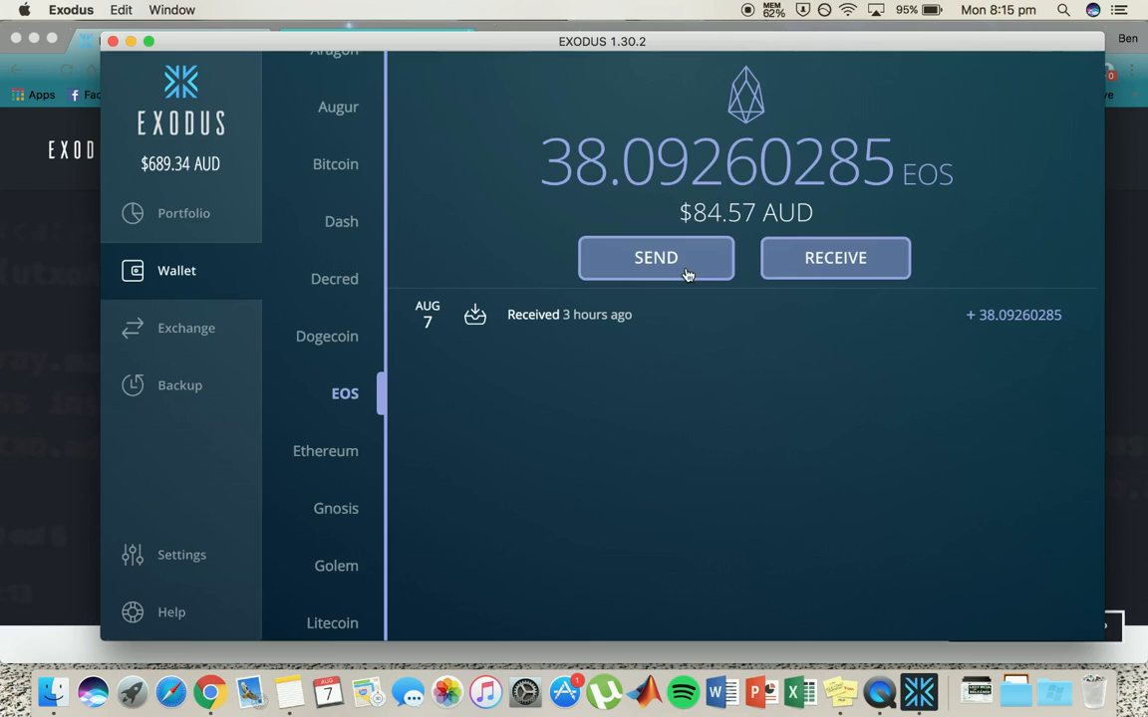
- Try the EOS Send and Receive panels, then bring up the Bitcoin-to-Ethereum exchange
{"action": "left_click", "coordinate": [655, 257]}
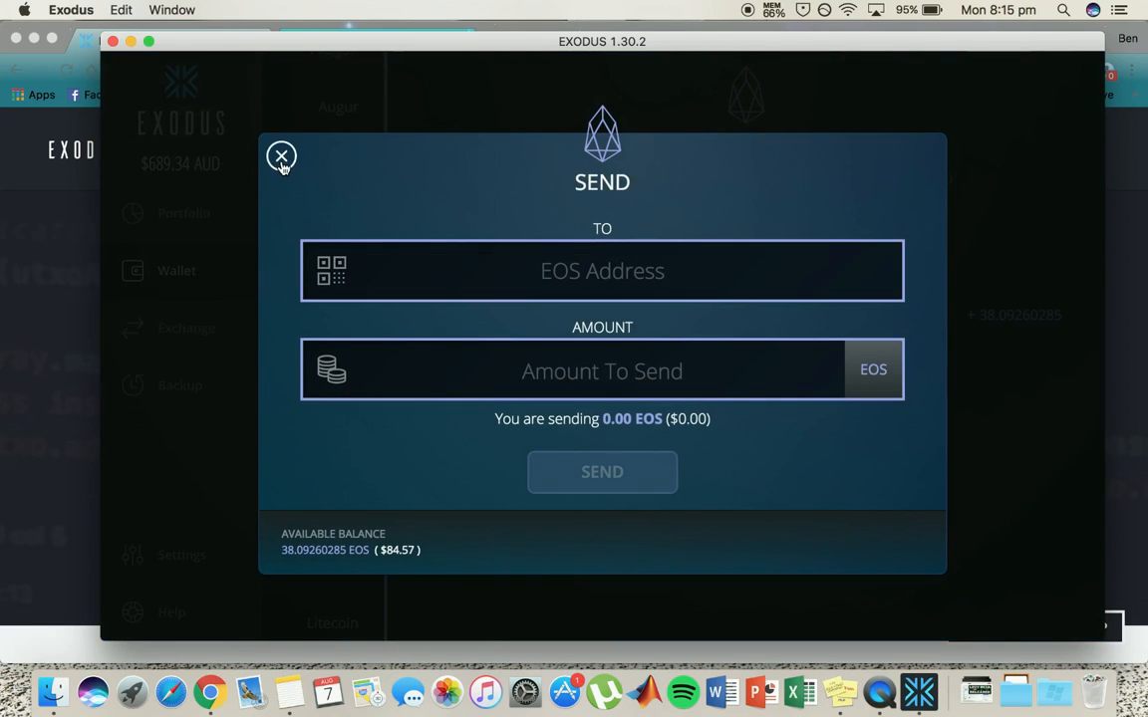
{"action": "mouse_move", "coordinate": [635, 284]}
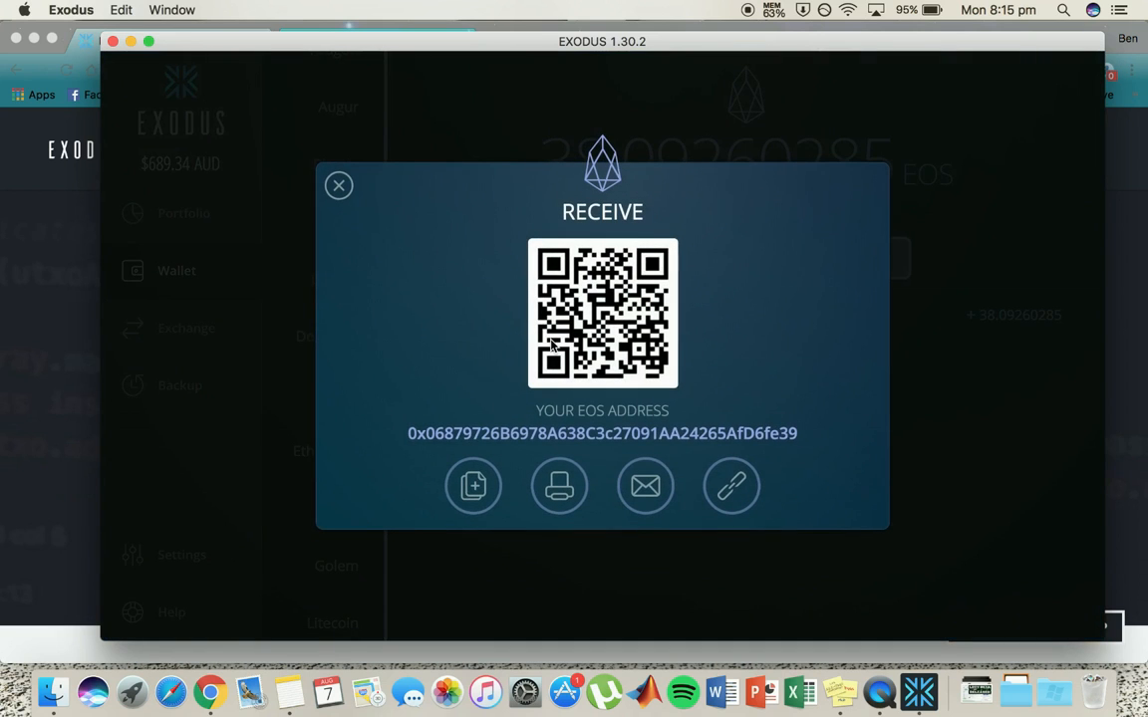
{"action": "mouse_move", "coordinate": [402, 246]}
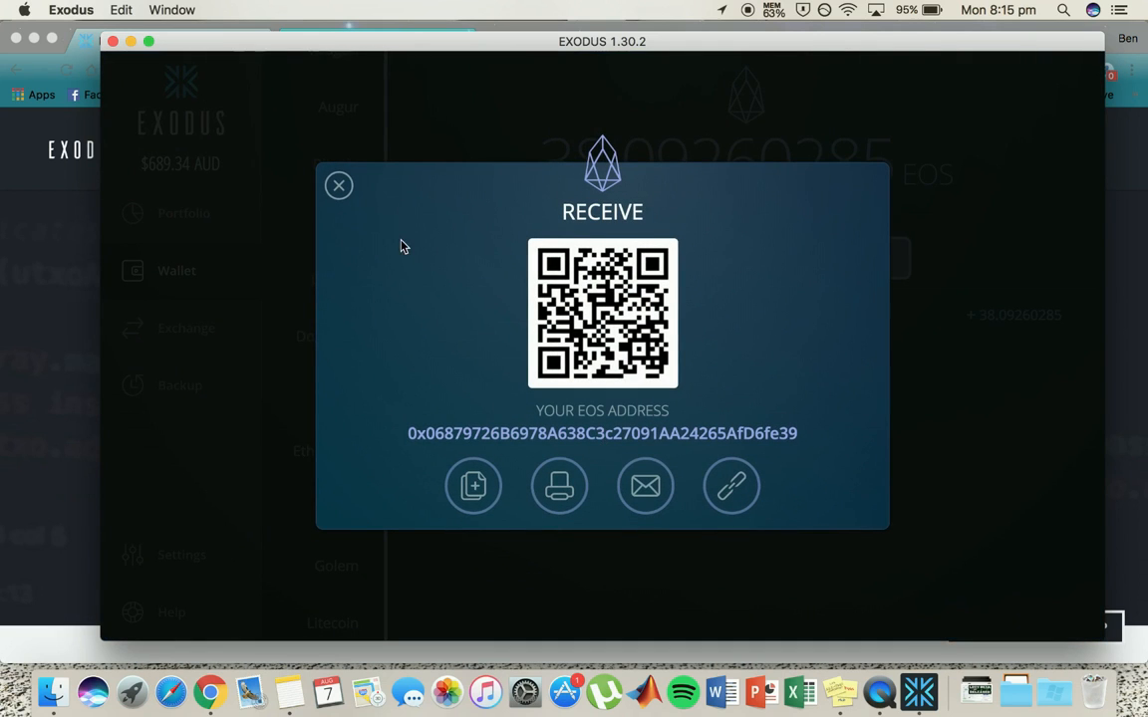
{"action": "left_click", "coordinate": [339, 186]}
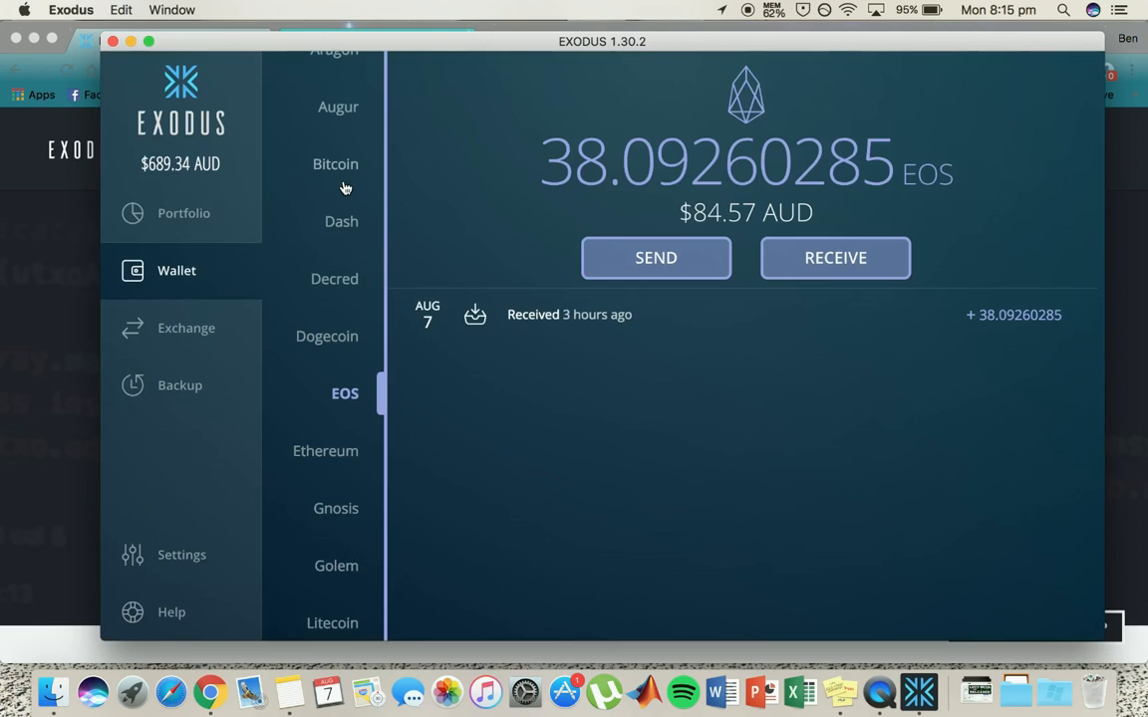
{"action": "mouse_move", "coordinate": [303, 364]}
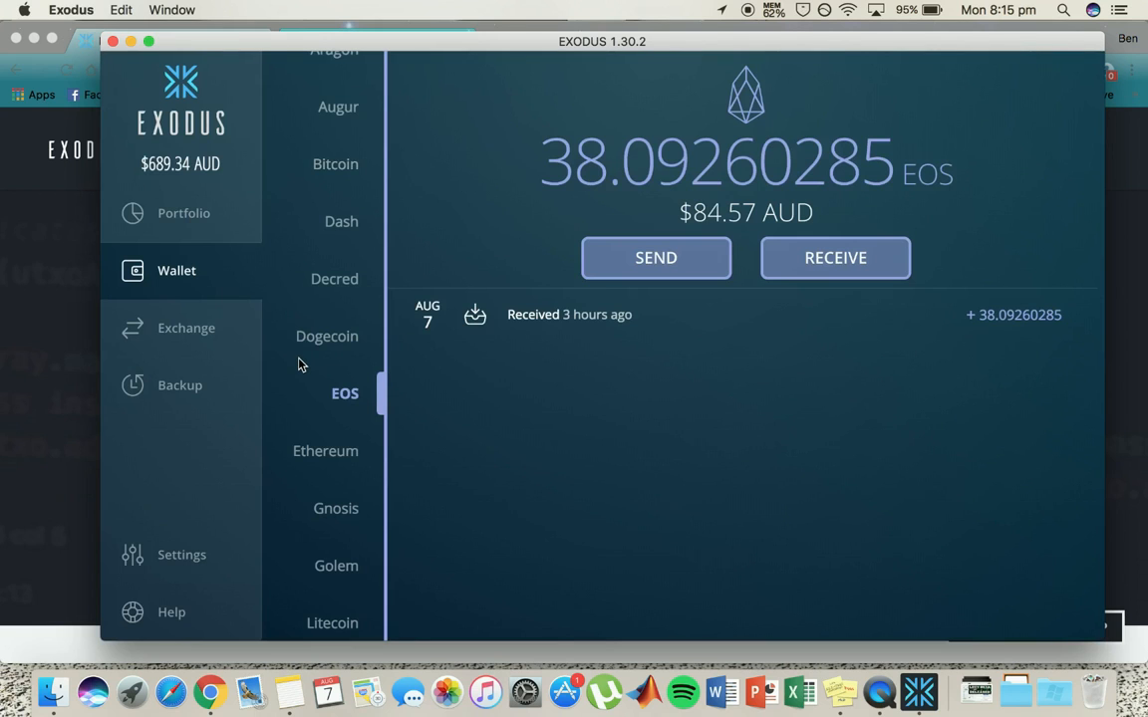
{"action": "scroll", "scroll_direction": "up", "scroll_amount": 3}
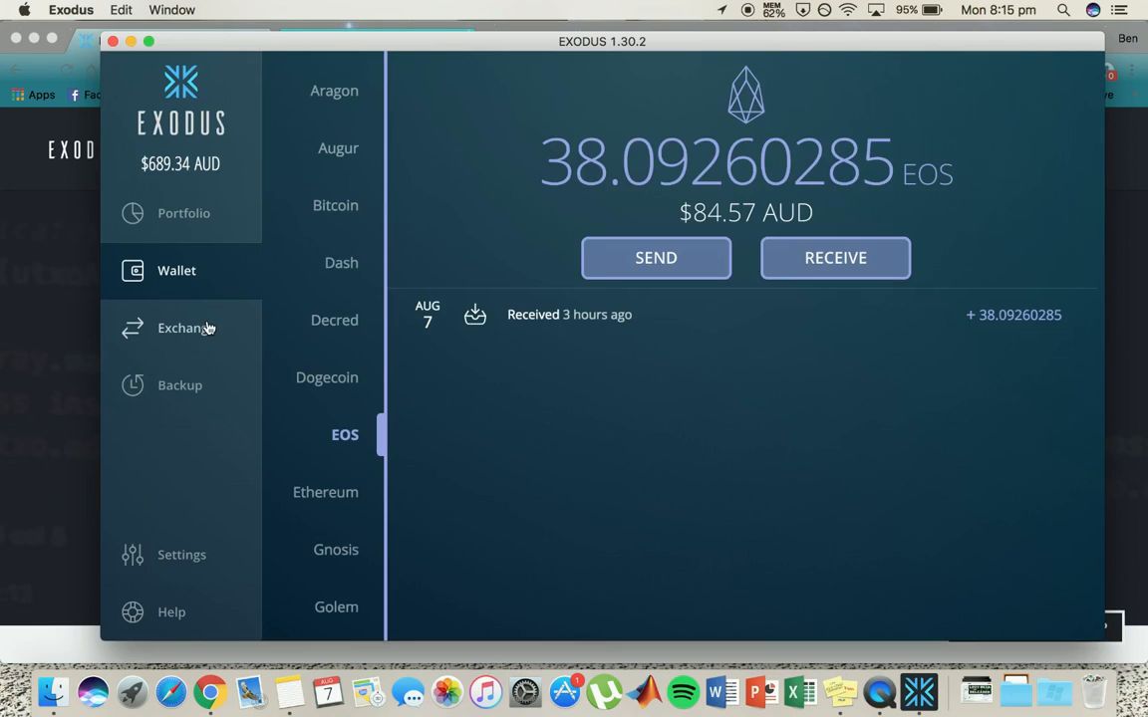
{"action": "left_click", "coordinate": [186, 328]}
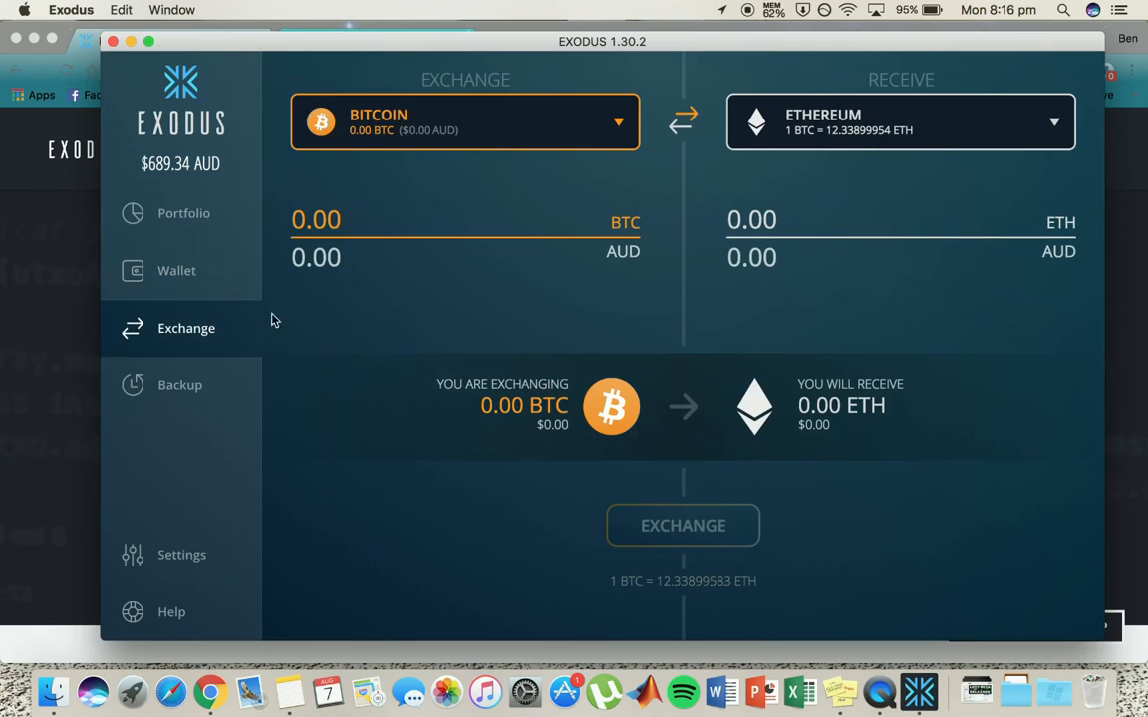
{"action": "mouse_move", "coordinate": [802, 557]}
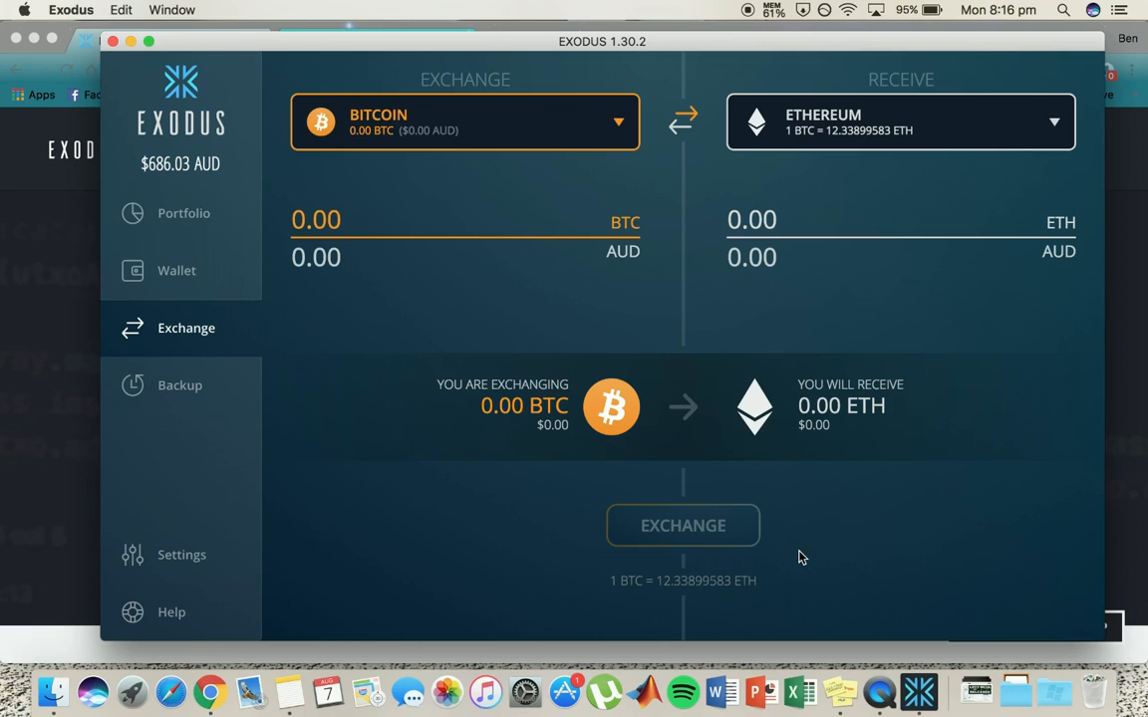
{"action": "mouse_move", "coordinate": [591, 136]}
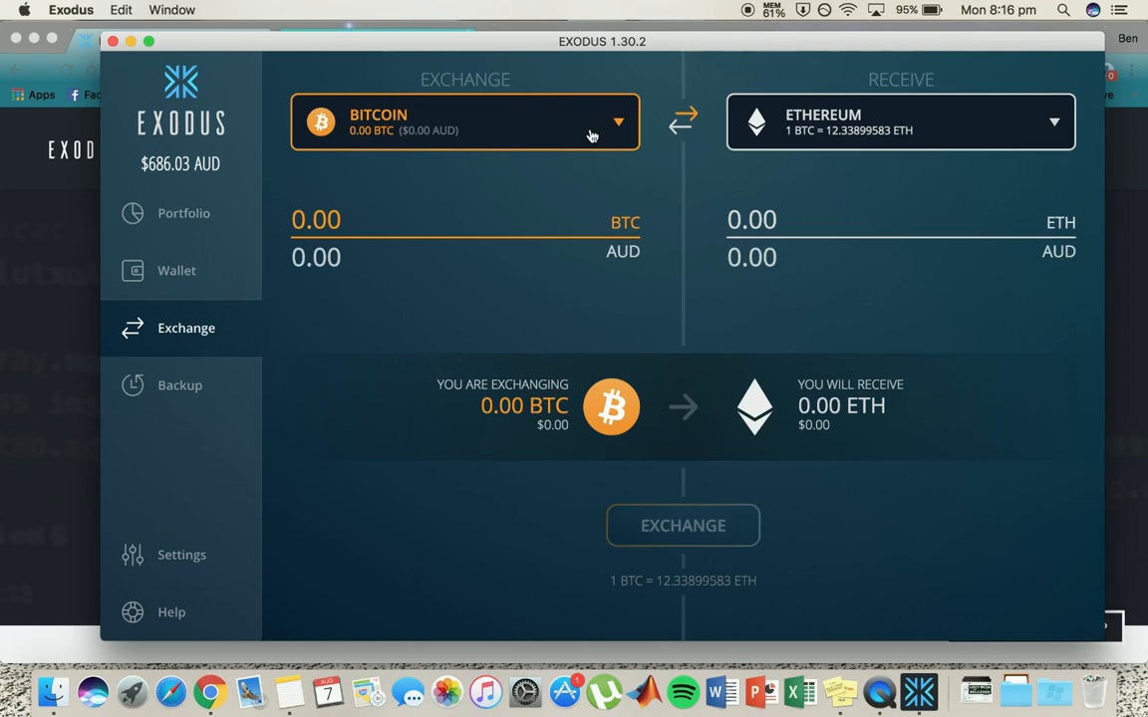
{"action": "mouse_move", "coordinate": [504, 208]}
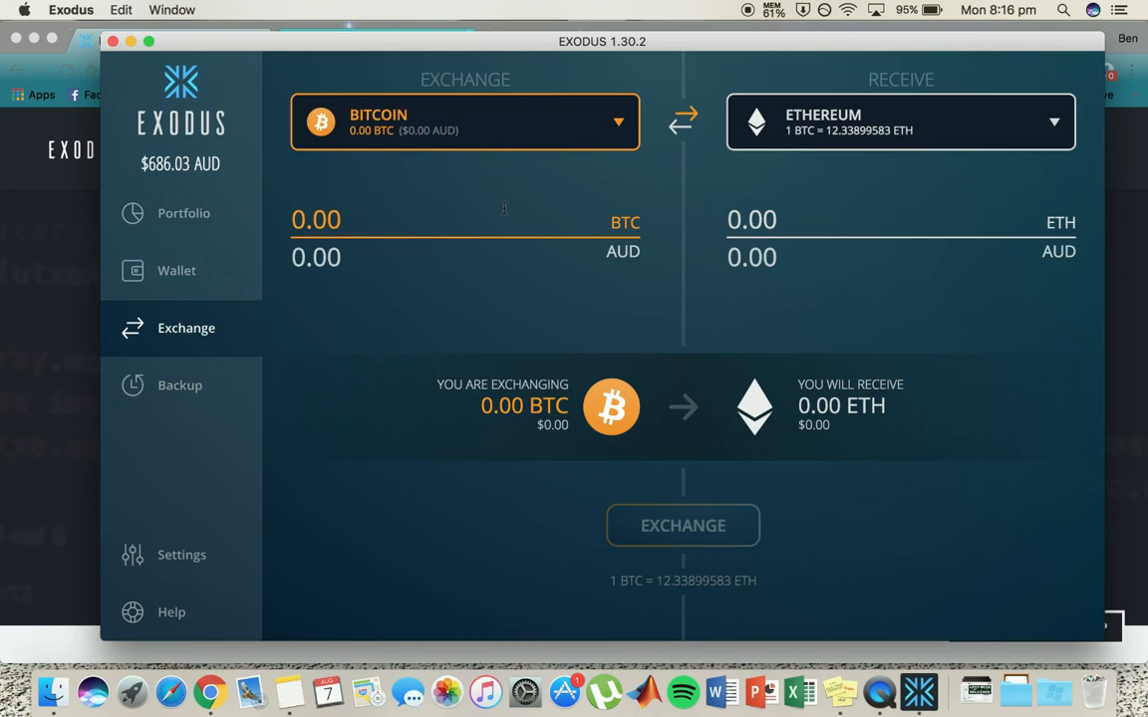
- Switch the exchange source to Ethereum and enter 1 ETH to preview about 0.0795 BTC
{"action": "left_click", "coordinate": [464, 121]}
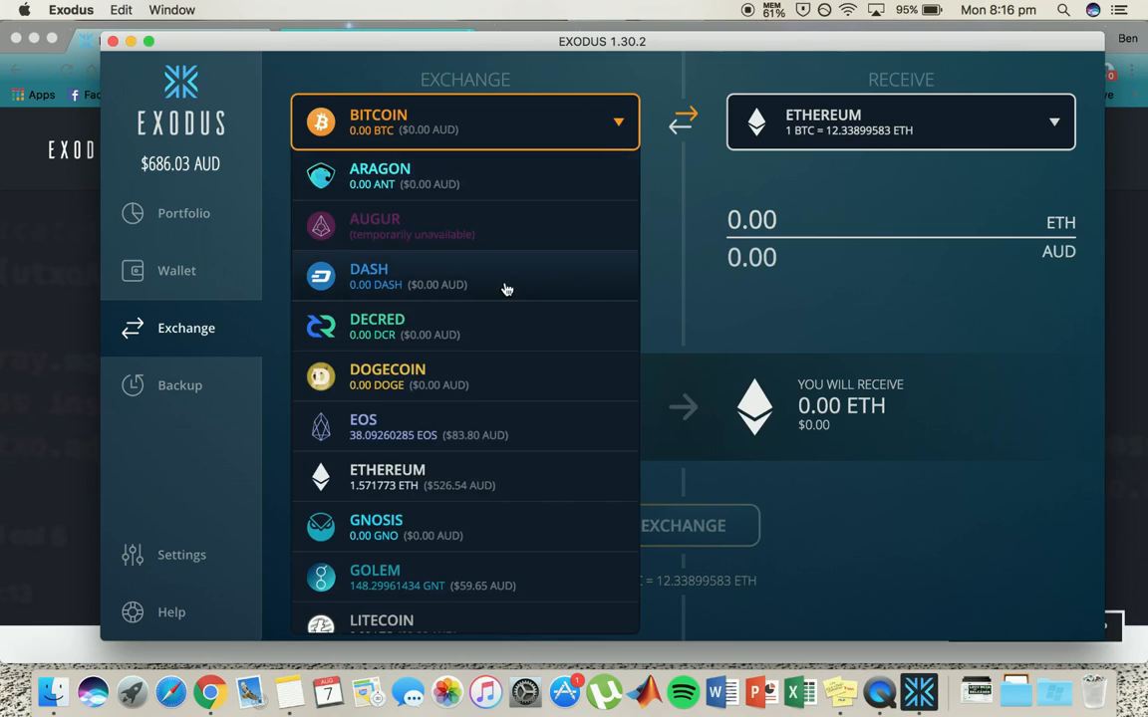
{"action": "left_click", "coordinate": [387, 478]}
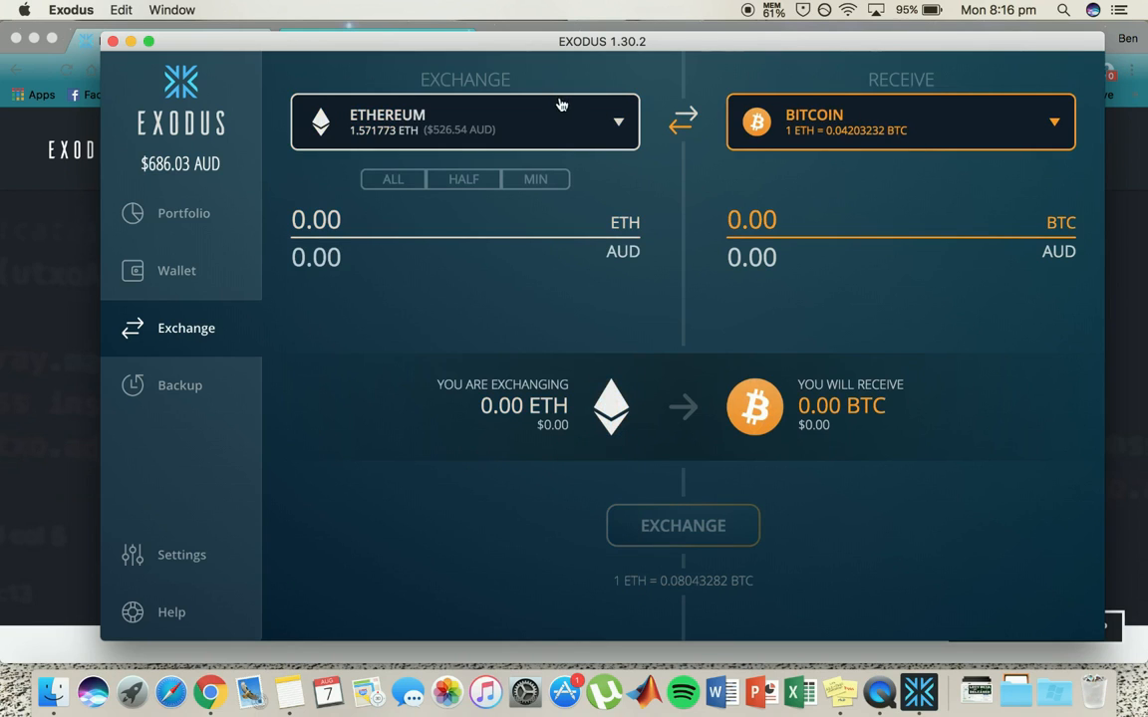
{"action": "mouse_move", "coordinate": [786, 151]}
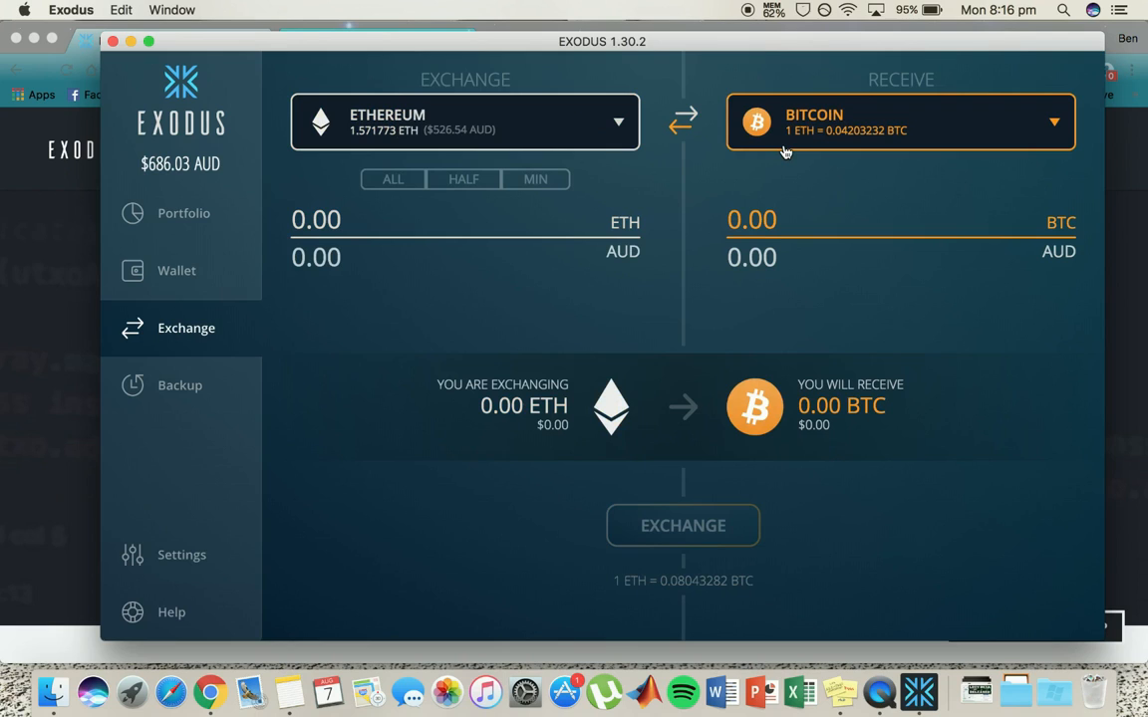
{"action": "mouse_move", "coordinate": [458, 227]}
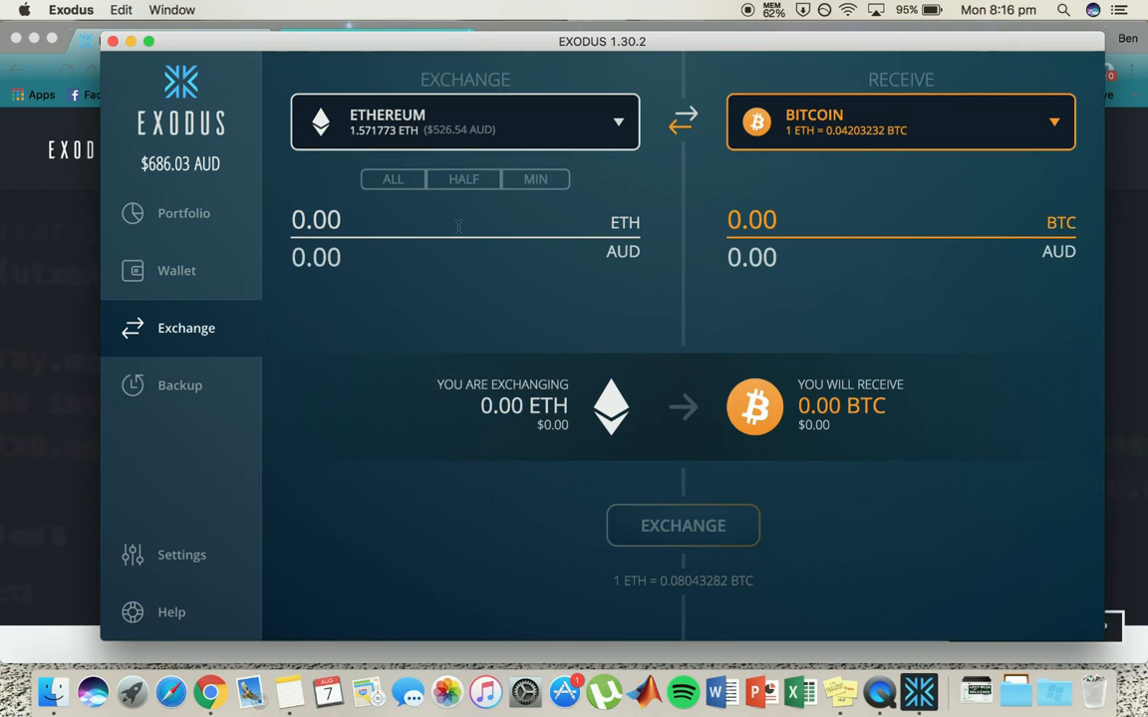
{"action": "type", "text": "1"}
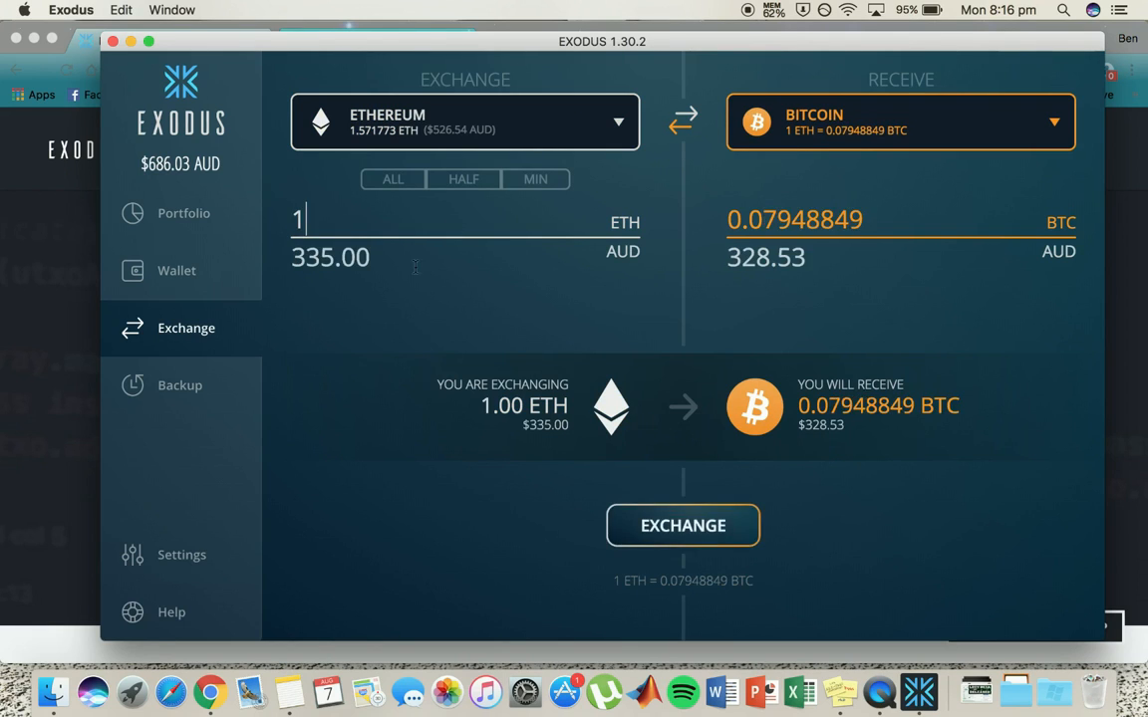
{"action": "mouse_move", "coordinate": [919, 216]}
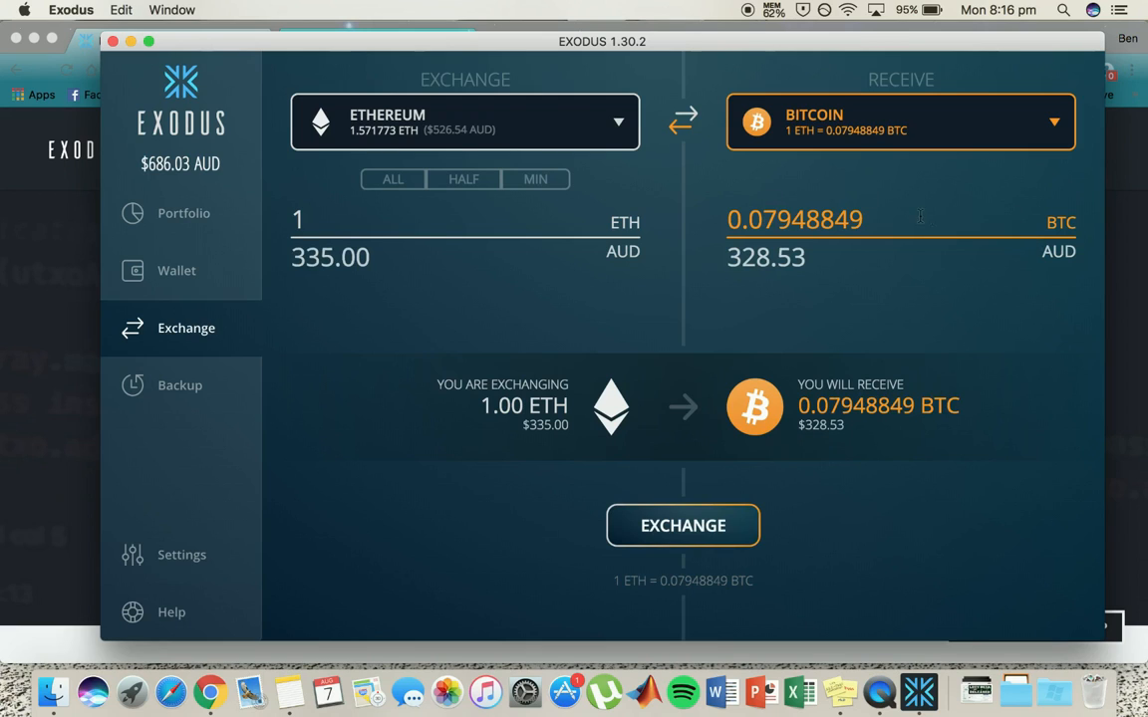
{"action": "mouse_move", "coordinate": [5, 238]}
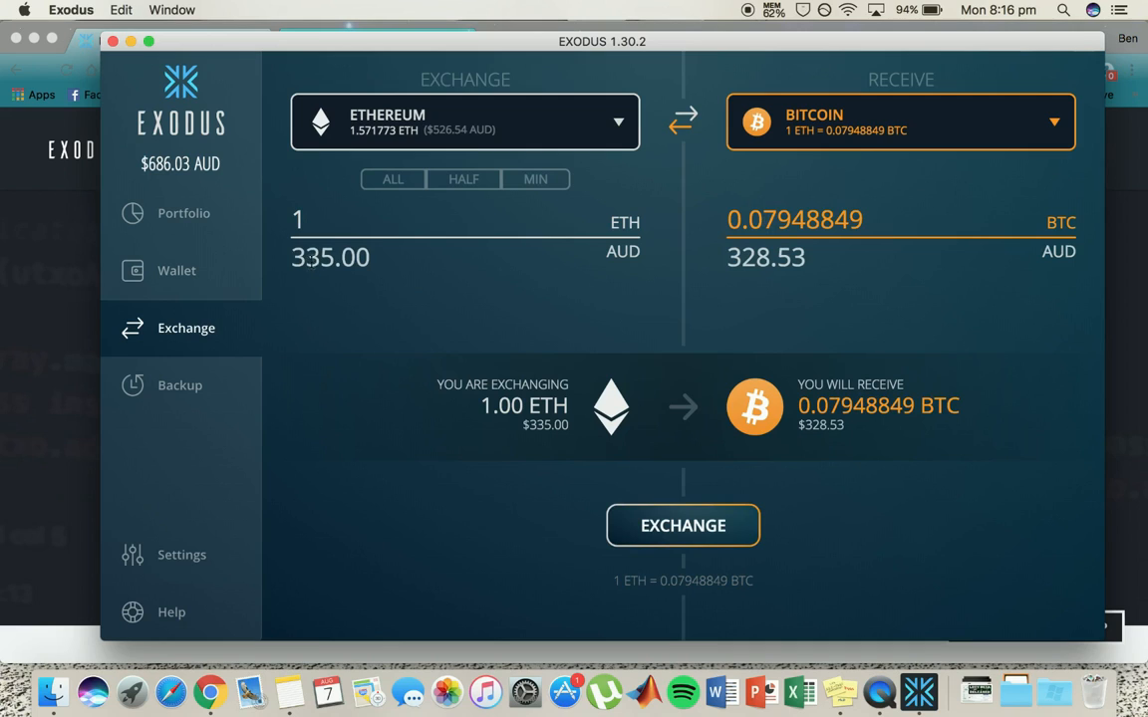
{"action": "mouse_move", "coordinate": [628, 324]}
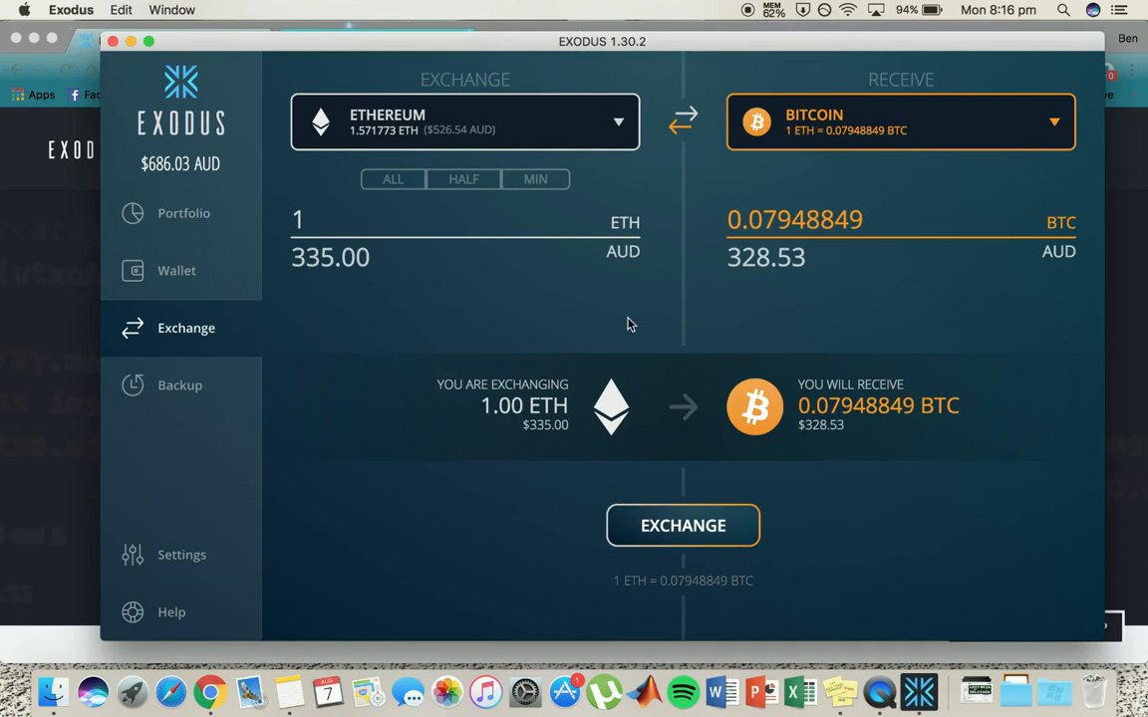
{"action": "mouse_move", "coordinate": [229, 376]}
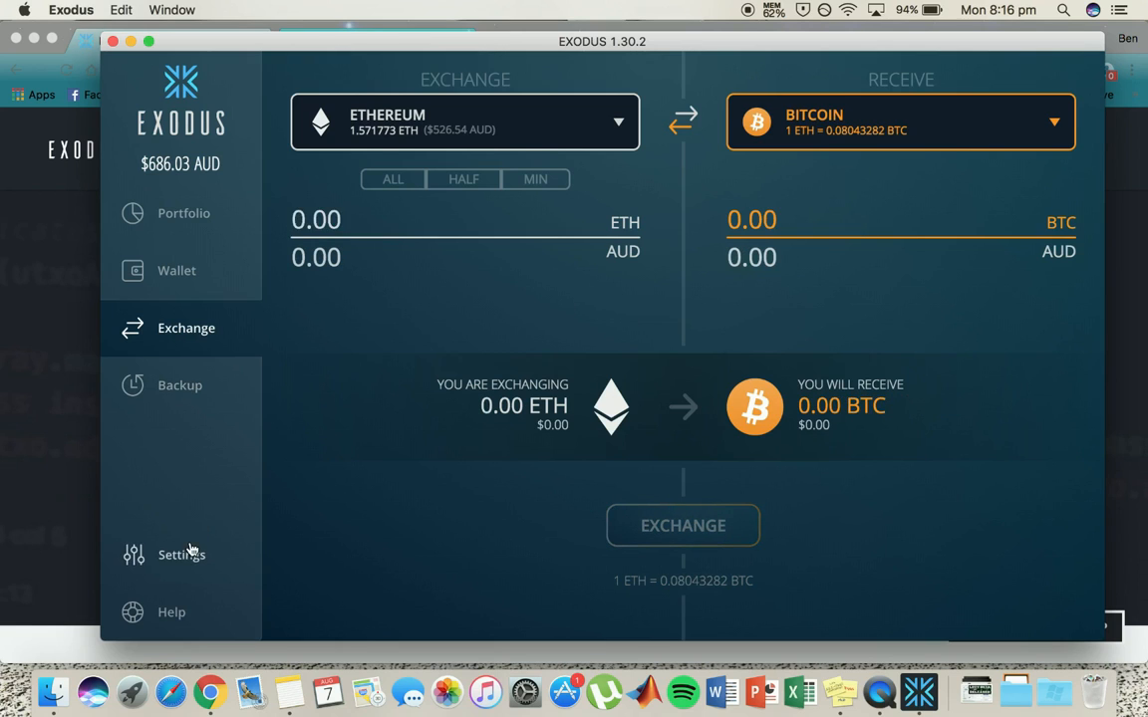
{"action": "left_click", "coordinate": [181, 555]}
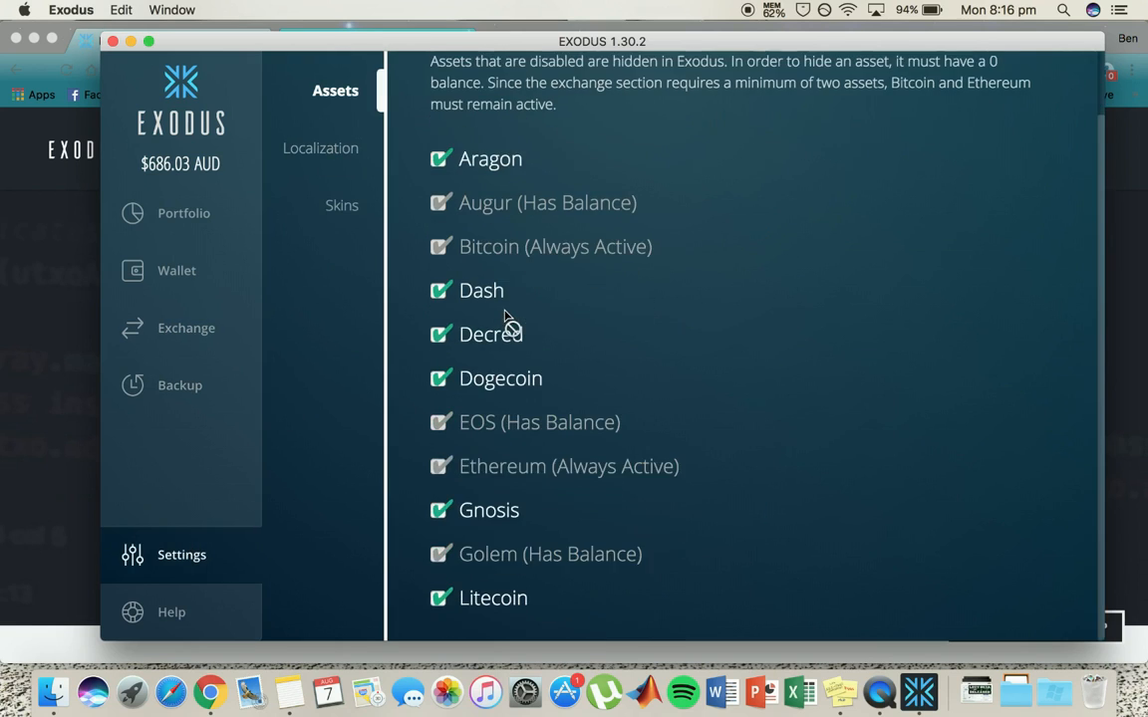
{"action": "mouse_move", "coordinate": [473, 441]}
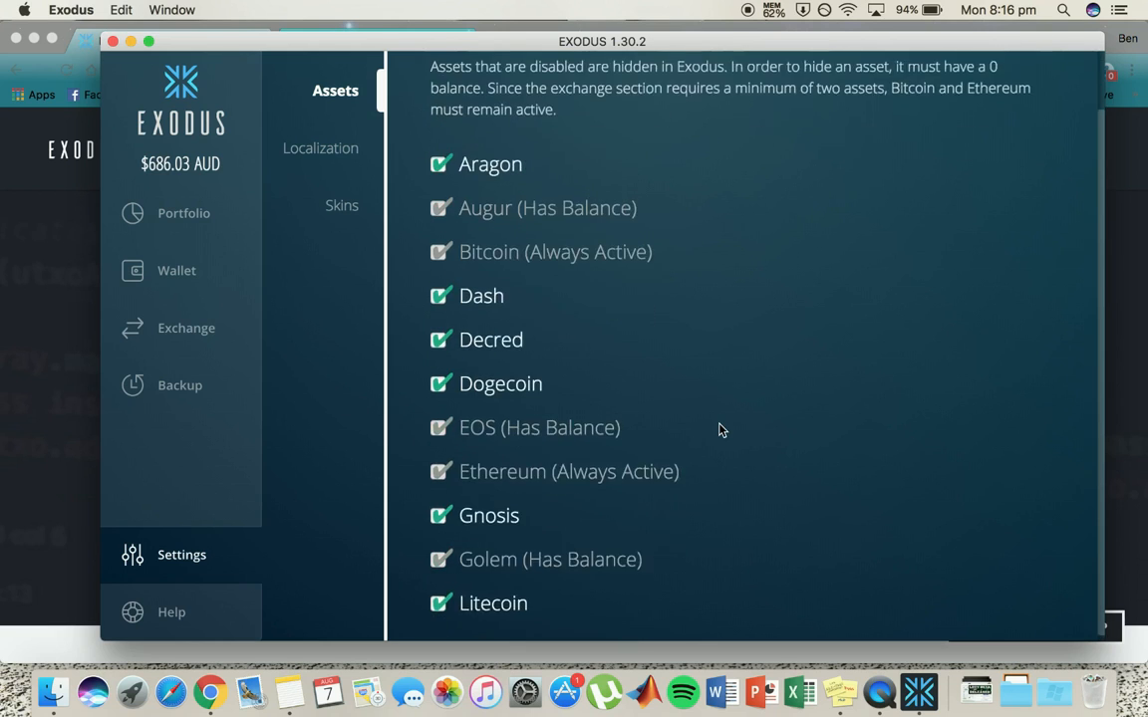
{"action": "scroll", "scroll_direction": "up", "scroll_amount": 3}
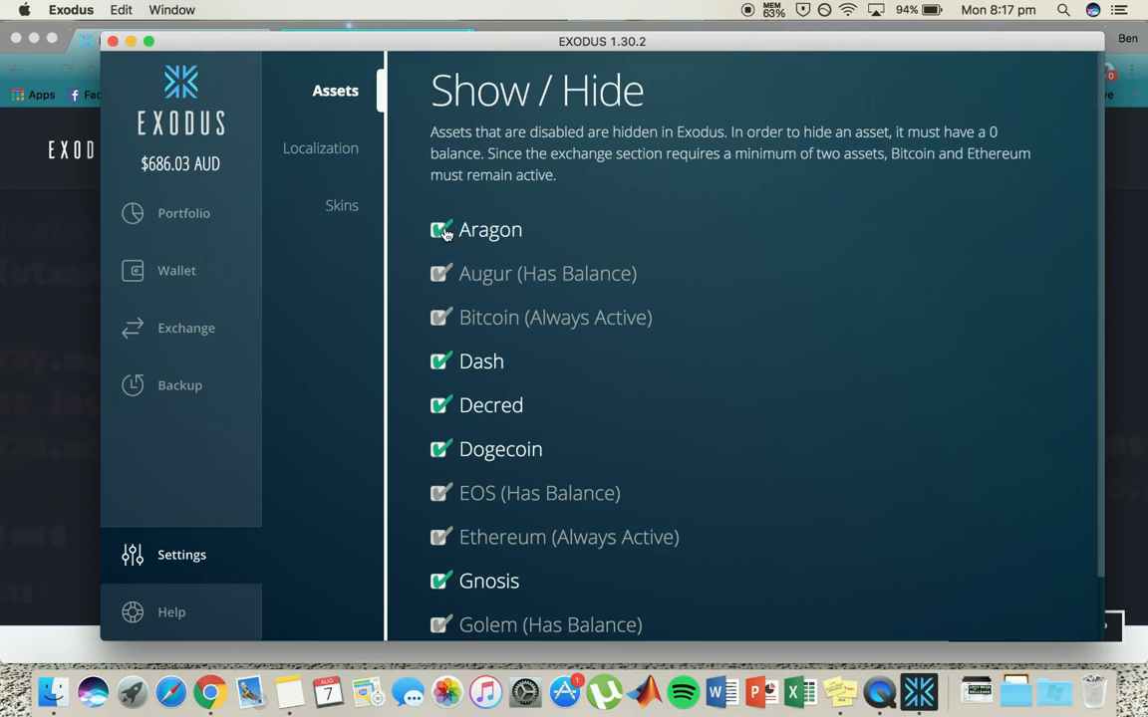
{"action": "scroll", "scroll_direction": "down", "scroll_amount": 3}
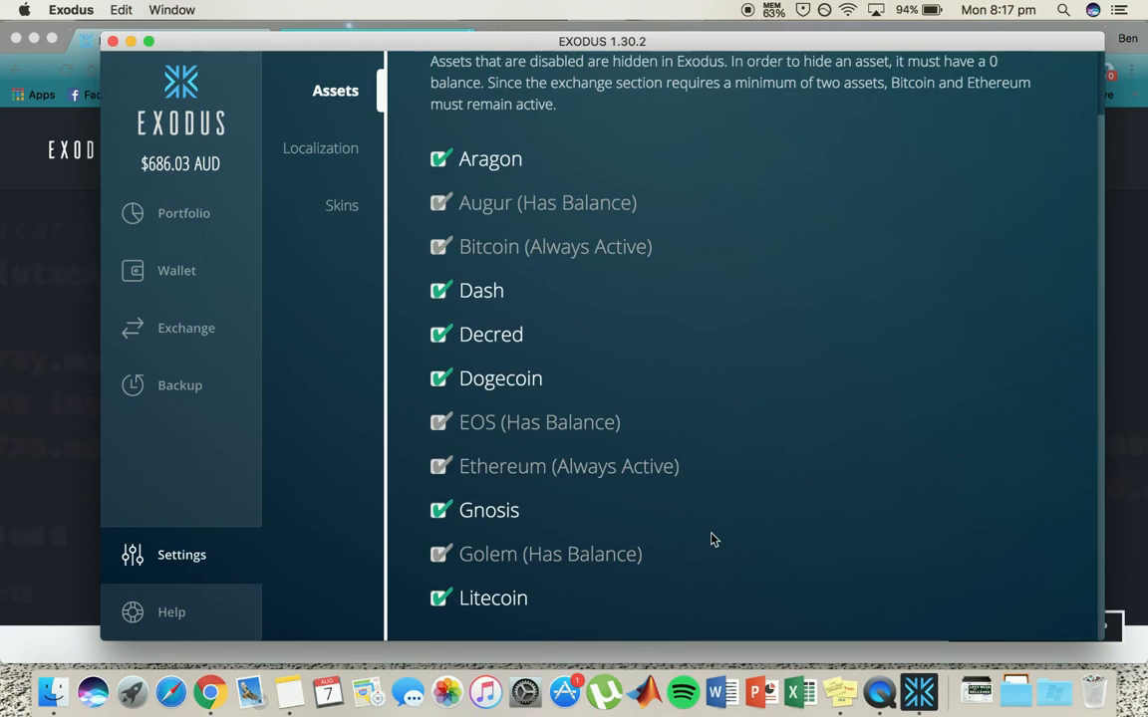
{"action": "mouse_move", "coordinate": [737, 526]}
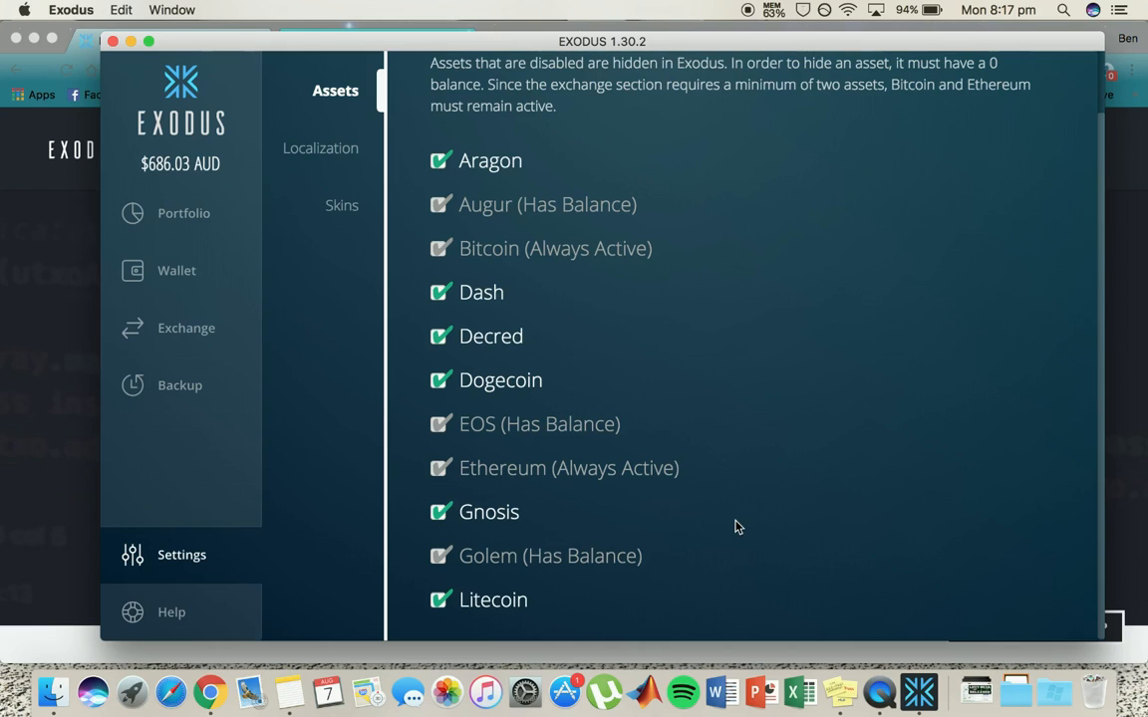
{"action": "scroll", "scroll_direction": "up", "scroll_amount": 3}
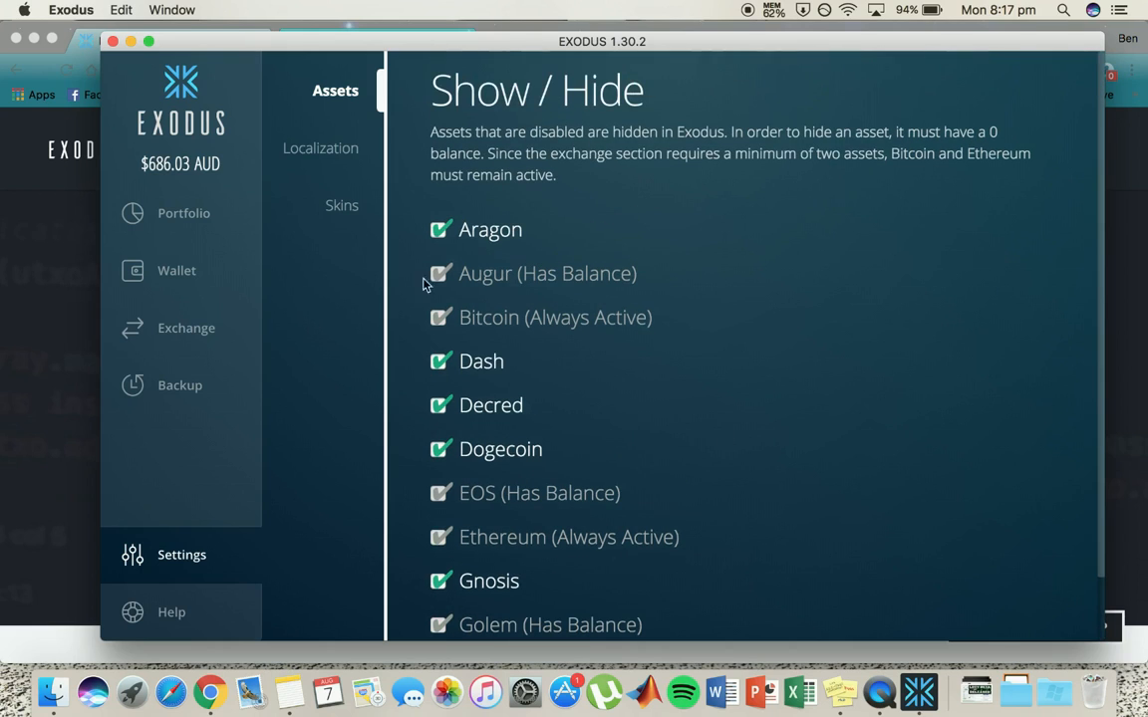
{"action": "mouse_move", "coordinate": [808, 353]}
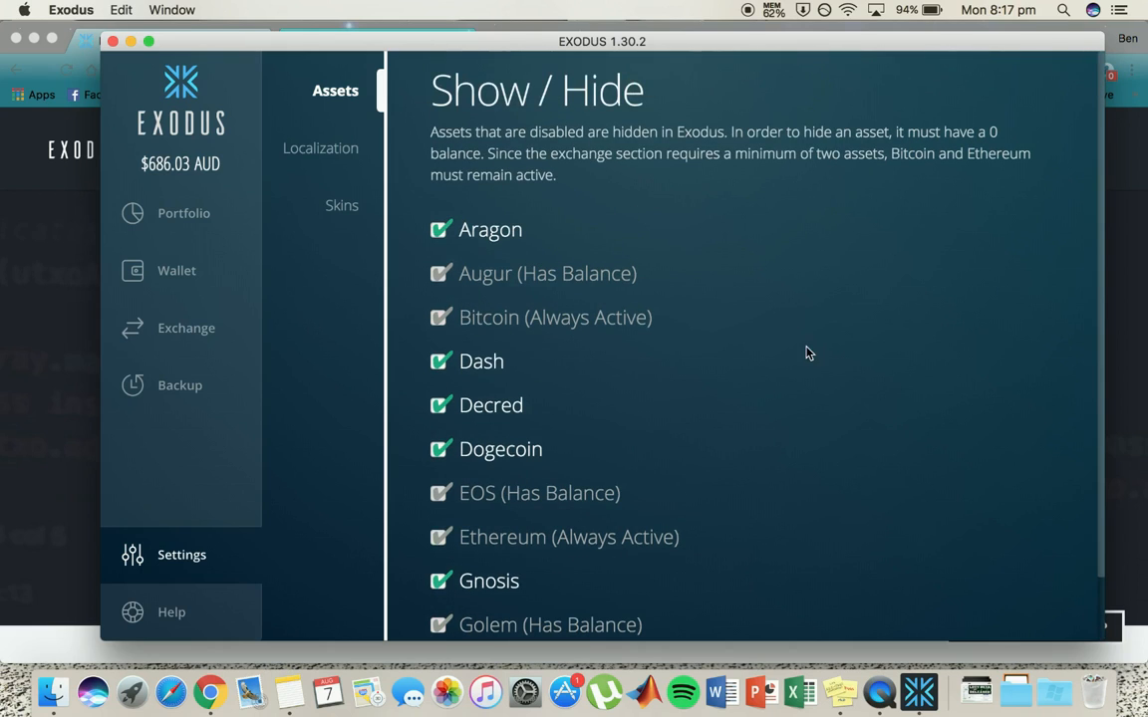
{"action": "mouse_move", "coordinate": [677, 312]}
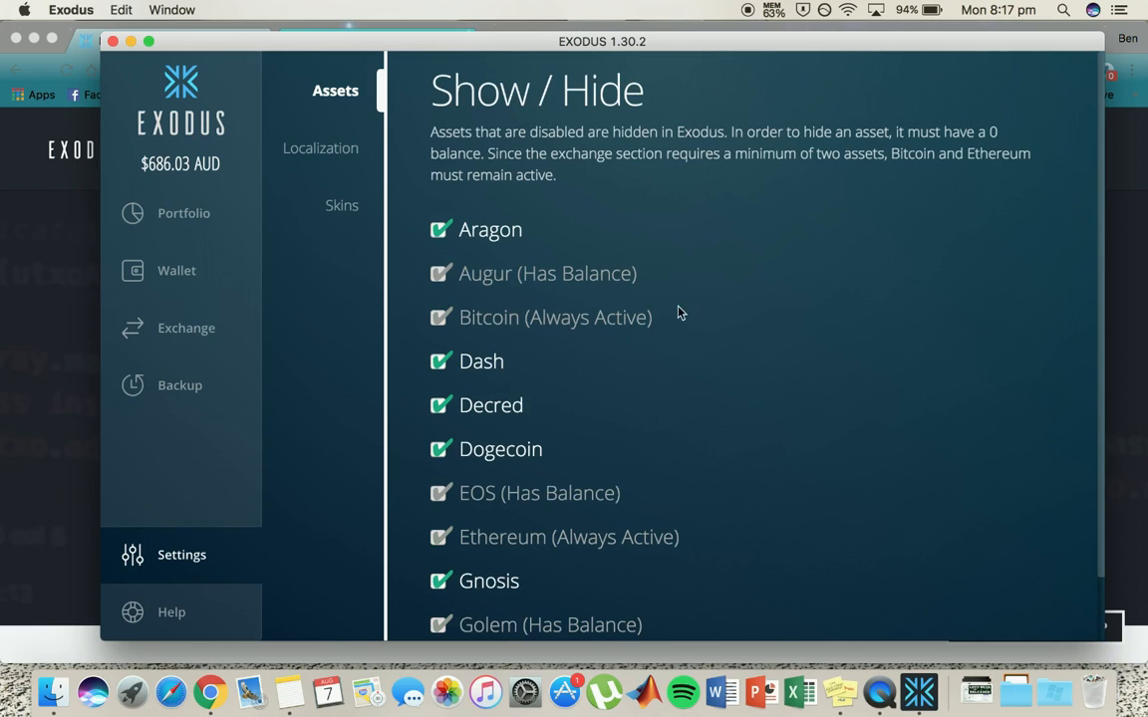
{"action": "mouse_move", "coordinate": [546, 246]}
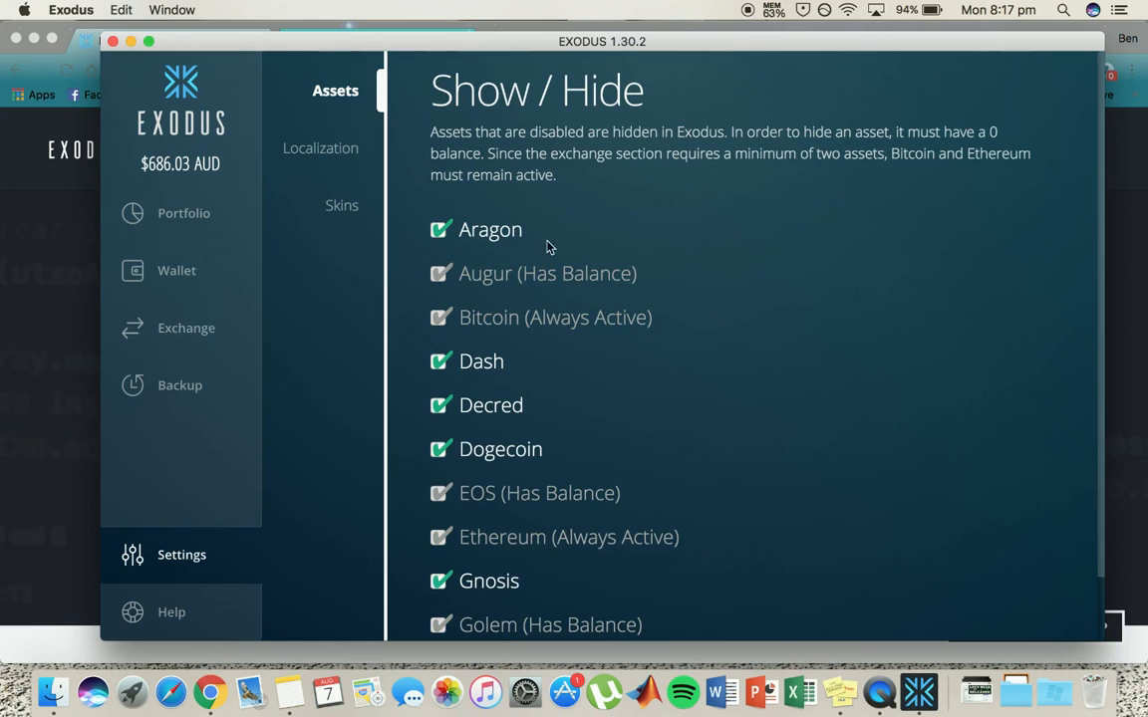
{"action": "scroll", "scroll_direction": "down", "scroll_amount": 3}
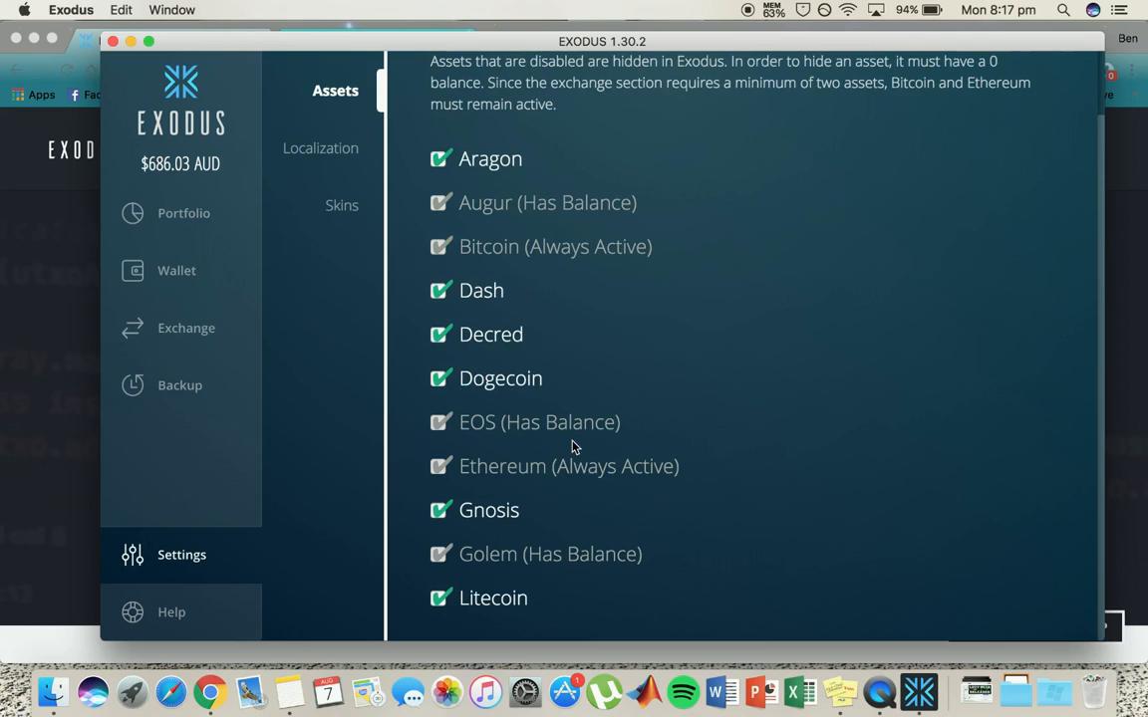
{"action": "scroll", "scroll_direction": "up", "scroll_amount": 3}
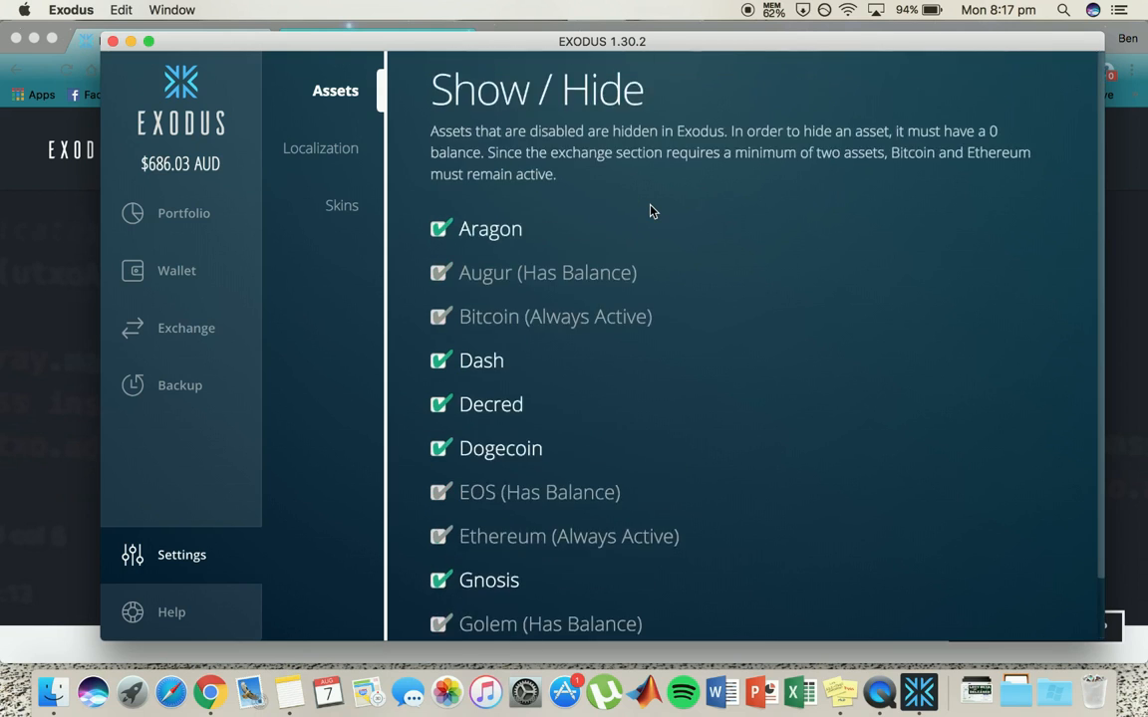
{"action": "mouse_move", "coordinate": [644, 187]}
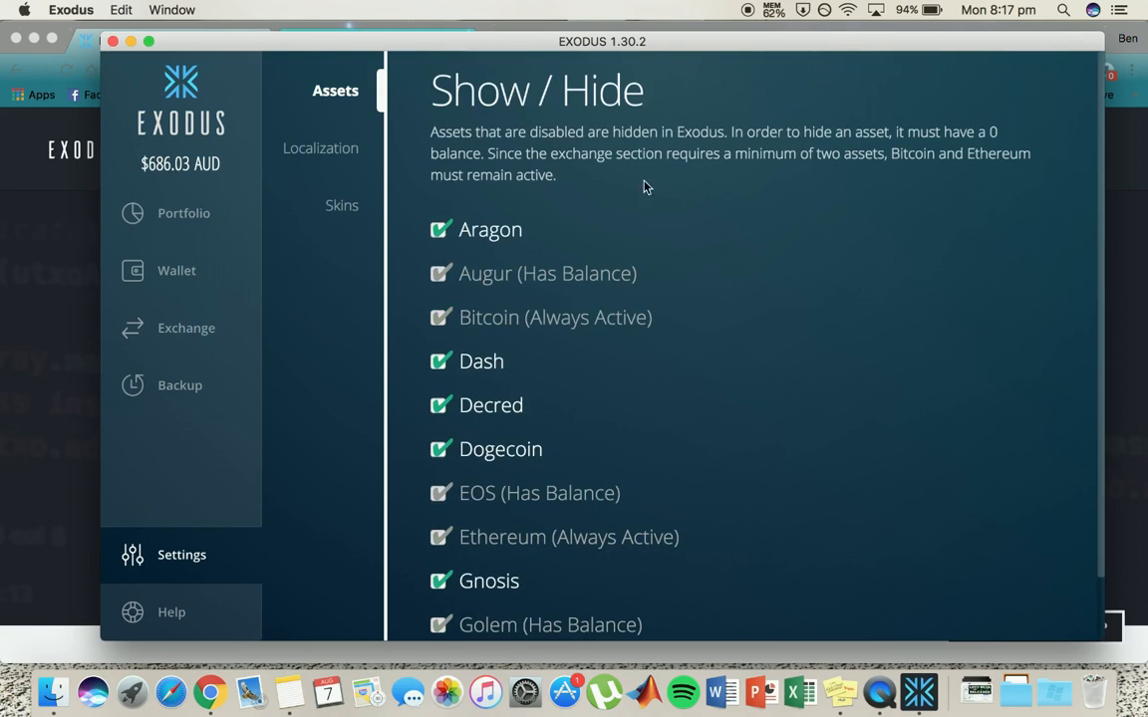
- Browse the Localization display currencies and toggle the balance to BTC and back, keeping AUD
{"action": "left_click", "coordinate": [320, 147]}
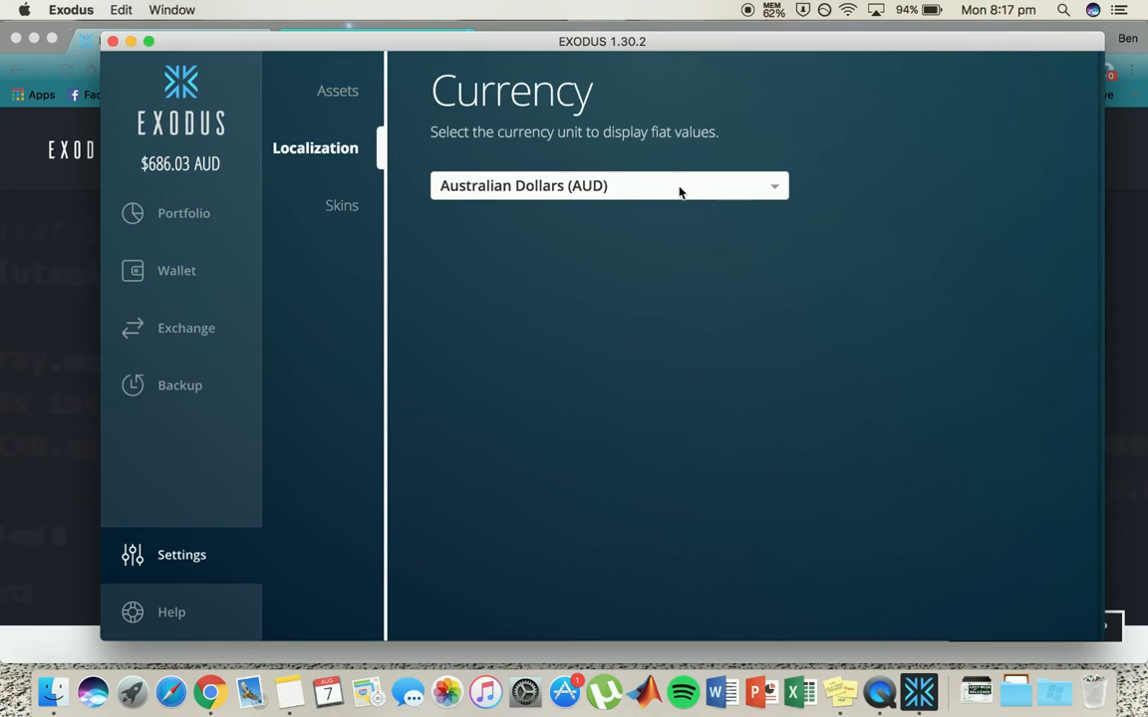
{"action": "left_click", "coordinate": [609, 185]}
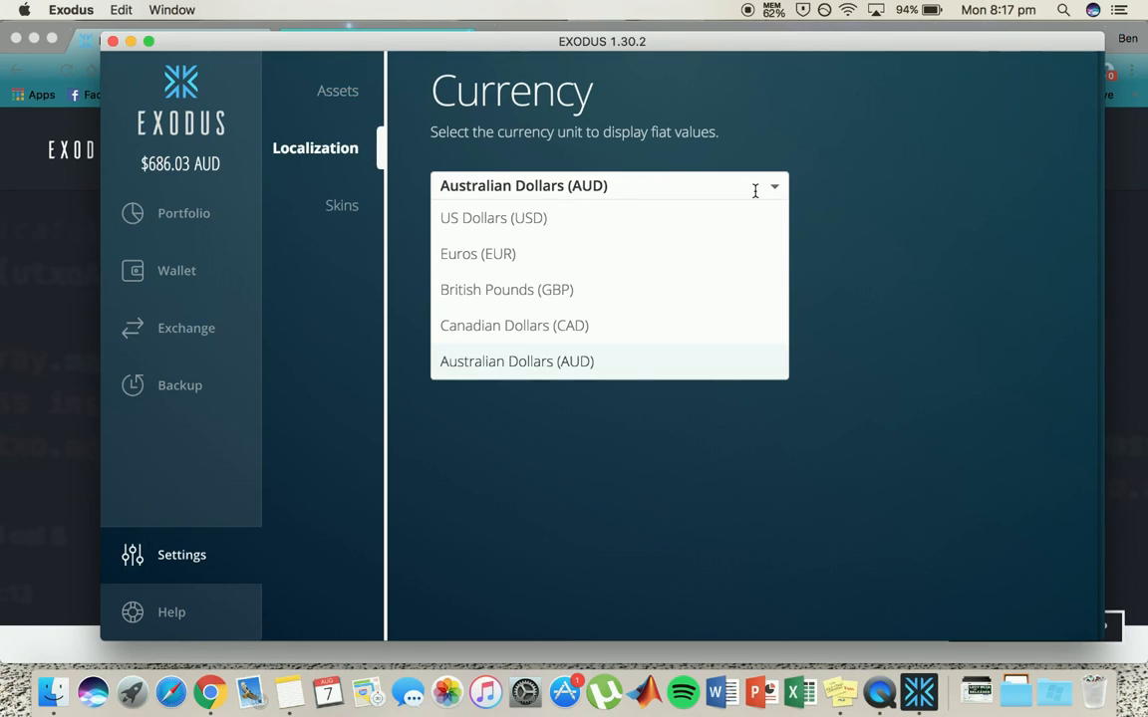
{"action": "mouse_move", "coordinate": [615, 325]}
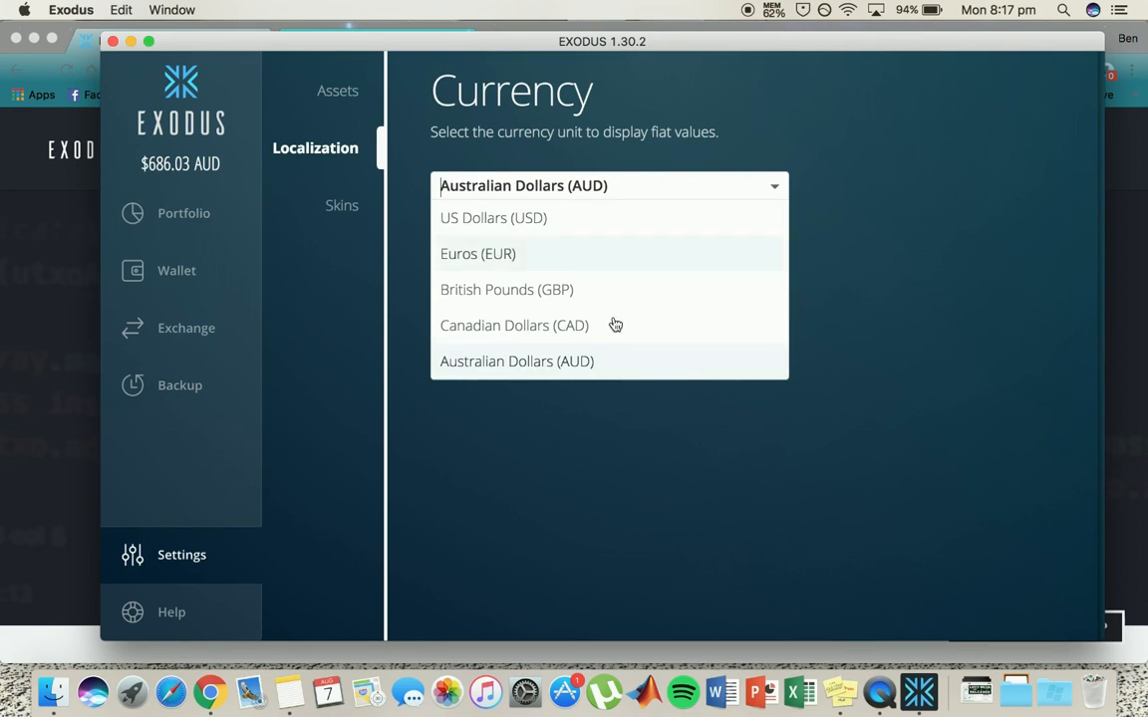
{"action": "mouse_move", "coordinate": [717, 416]}
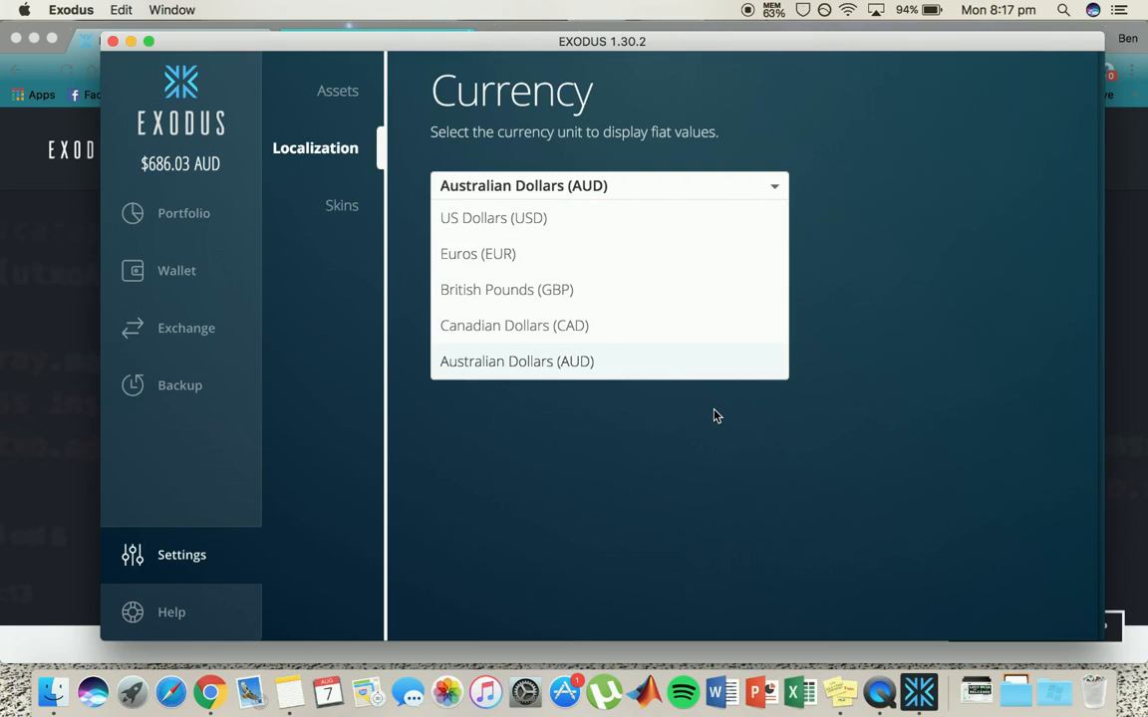
{"action": "mouse_move", "coordinate": [204, 164]}
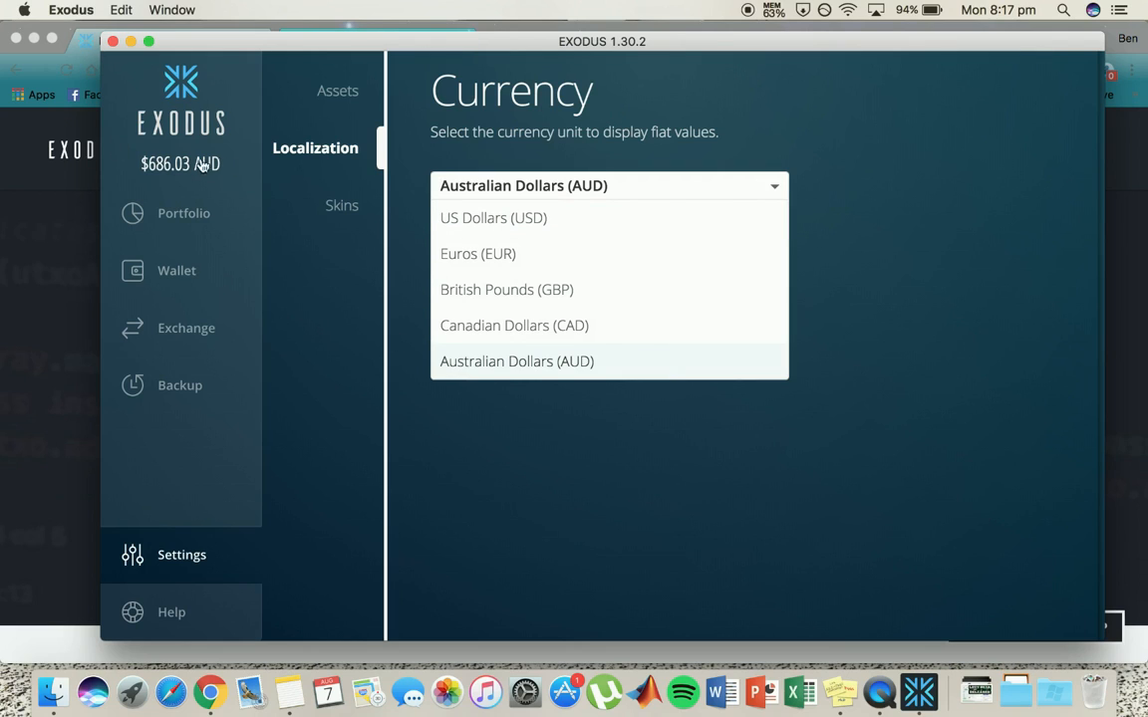
{"action": "left_click", "coordinate": [516, 360]}
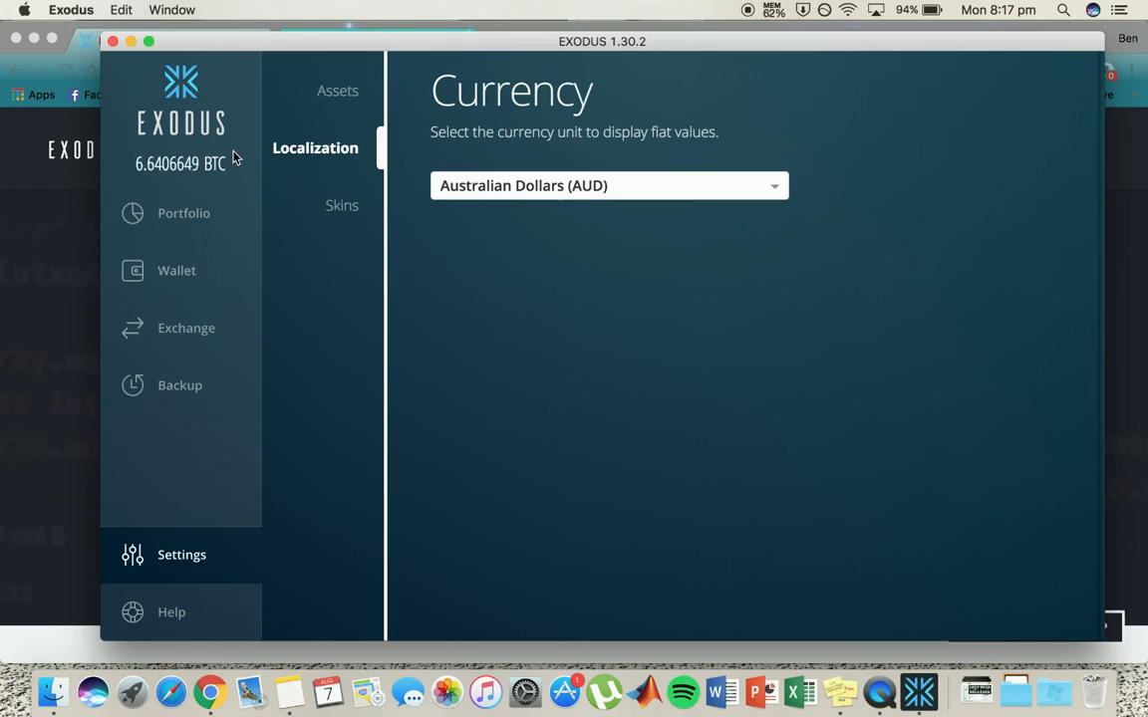
{"action": "left_click", "coordinate": [180, 163]}
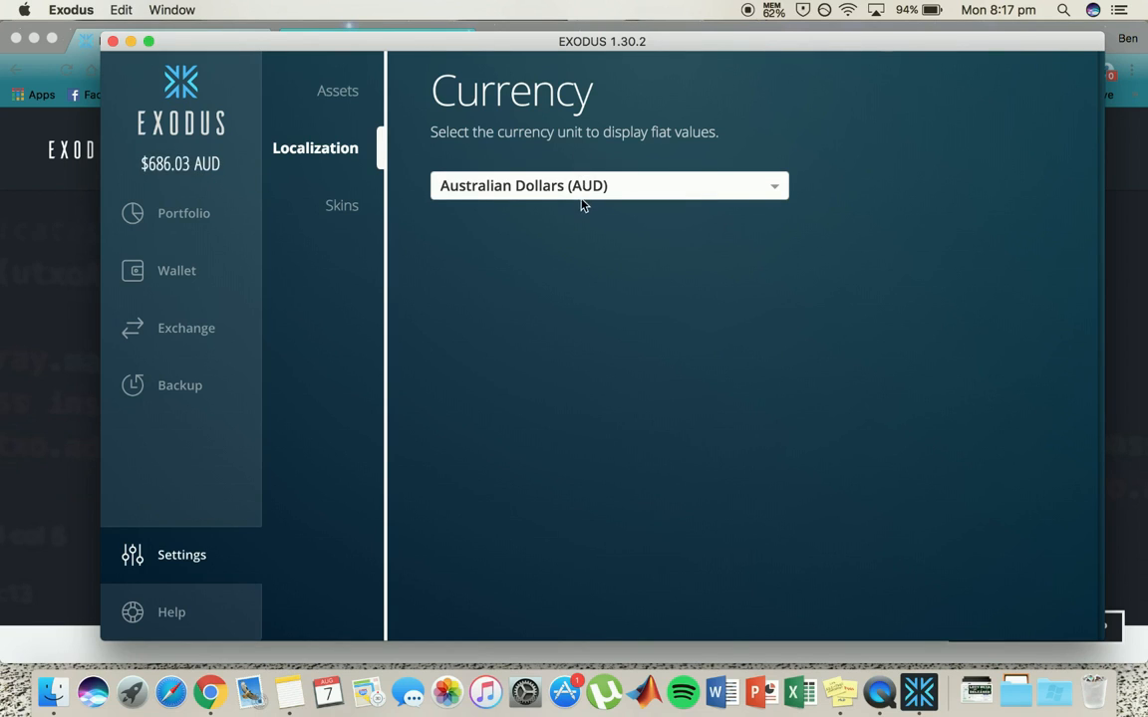
{"action": "left_click", "coordinate": [609, 185]}
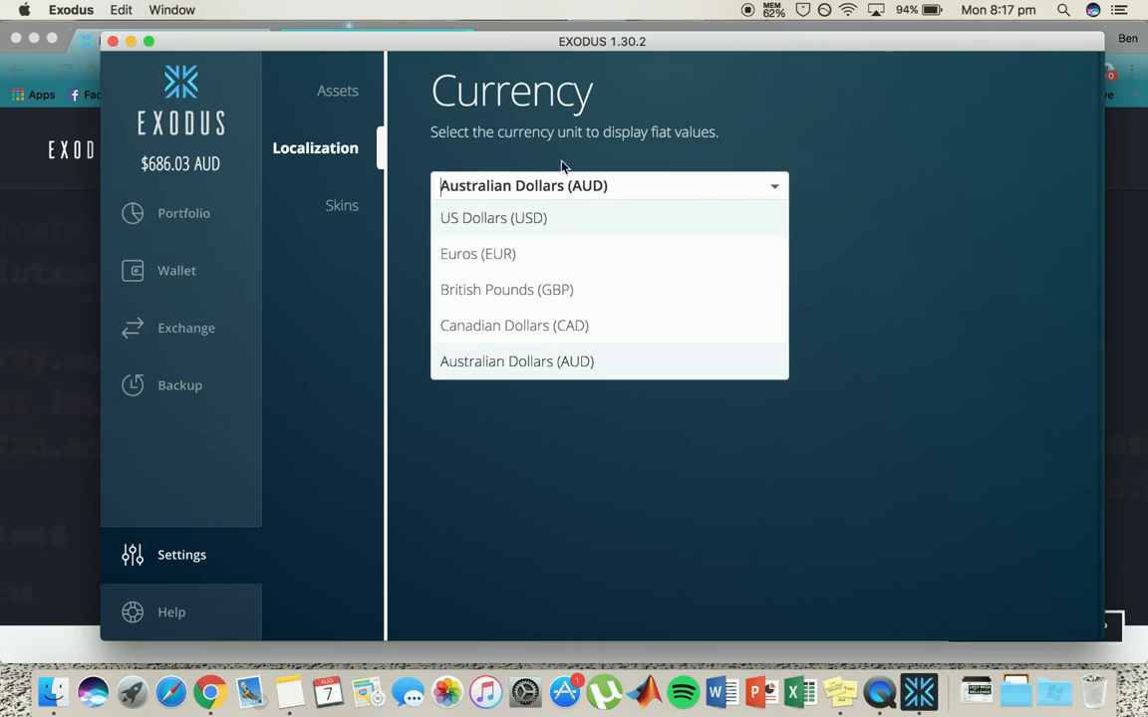
{"action": "mouse_move", "coordinate": [498, 224]}
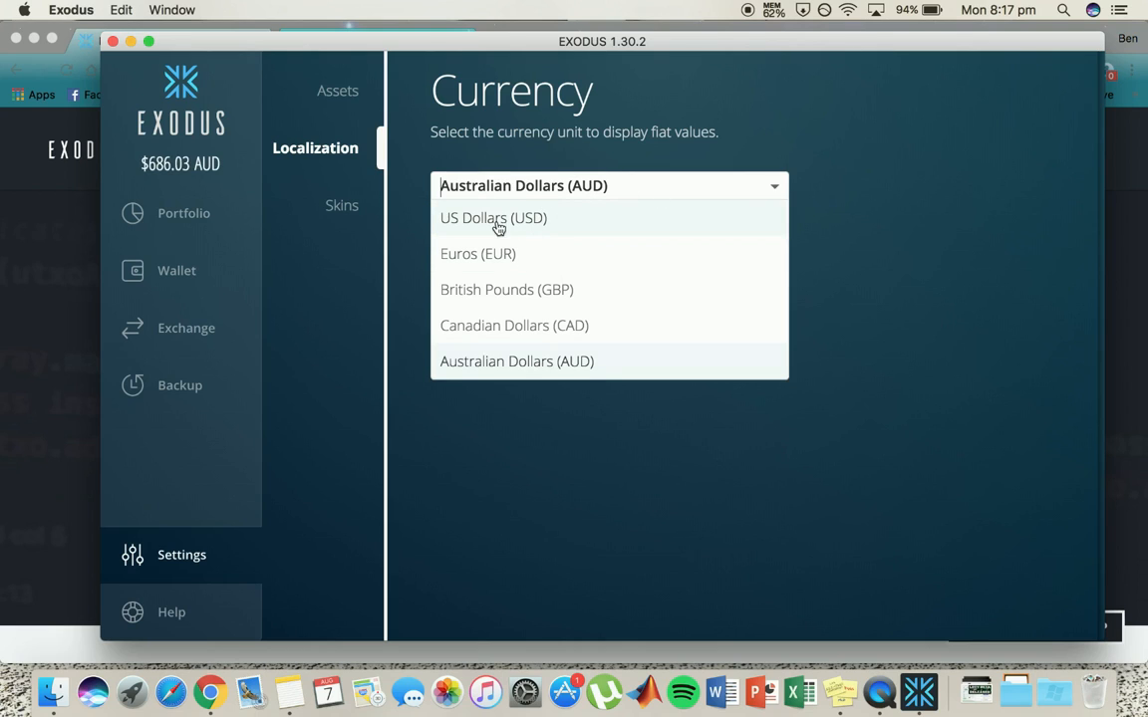
{"action": "mouse_move", "coordinate": [532, 226]}
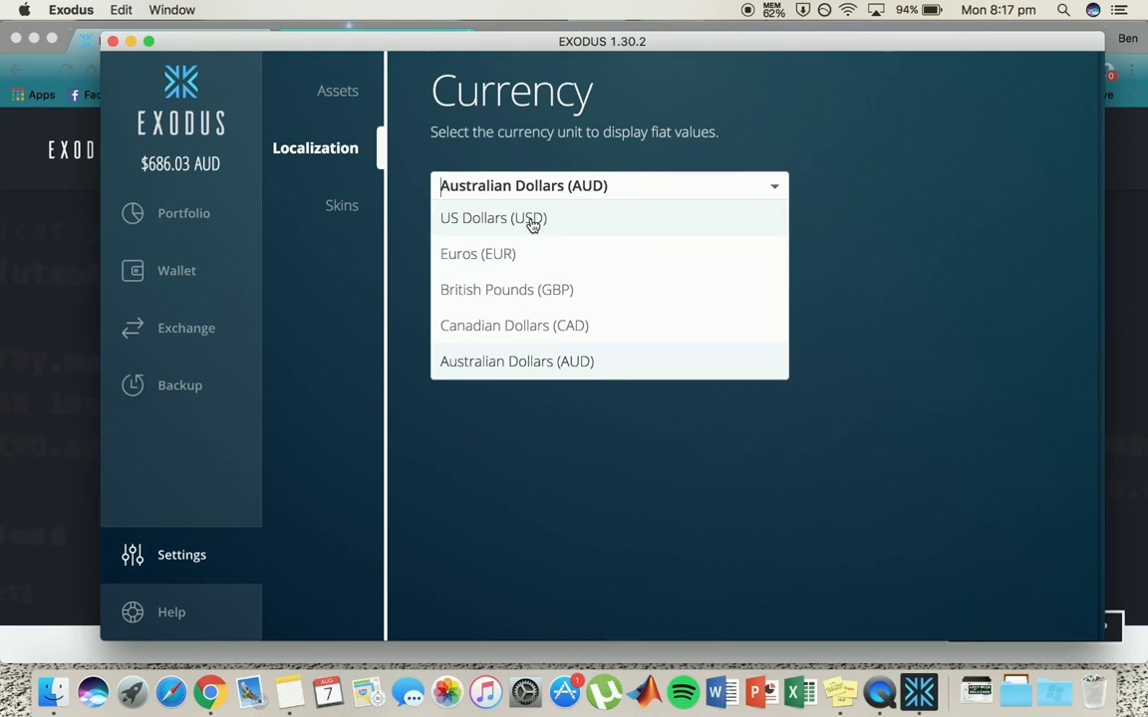
{"action": "mouse_move", "coordinate": [563, 369]}
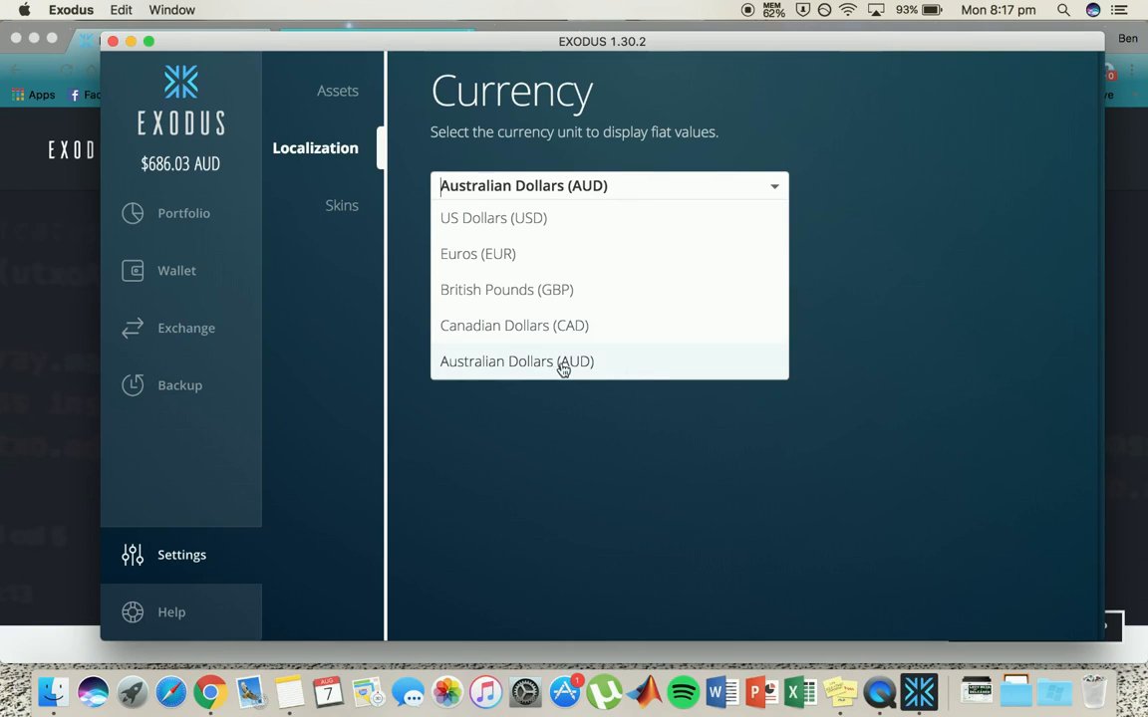
{"action": "mouse_move", "coordinate": [586, 360]}
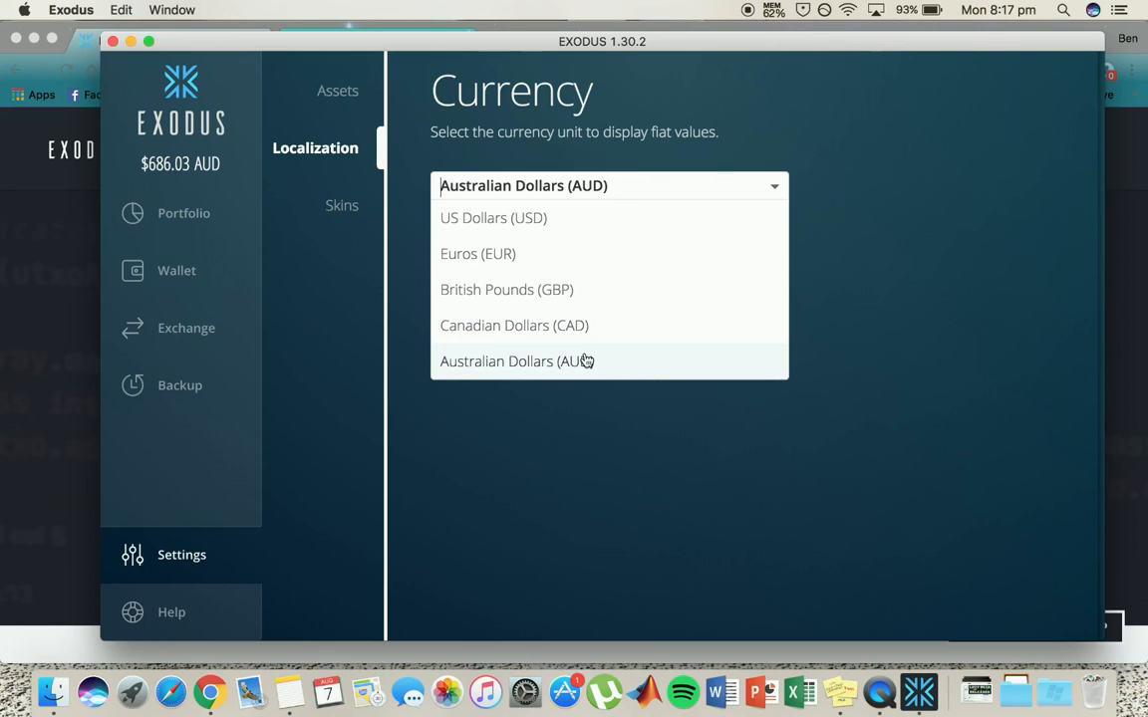
{"action": "left_click", "coordinate": [516, 360]}
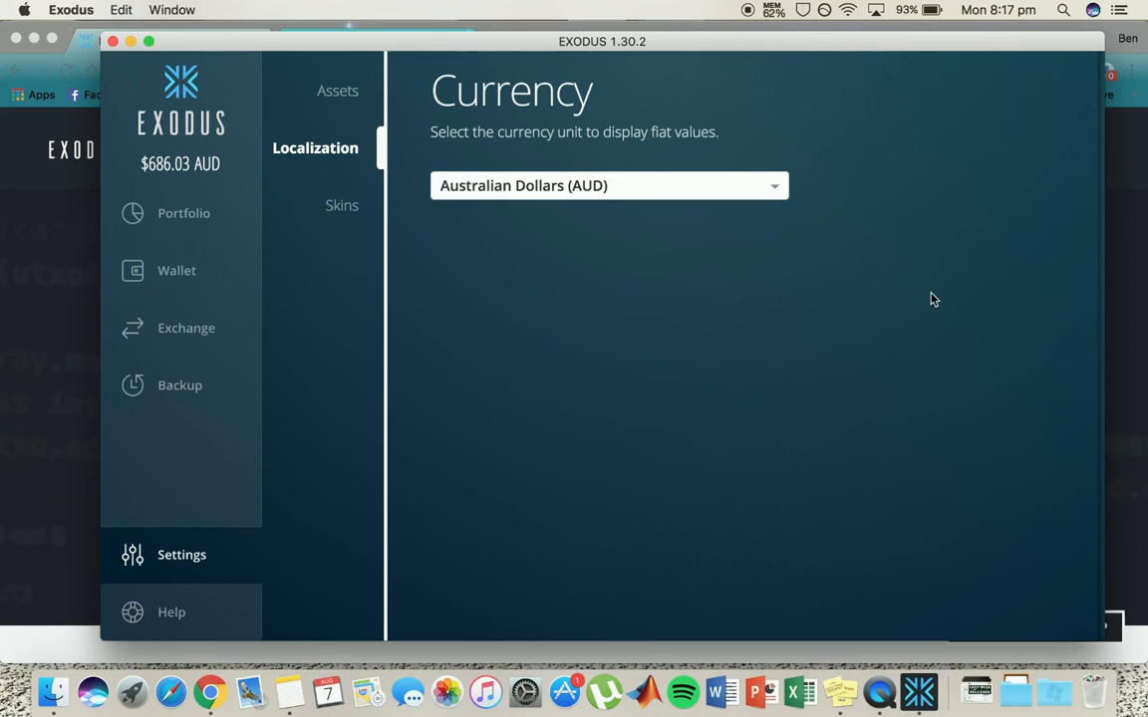
{"action": "mouse_move", "coordinate": [341, 205]}
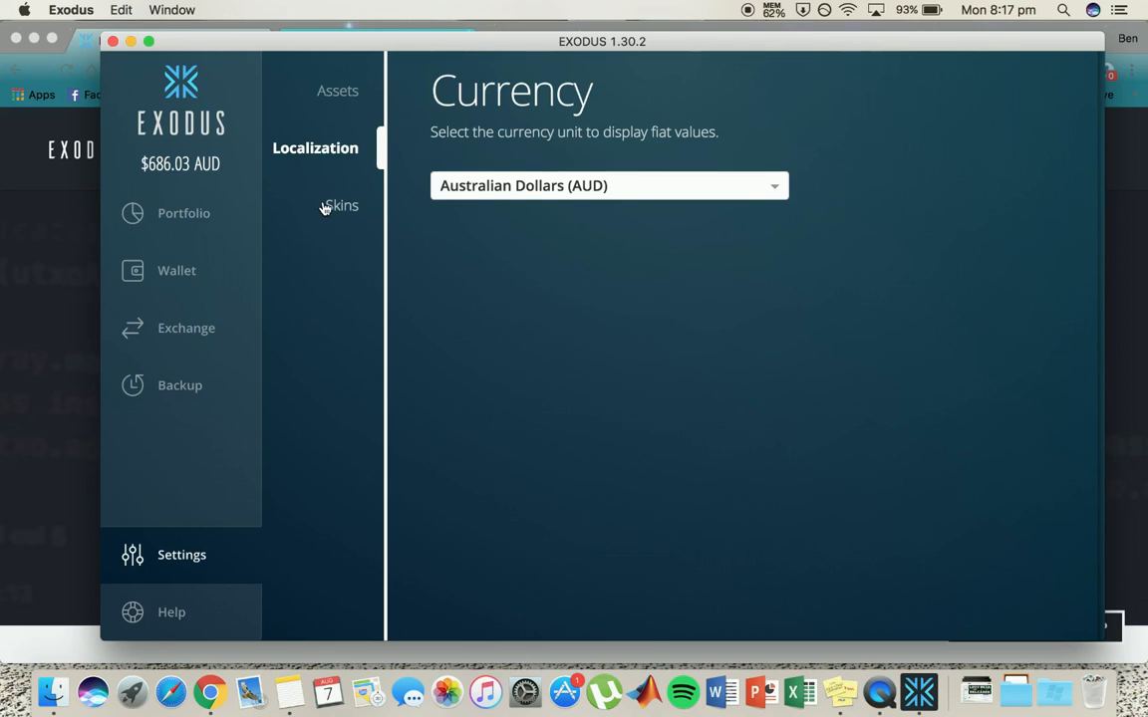
- Scroll through Skins: colours like Origin and Barlow, textures, and themes like Decred and Matrix
{"action": "left_click", "coordinate": [340, 205]}
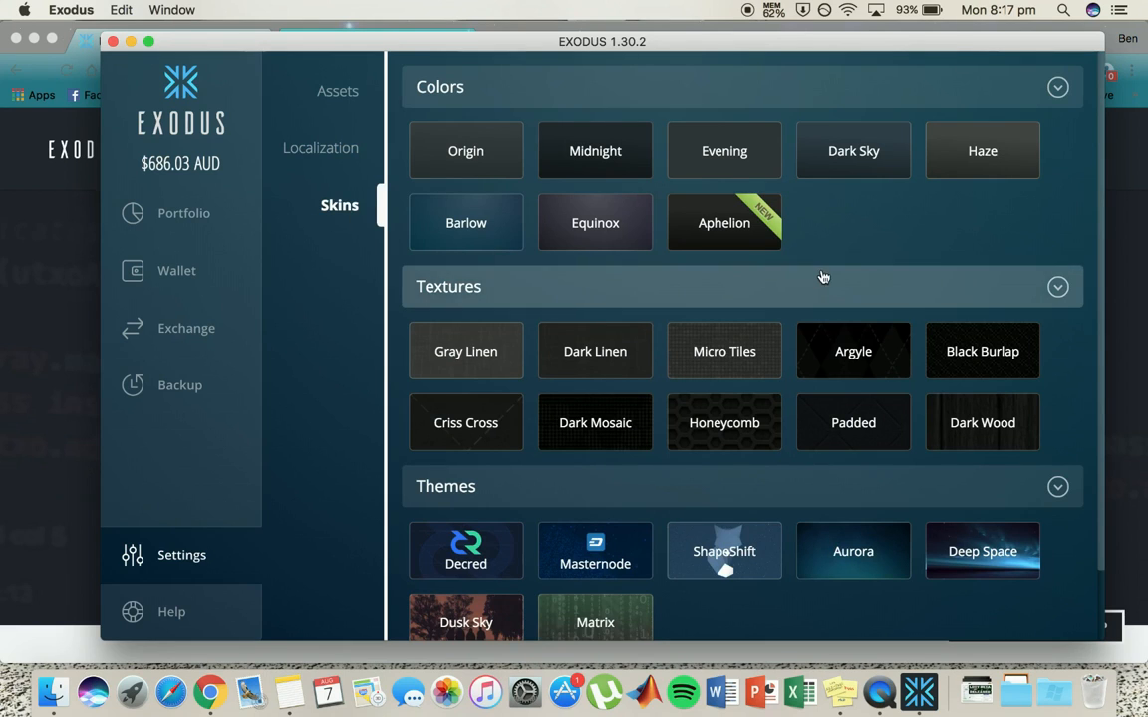
{"action": "mouse_move", "coordinate": [971, 239]}
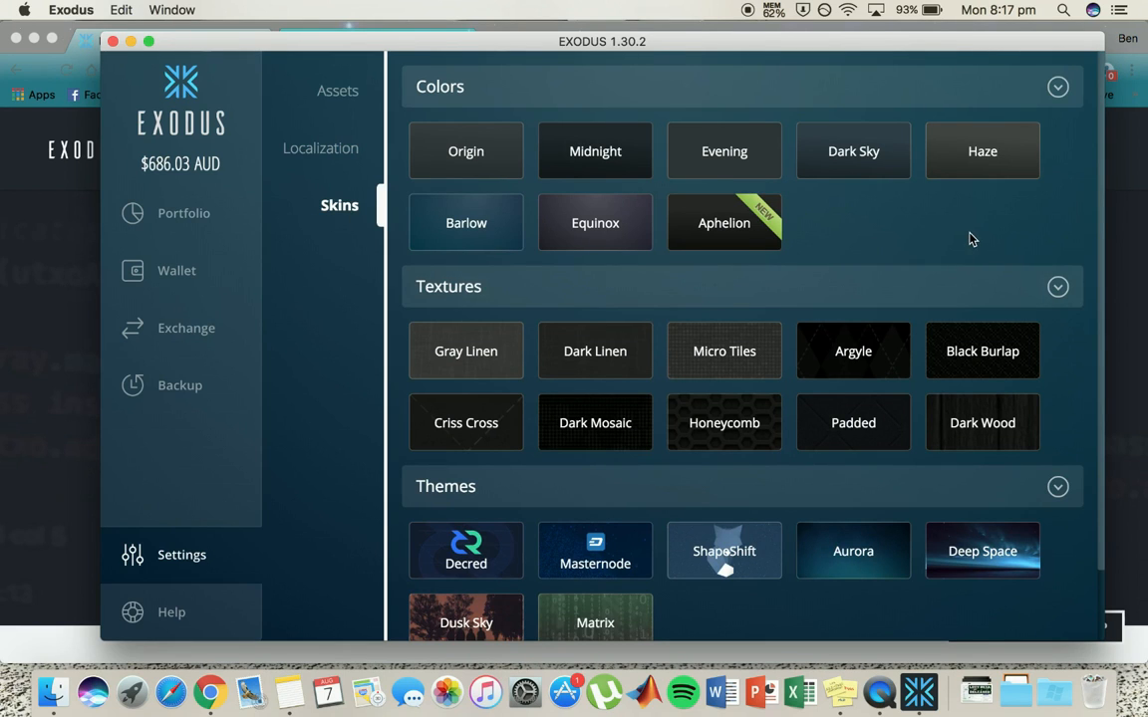
{"action": "scroll", "scroll_direction": "down", "scroll_amount": 3}
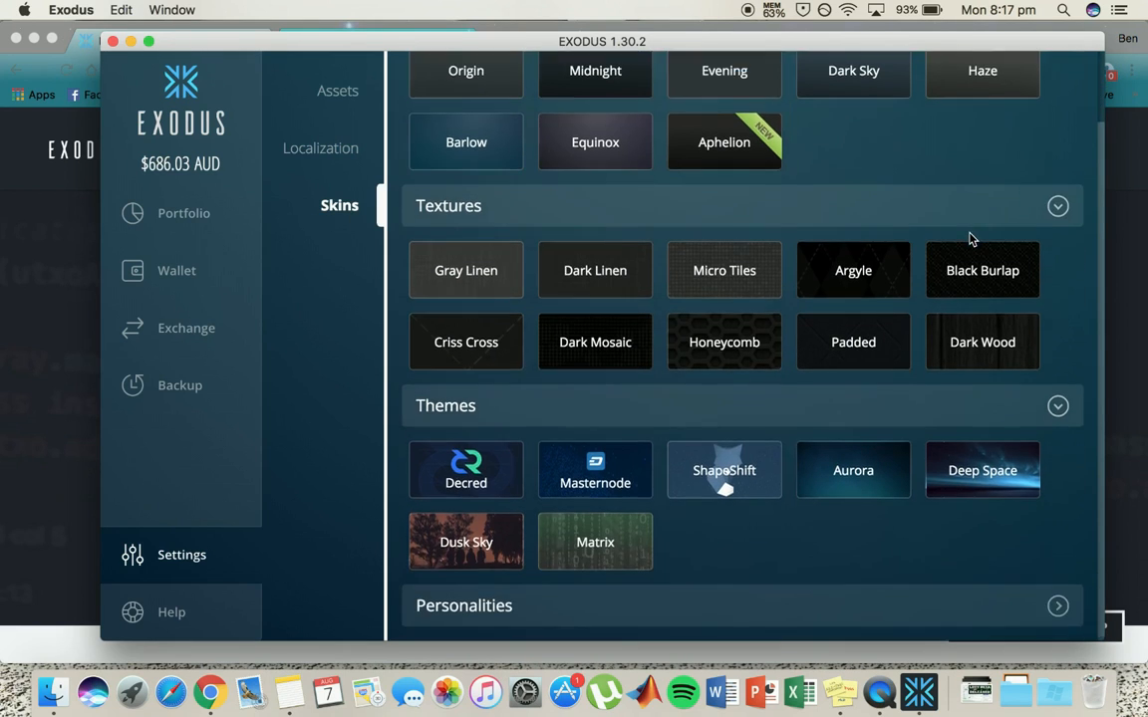
{"action": "mouse_move", "coordinate": [1011, 686]}
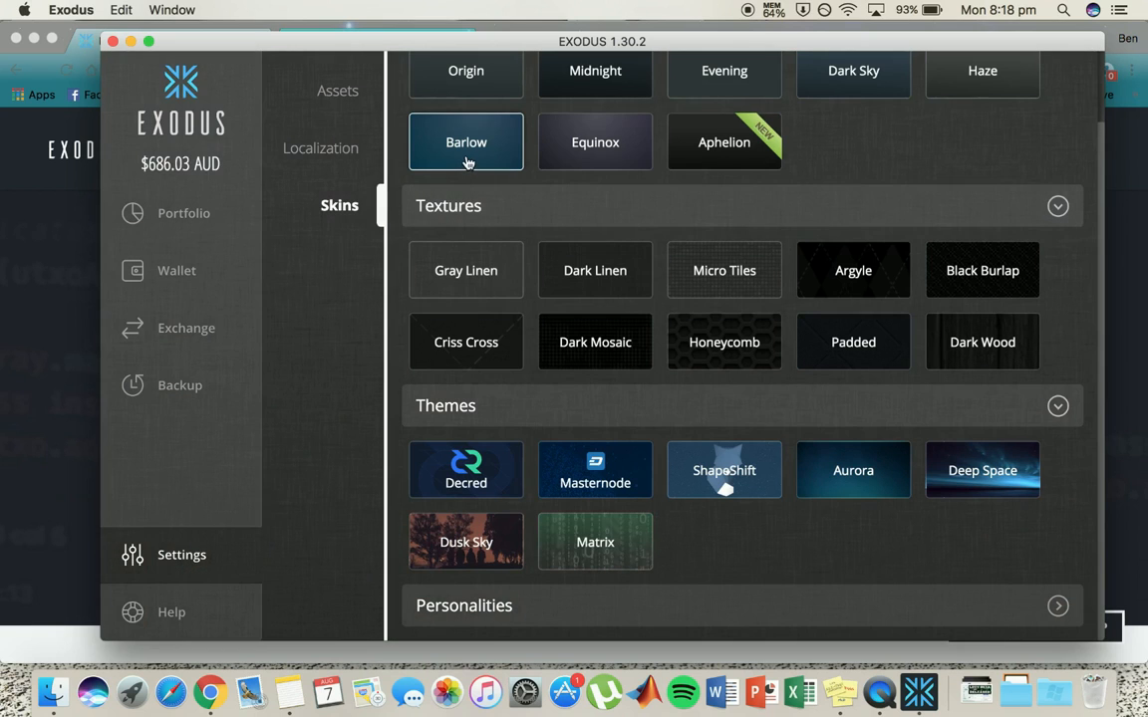
{"action": "mouse_move", "coordinate": [436, 176]}
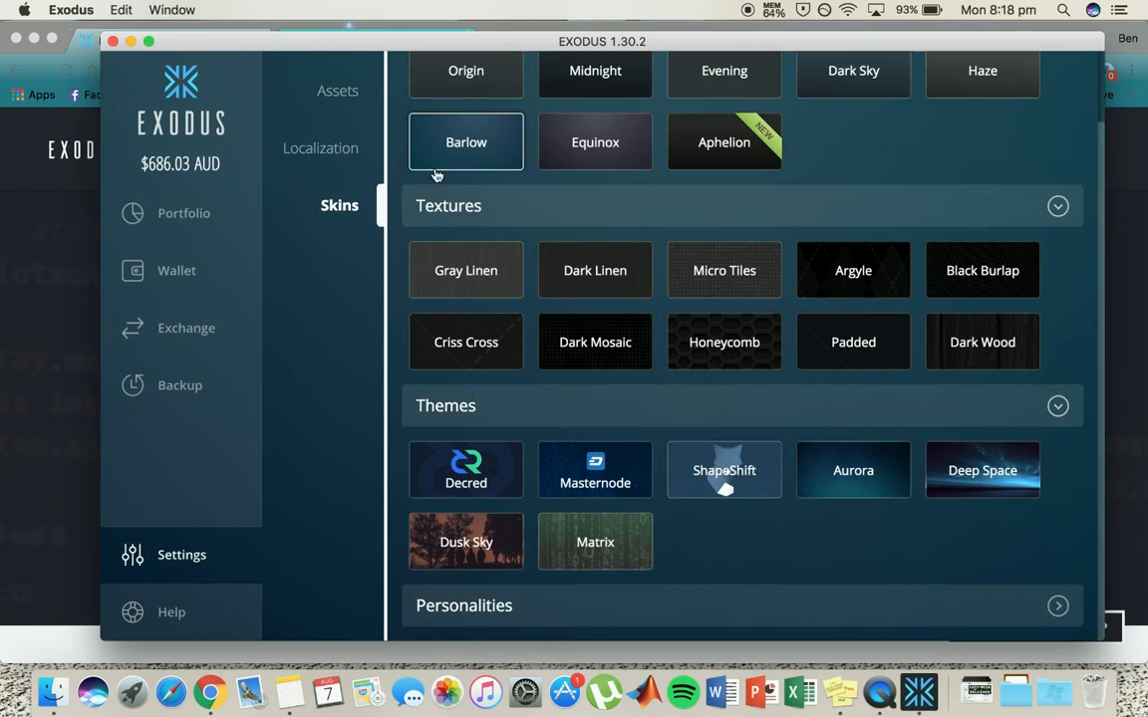
{"action": "scroll", "scroll_direction": "up", "scroll_amount": 3}
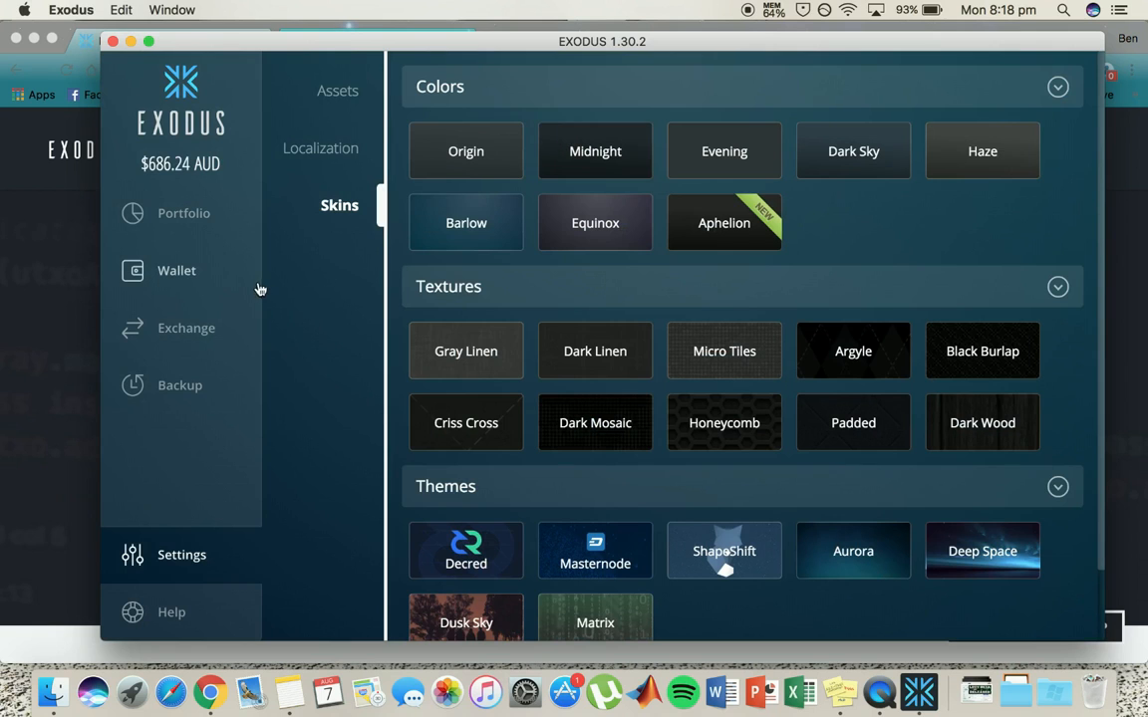
- Return to the $686.24 AUD portfolio and scroll the exodus.io supported-coin overview
{"action": "left_click", "coordinate": [184, 212]}
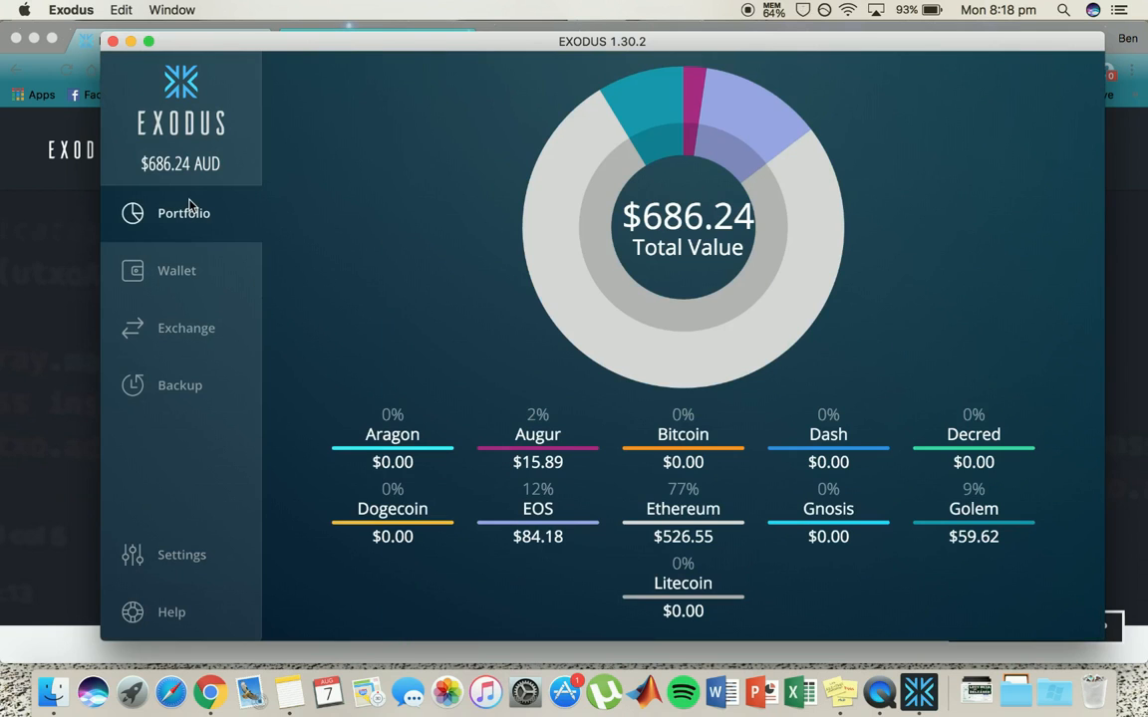
{"action": "mouse_move", "coordinate": [14, 235]}
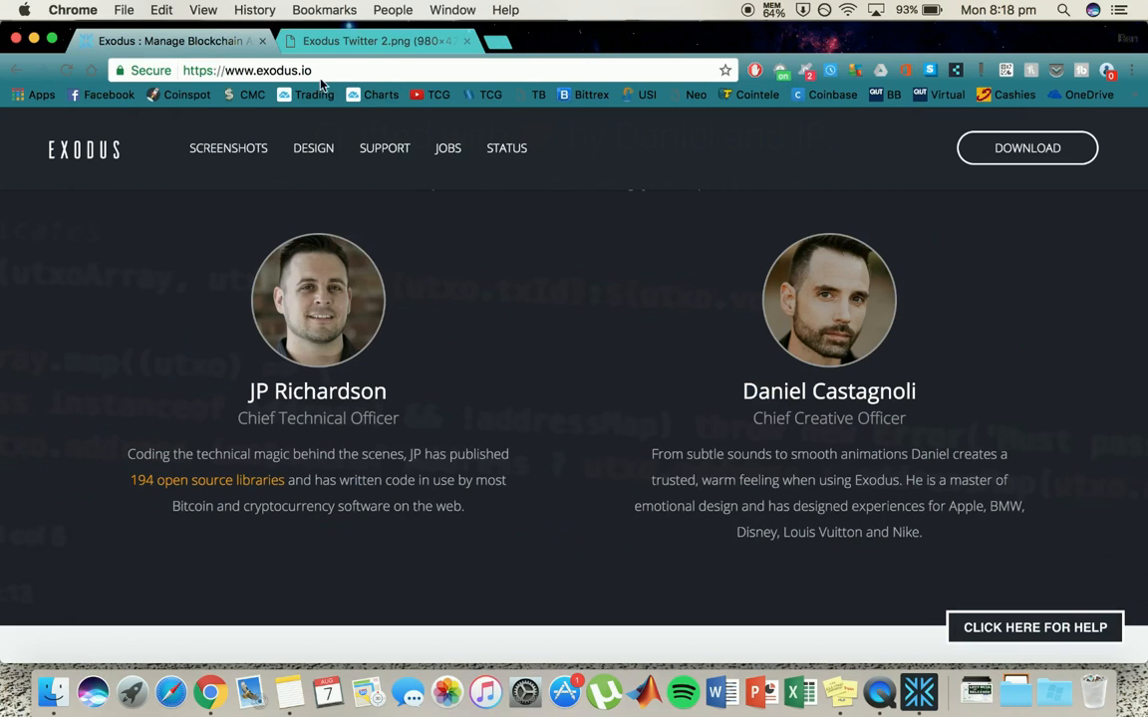
{"action": "mouse_move", "coordinate": [1027, 148]}
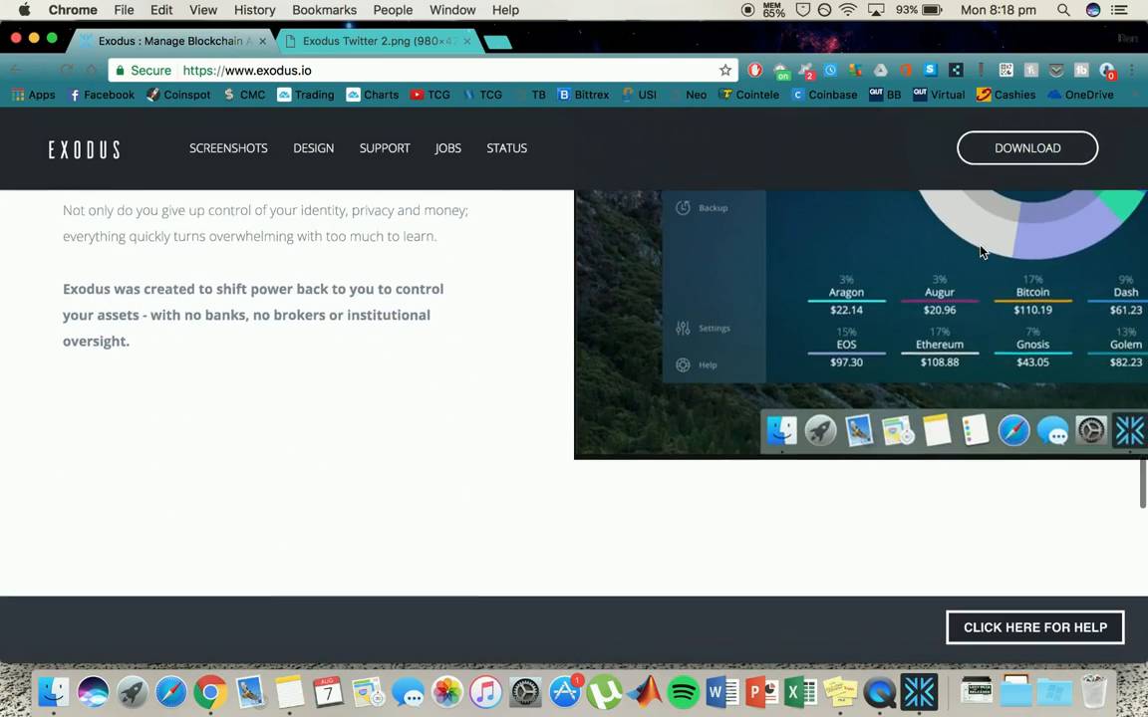
{"action": "scroll", "scroll_direction": "down", "scroll_amount": 3}
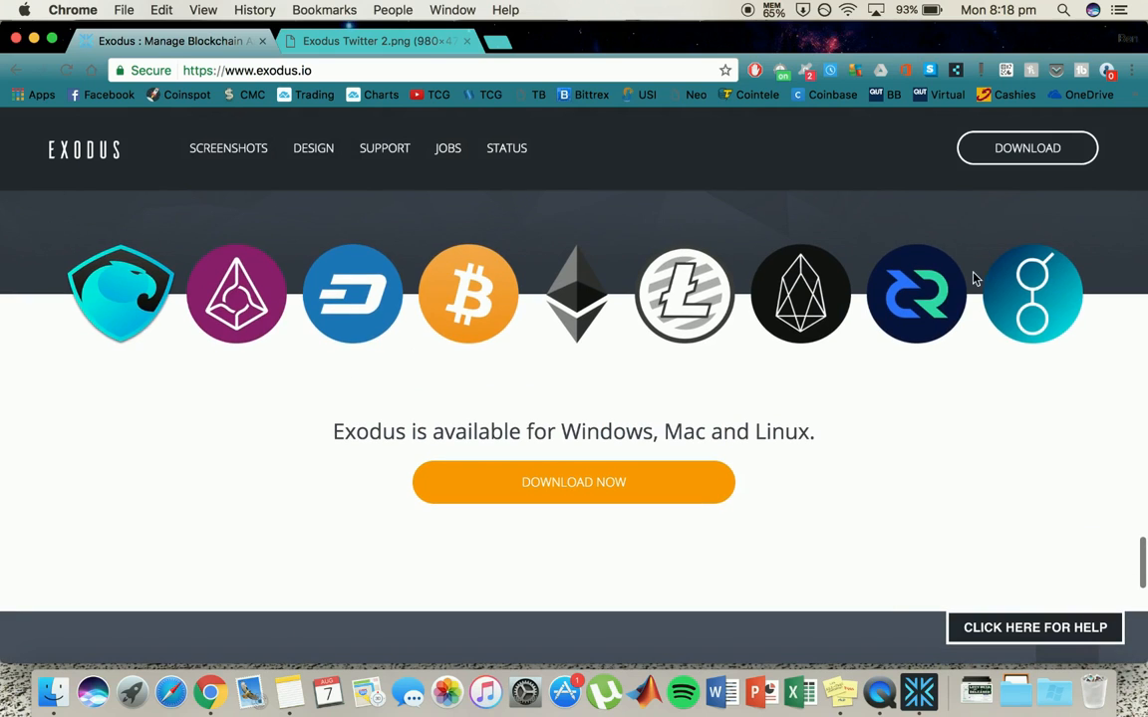
{"action": "scroll", "scroll_direction": "up", "scroll_amount": 3}
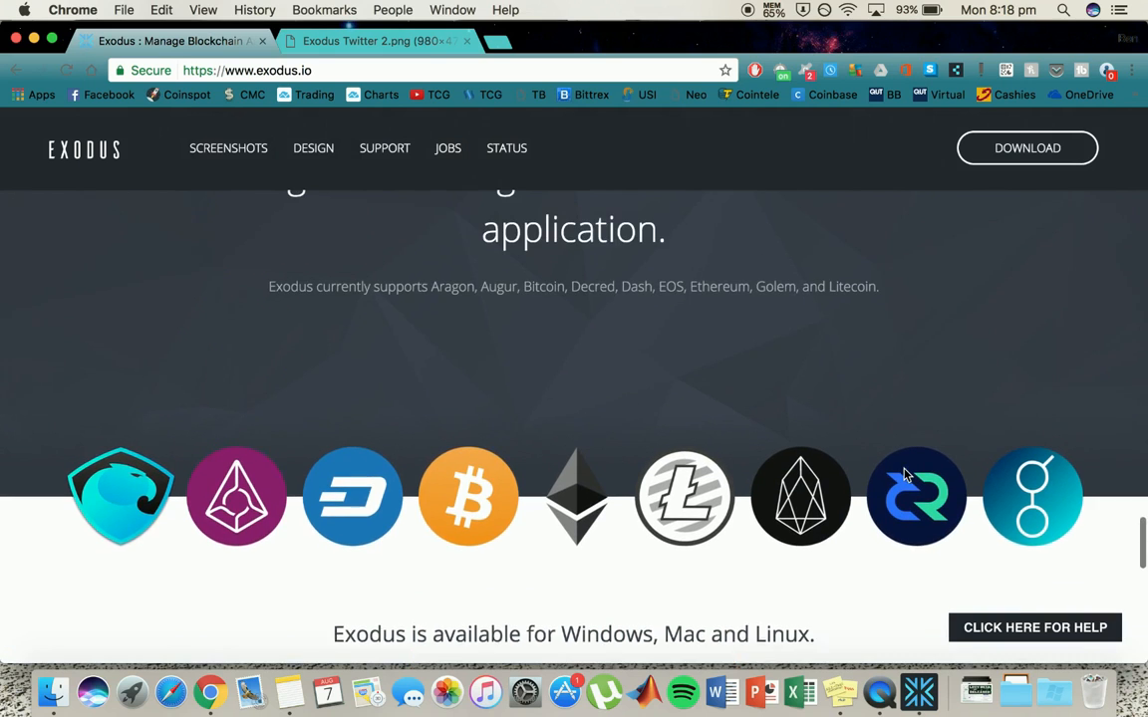
{"action": "scroll", "scroll_direction": "down", "scroll_amount": 3}
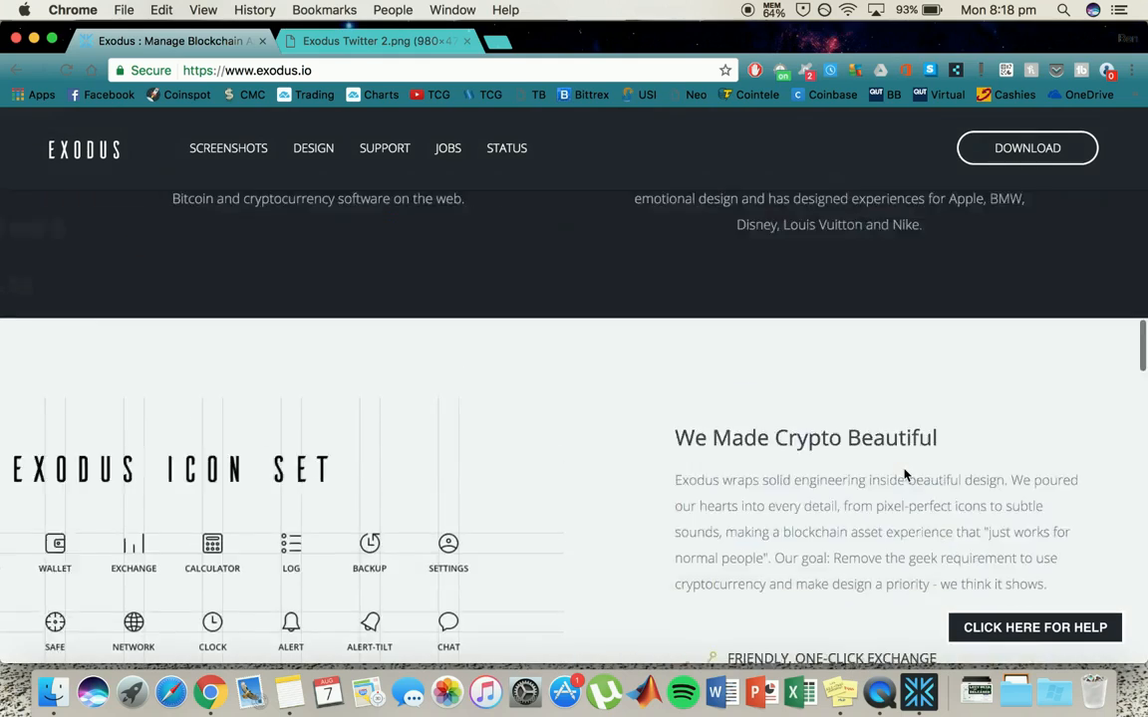
{"action": "scroll", "scroll_direction": "up", "scroll_amount": 3}
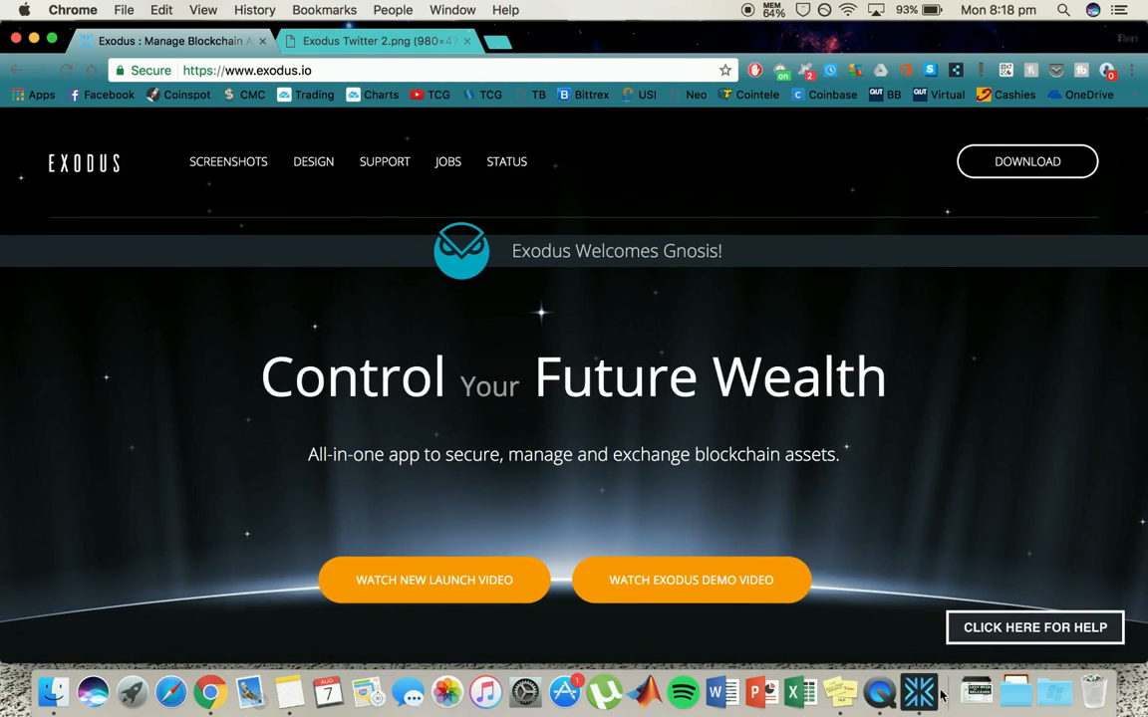
{"action": "mouse_move", "coordinate": [905, 417]}
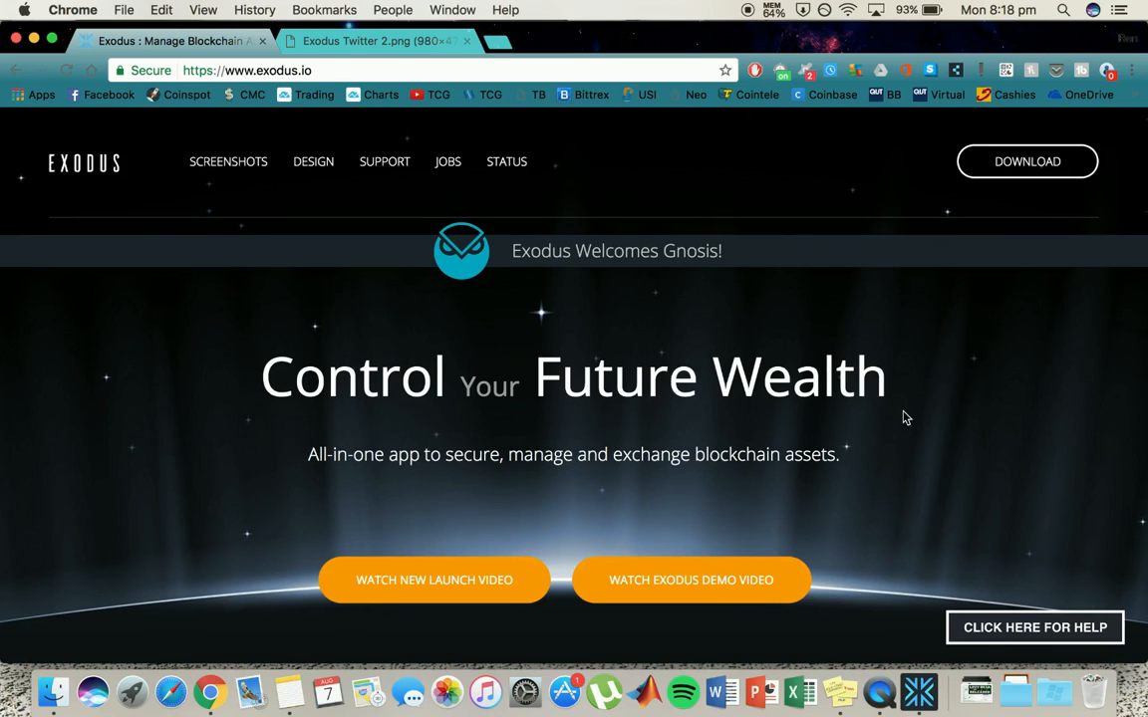
{"action": "scroll", "scroll_direction": "down", "scroll_amount": 3}
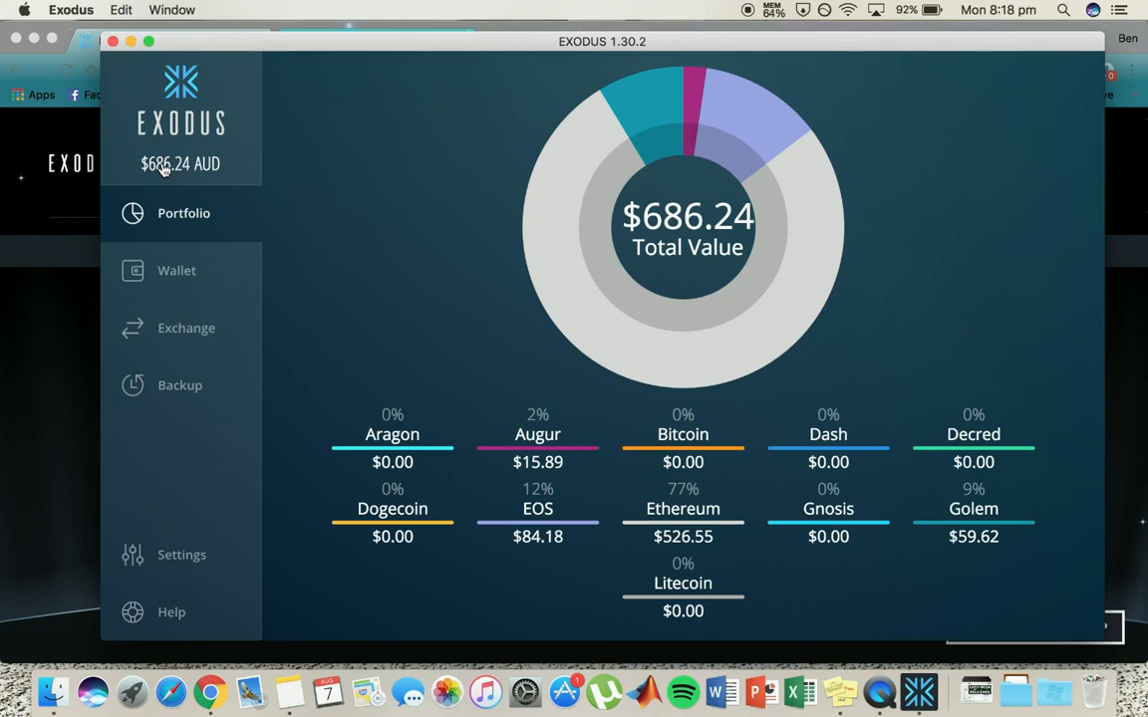
{"action": "mouse_move", "coordinate": [182, 190]}
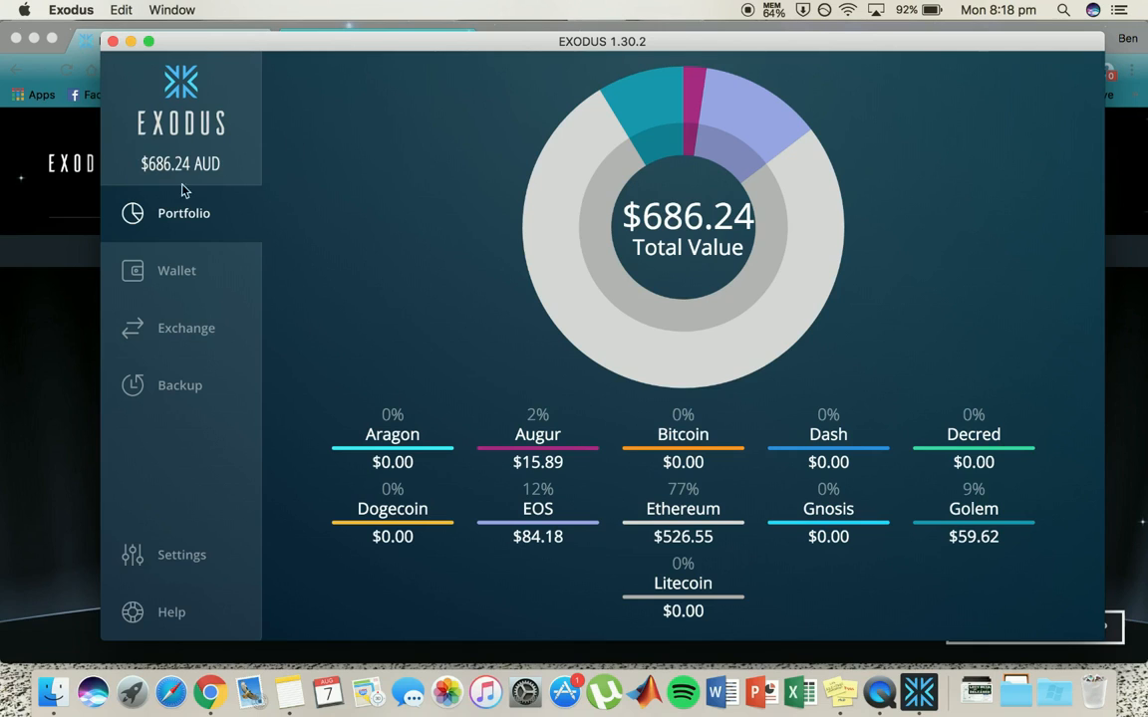
{"action": "mouse_move", "coordinate": [277, 120]}
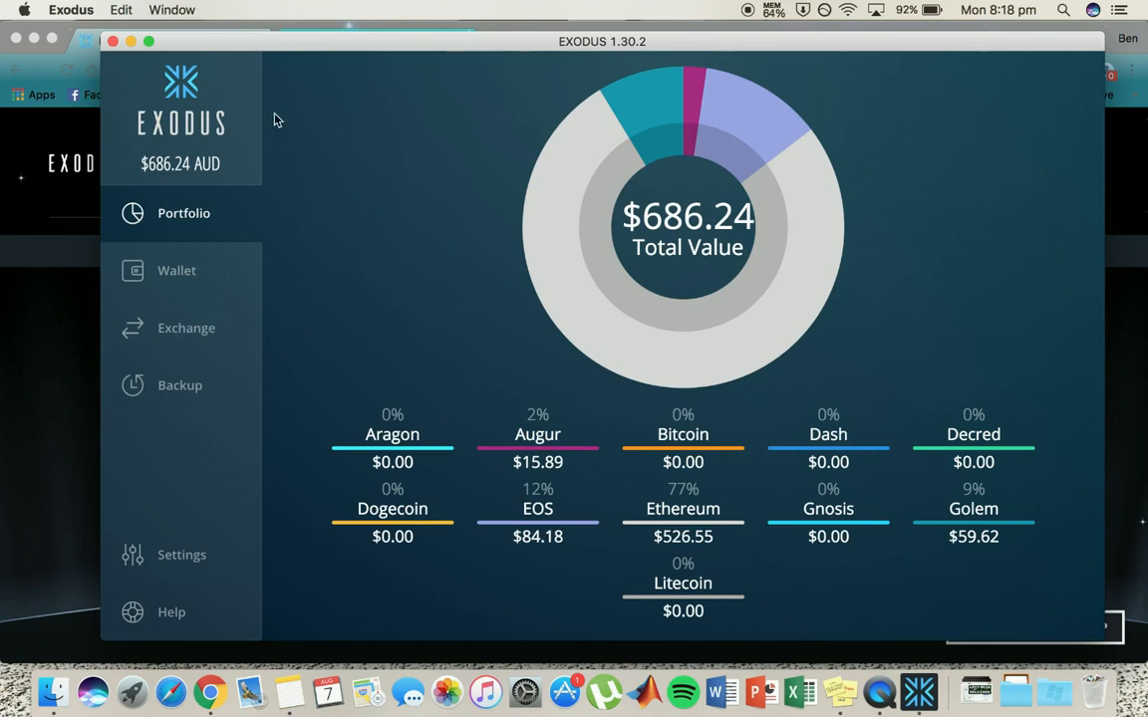
{"action": "mouse_move", "coordinate": [190, 163]}
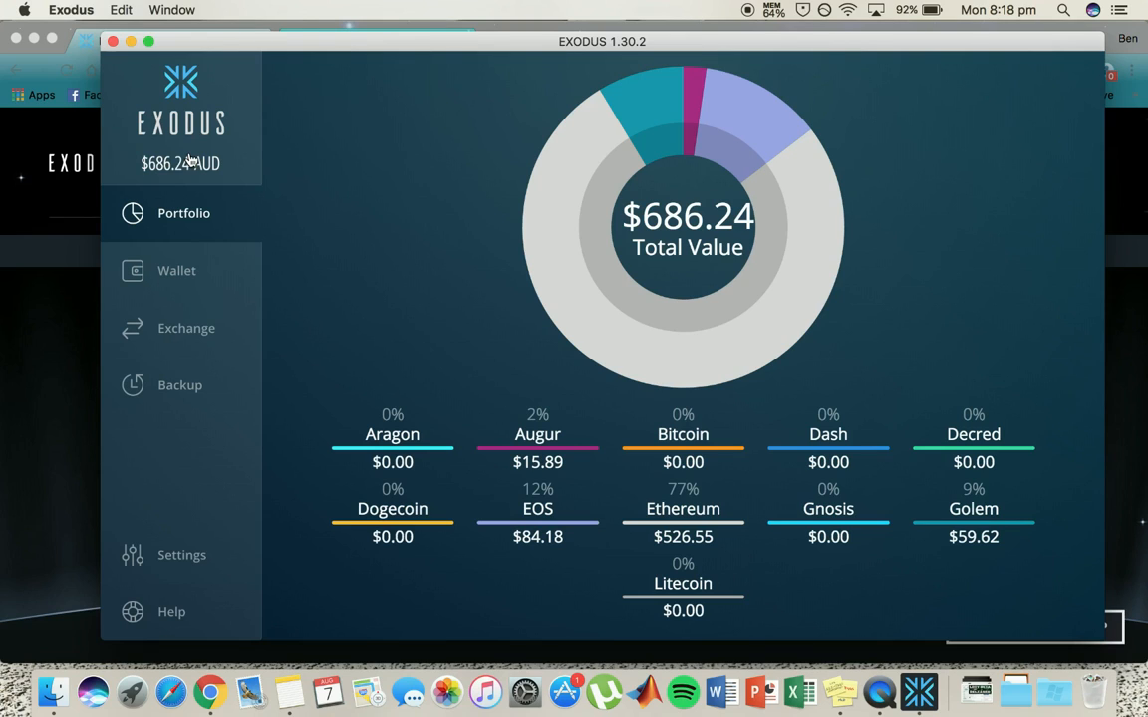
{"action": "mouse_move", "coordinate": [54, 157]}
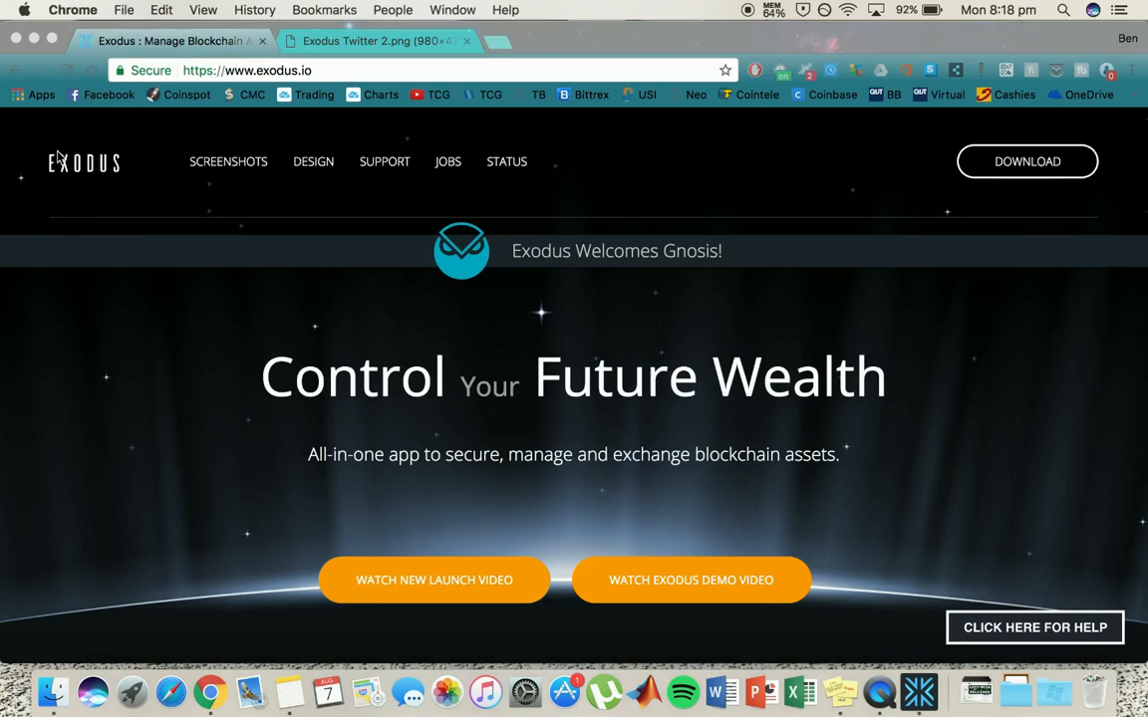
- Scroll the exodus.io homepage down to the footer with language options and social links
{"action": "scroll", "scroll_direction": "down", "scroll_amount": 3}
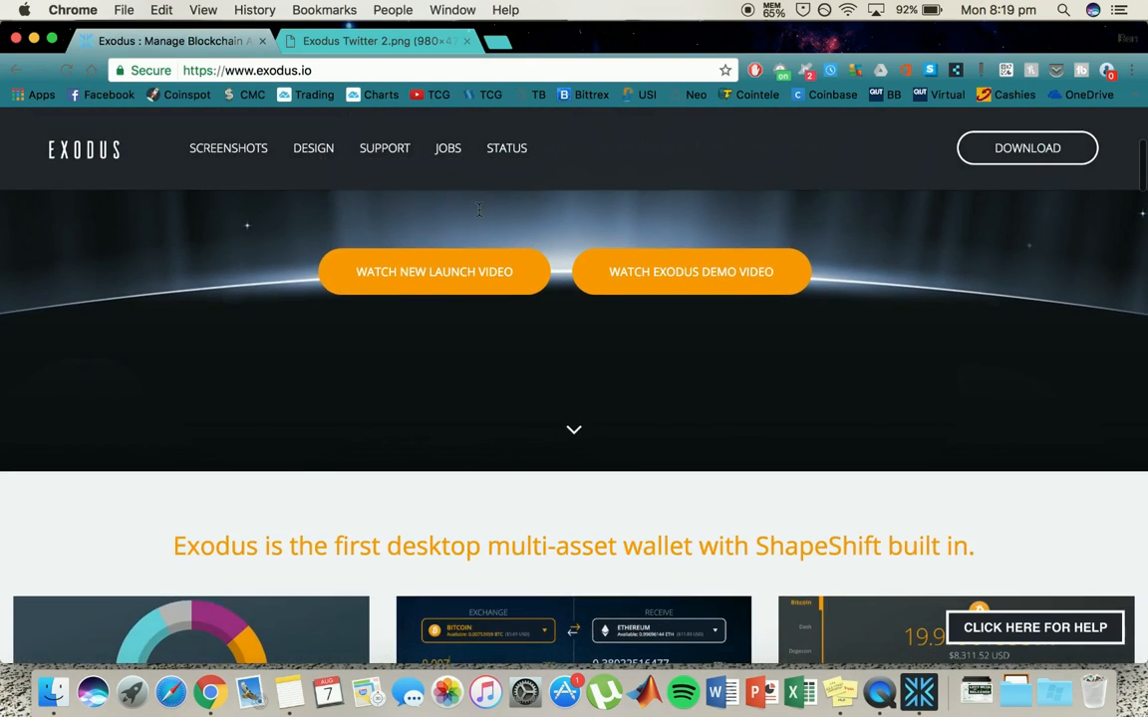
{"action": "scroll", "scroll_direction": "down", "scroll_amount": 3}
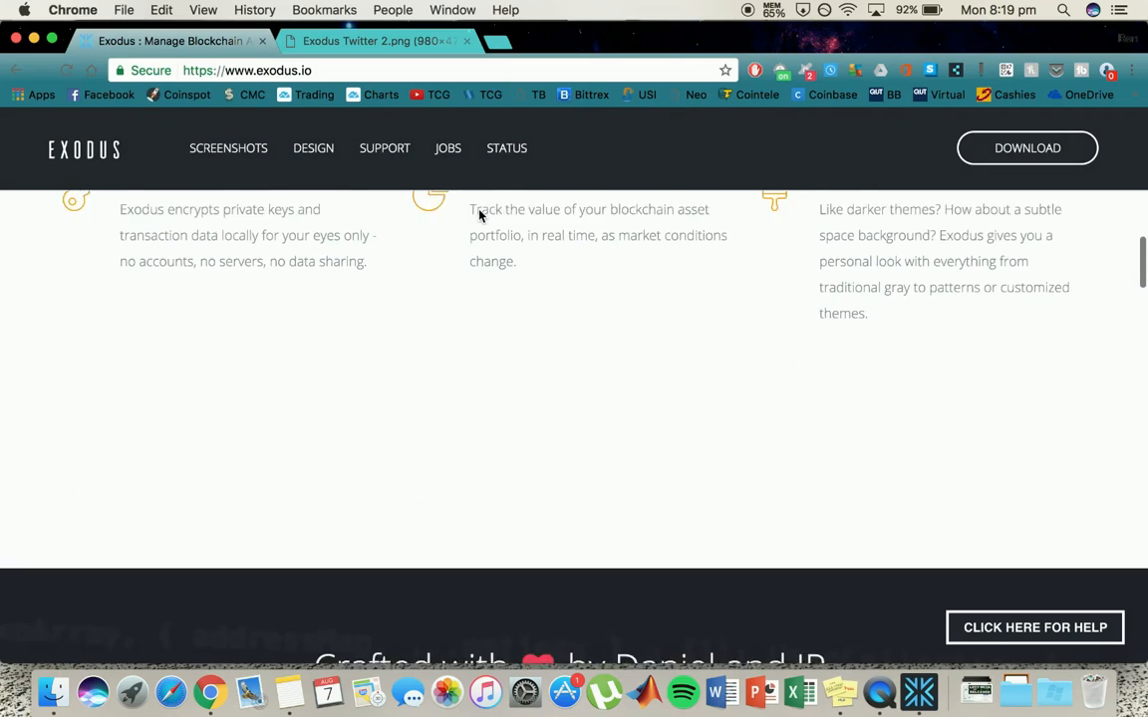
{"action": "scroll", "scroll_direction": "down", "scroll_amount": 3}
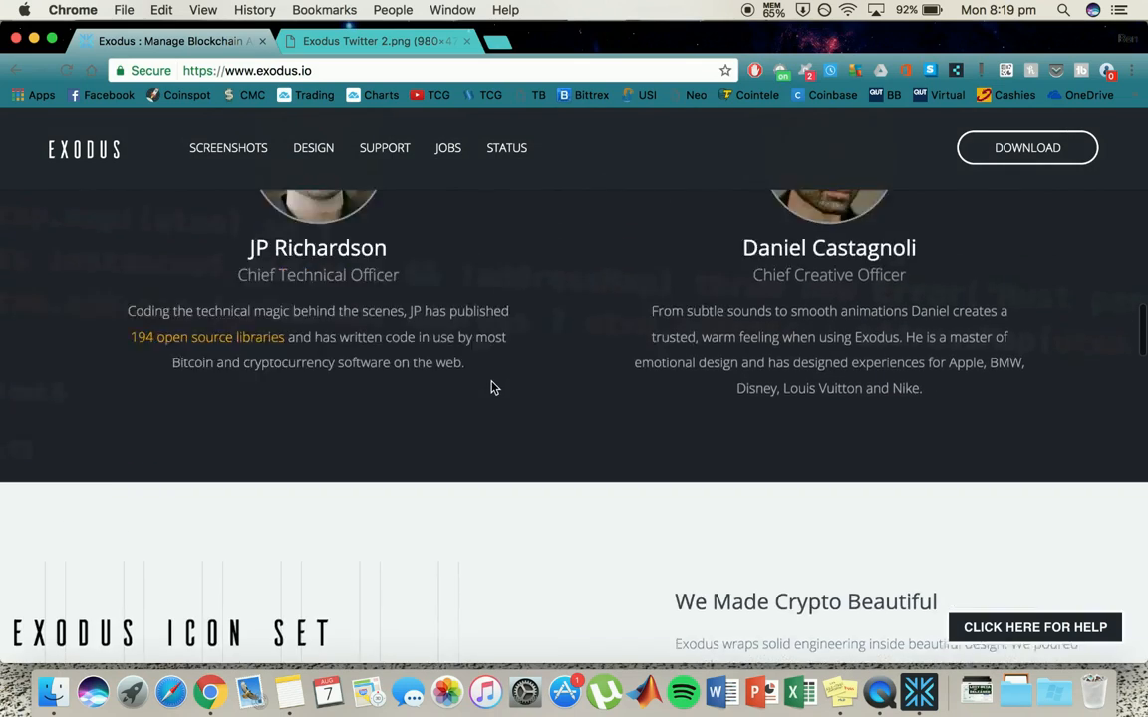
{"action": "scroll", "scroll_direction": "down", "scroll_amount": 3}
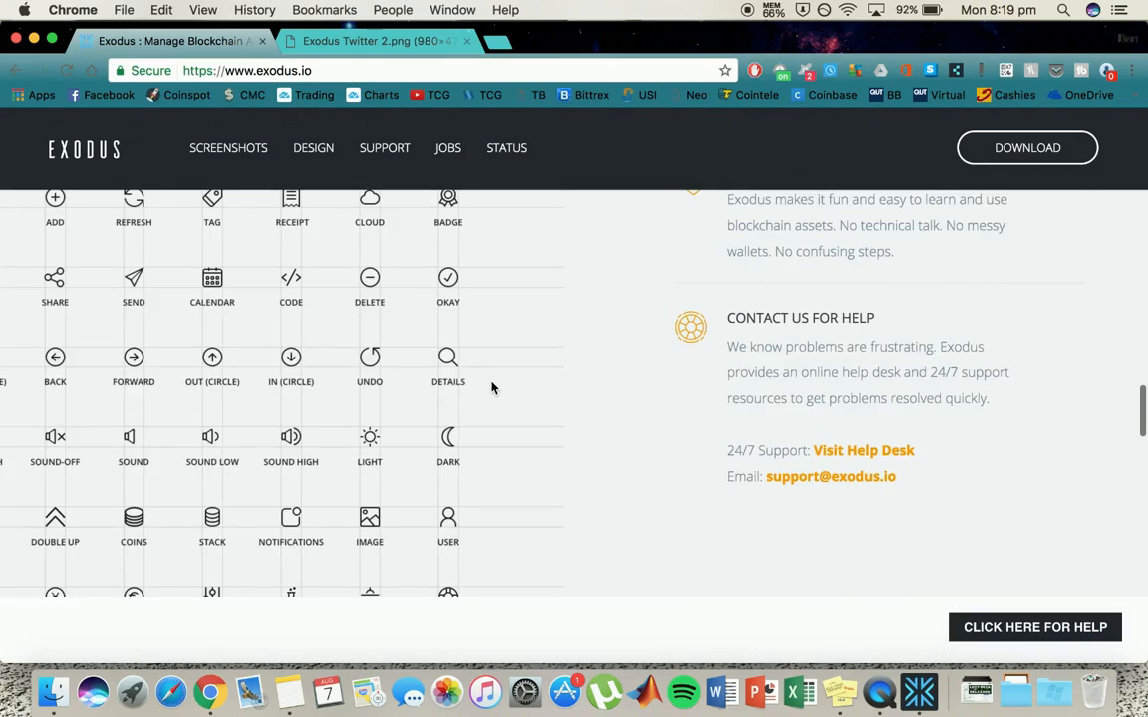
{"action": "scroll", "scroll_direction": "up", "scroll_amount": 3}
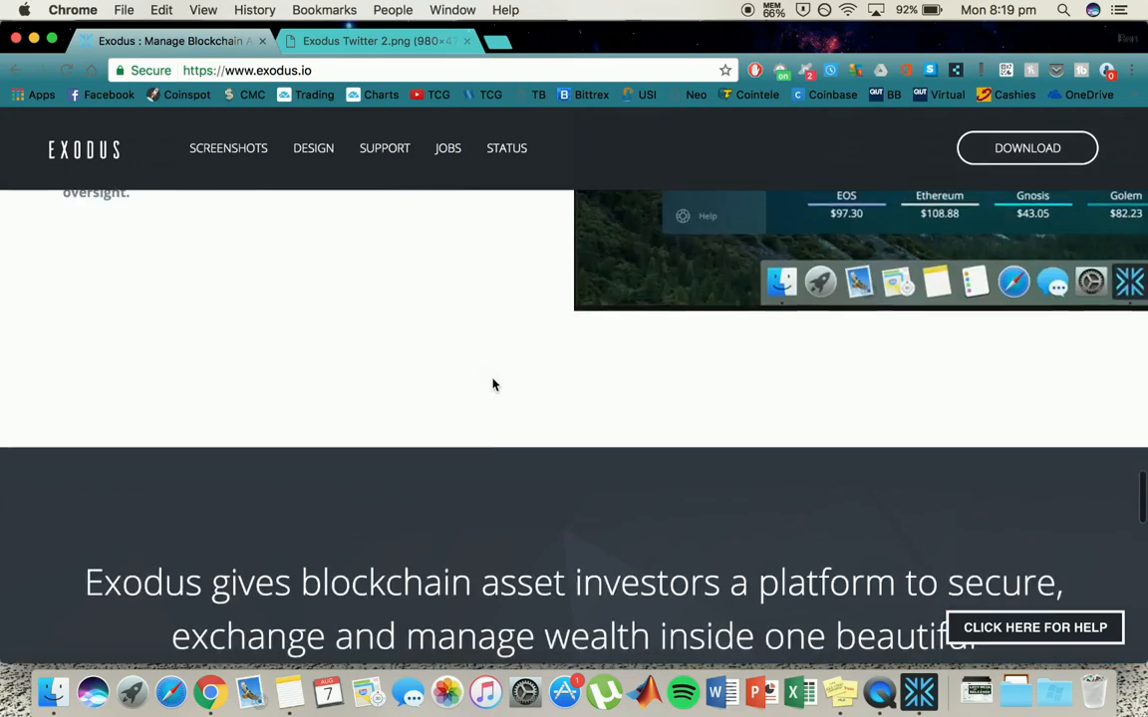
{"action": "scroll", "scroll_direction": "down", "scroll_amount": 3}
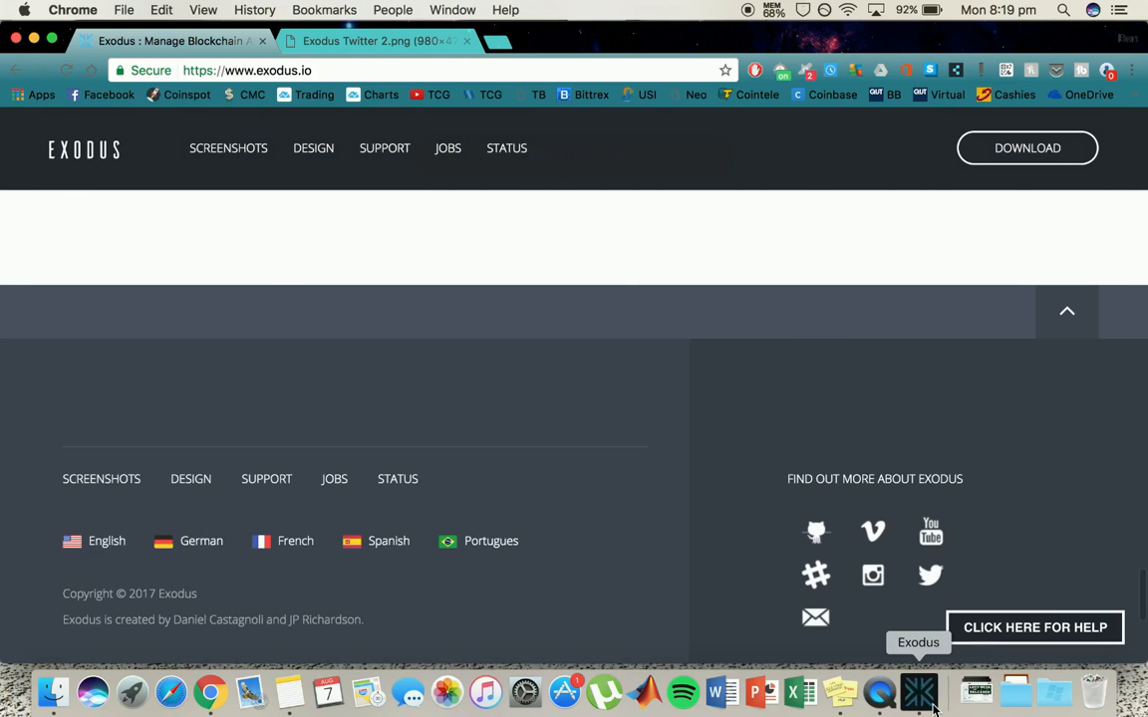
- Bring Exodus to the front and browse the Version 1.30.2 Help page's support contacts
{"action": "left_click", "coordinate": [918, 691]}
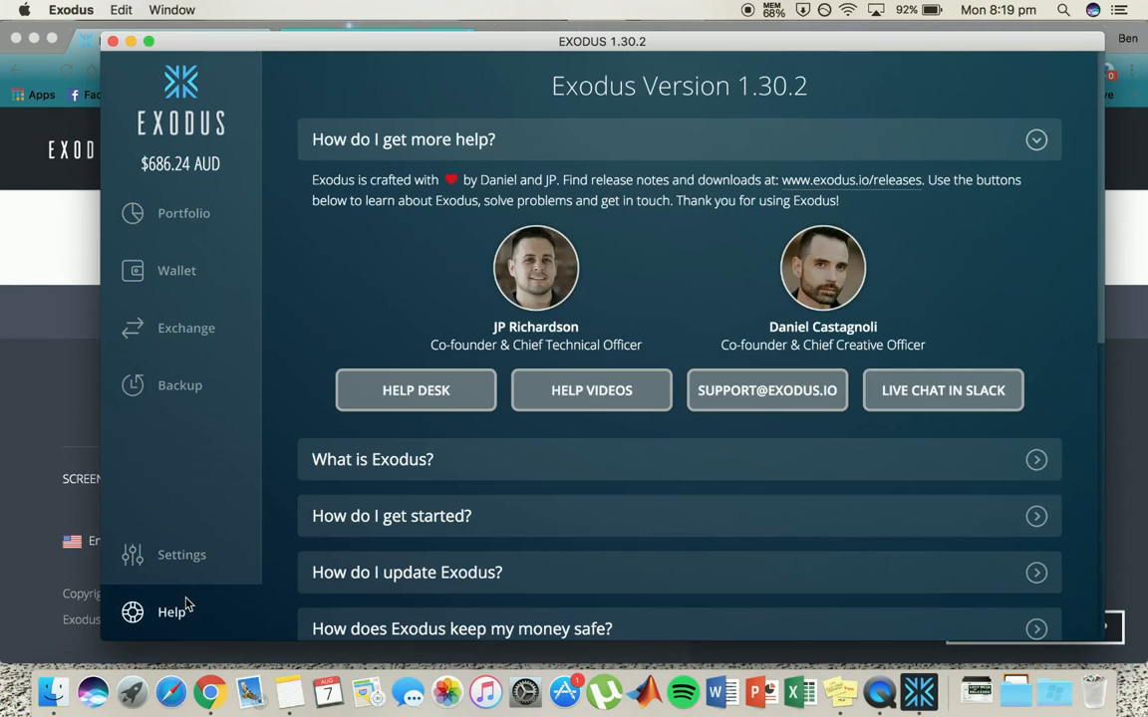
{"action": "mouse_move", "coordinate": [498, 516]}
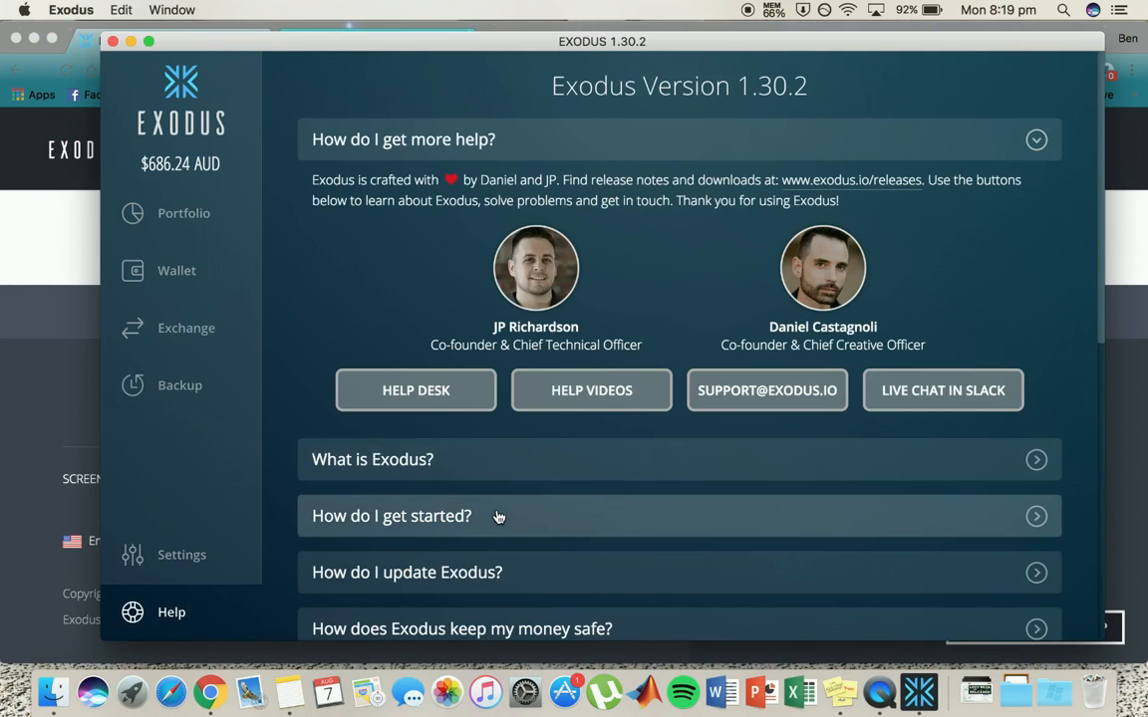
{"action": "mouse_move", "coordinate": [766, 389]}
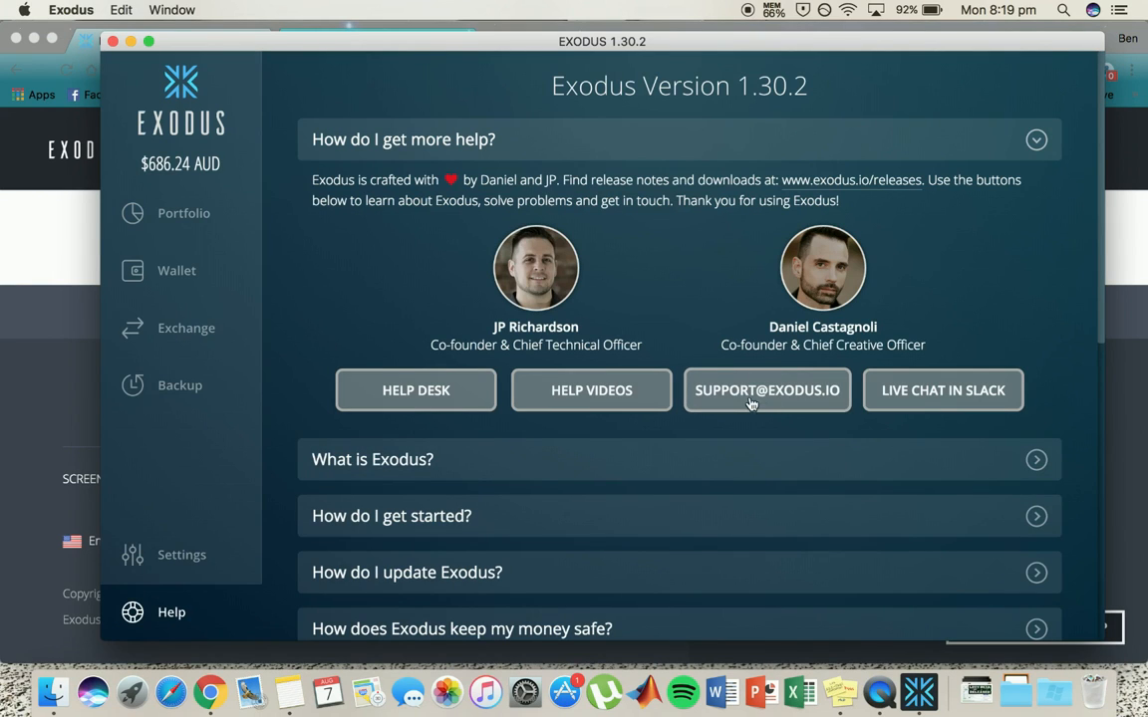
{"action": "mouse_move", "coordinate": [753, 284]}
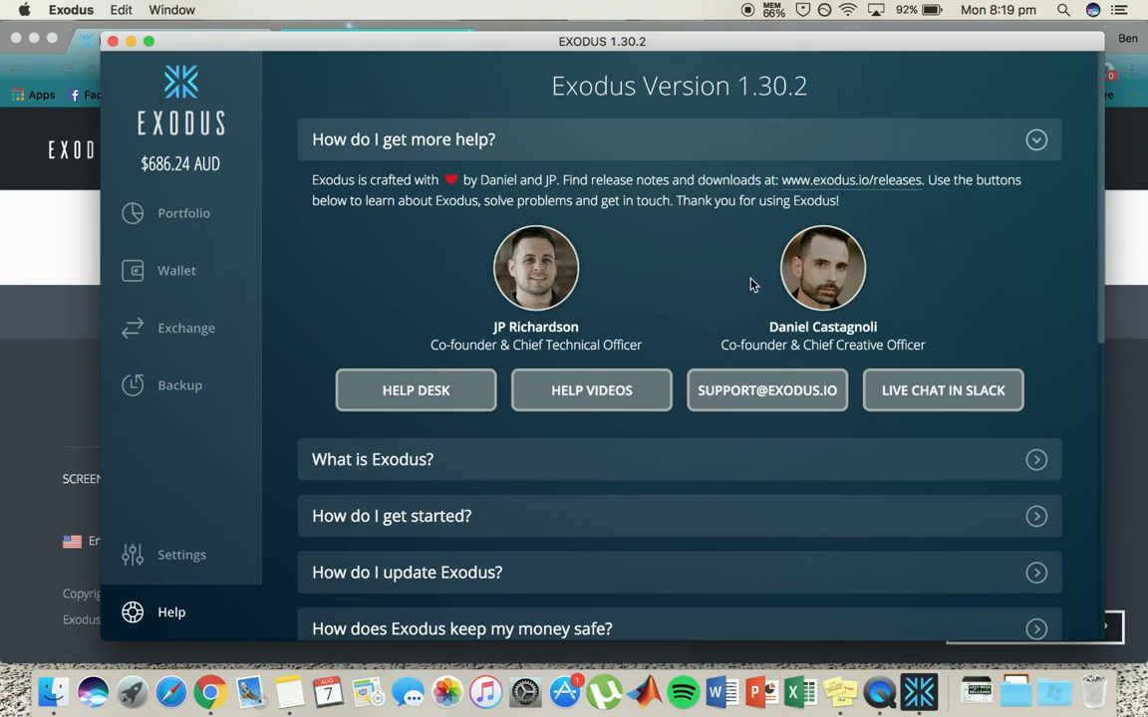
{"action": "scroll", "scroll_direction": "down", "scroll_amount": 3}
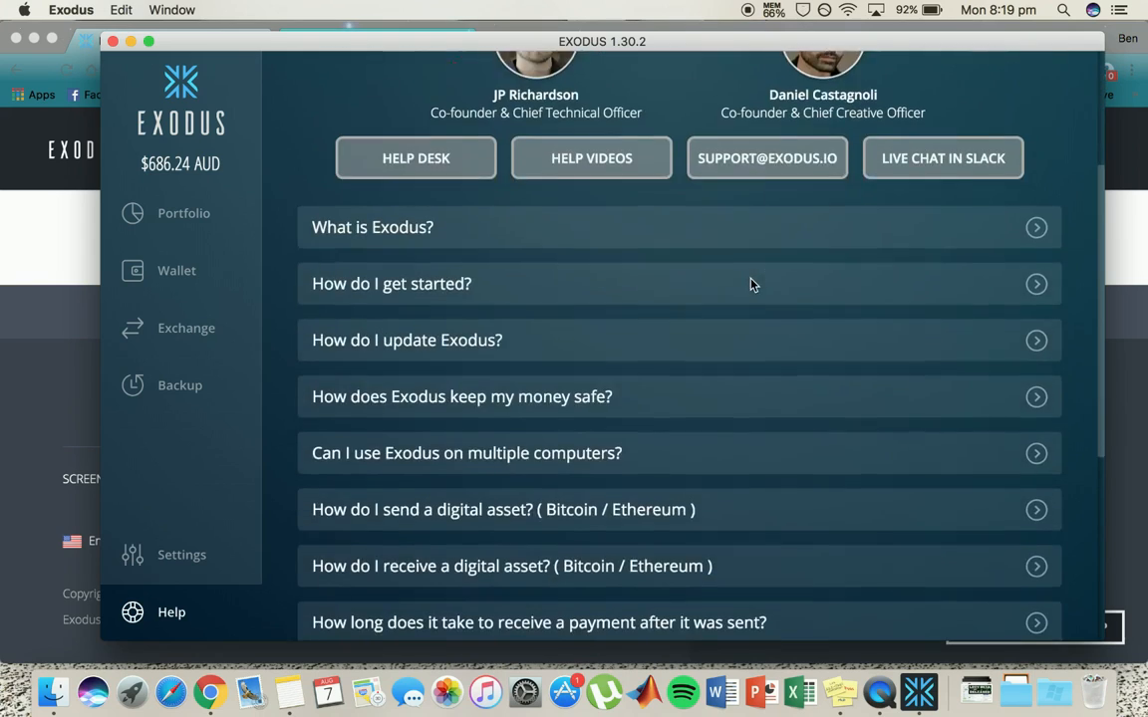
{"action": "scroll", "scroll_direction": "up", "scroll_amount": 3}
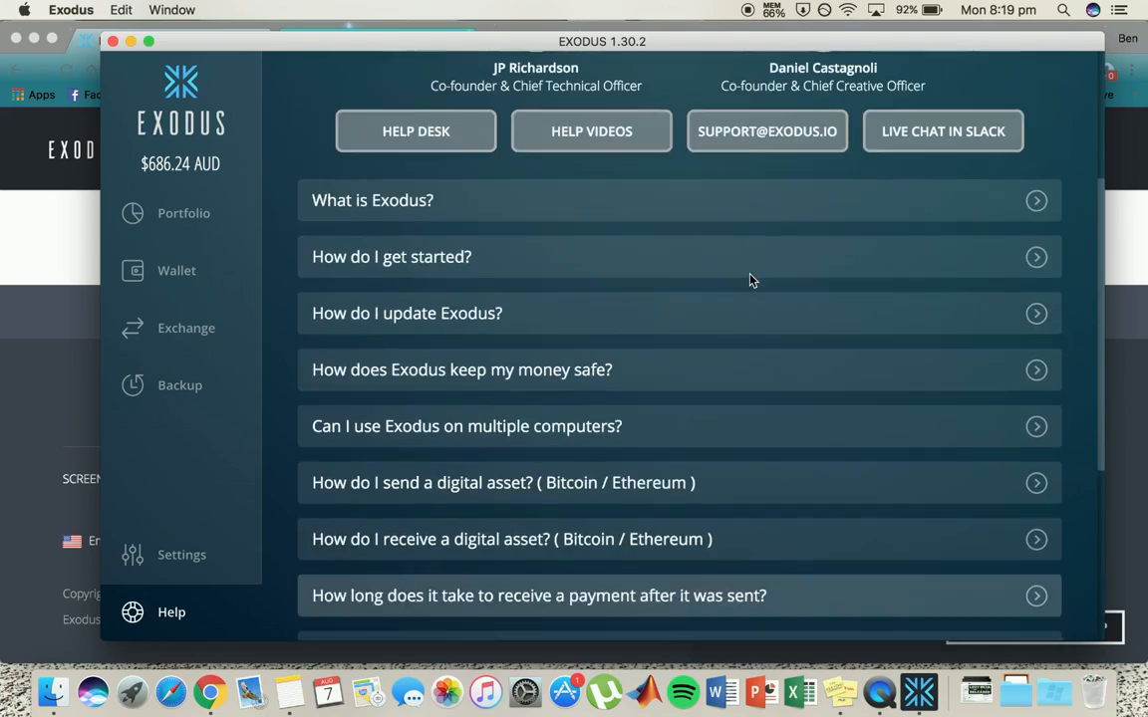
{"action": "scroll", "scroll_direction": "up", "scroll_amount": 3}
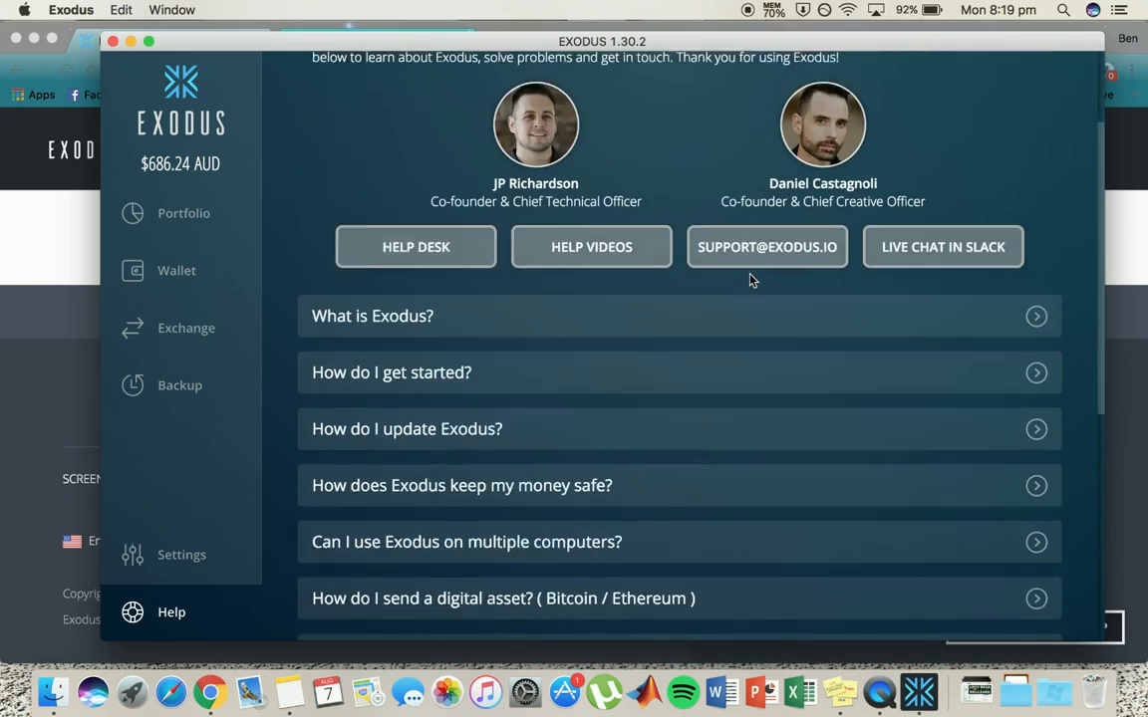
{"action": "scroll", "scroll_direction": "down", "scroll_amount": 3}
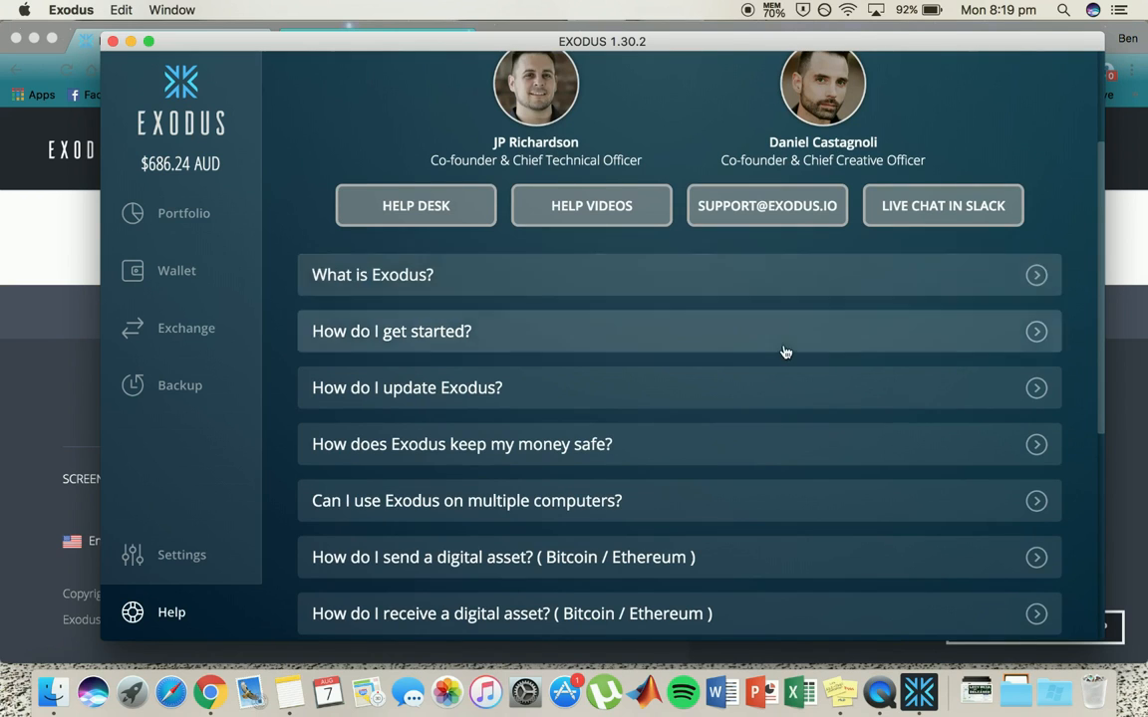
{"action": "scroll", "scroll_direction": "down", "scroll_amount": 3}
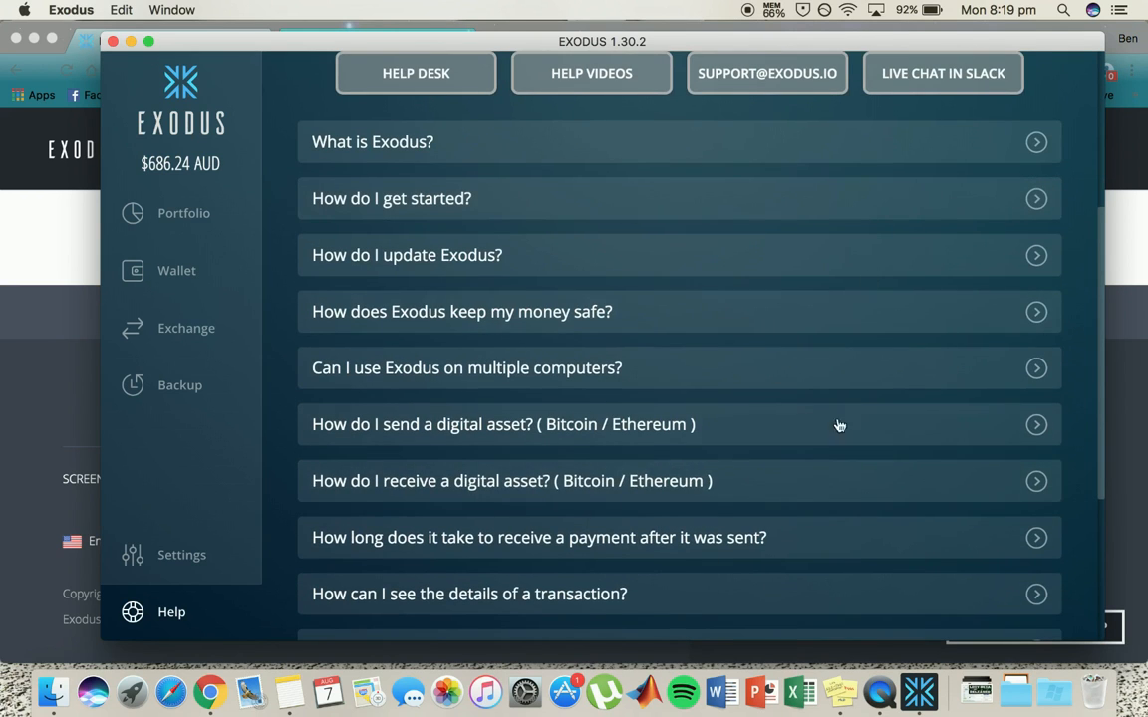
- Scroll through the common questions list, then return to the $686.24 AUD portfolio overview
{"action": "scroll", "scroll_direction": "down", "scroll_amount": 3}
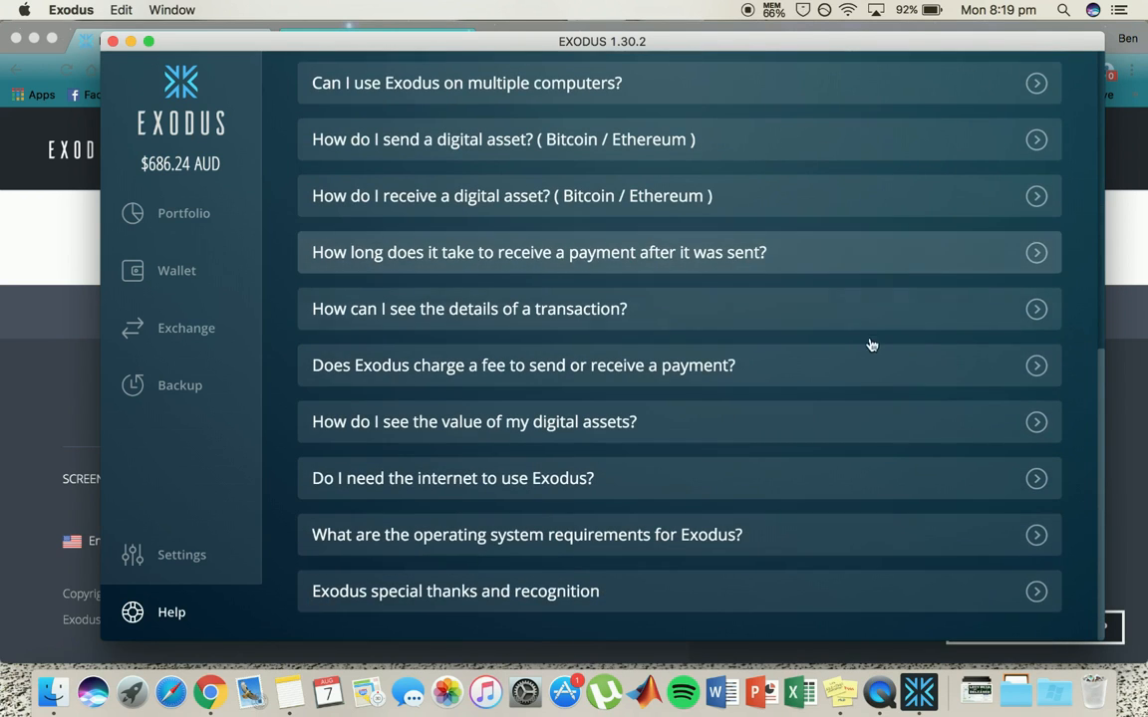
{"action": "scroll", "scroll_direction": "up", "scroll_amount": 3}
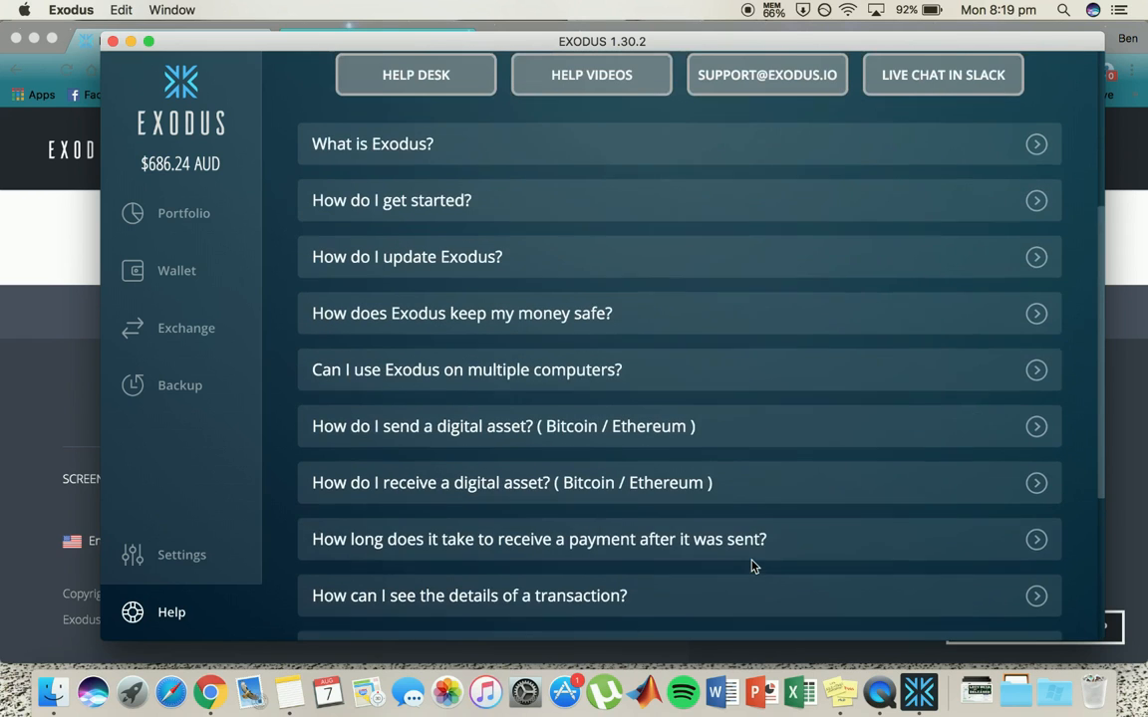
{"action": "scroll", "scroll_direction": "up", "scroll_amount": 3}
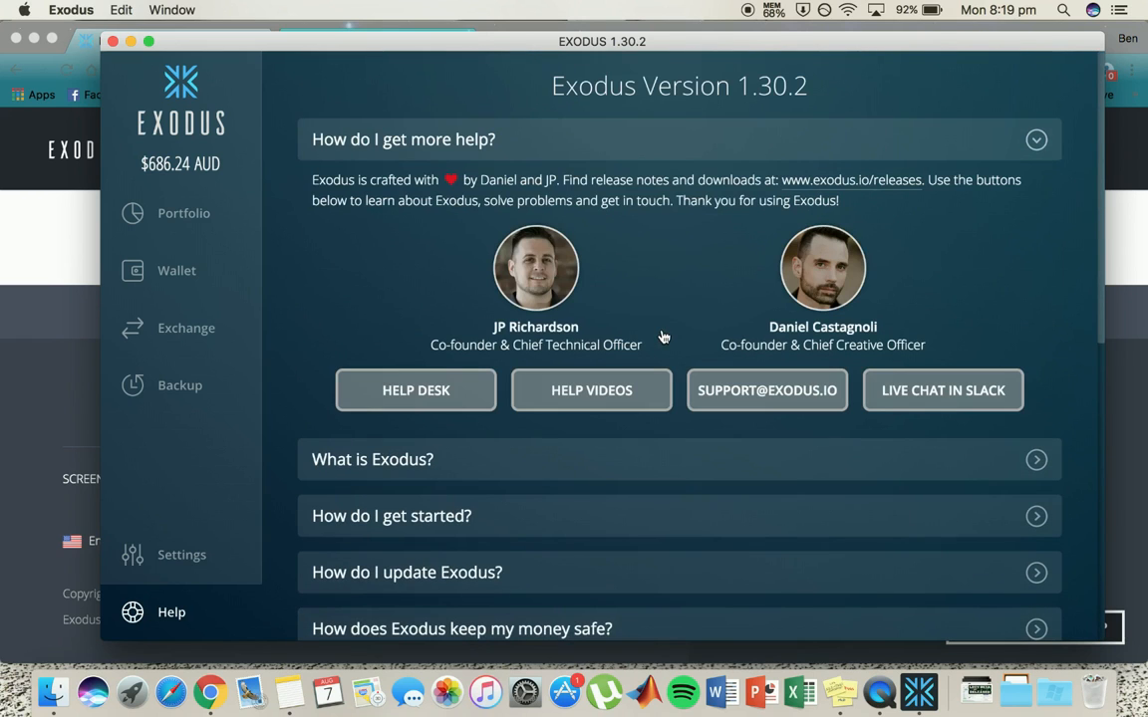
{"action": "left_click", "coordinate": [183, 213]}
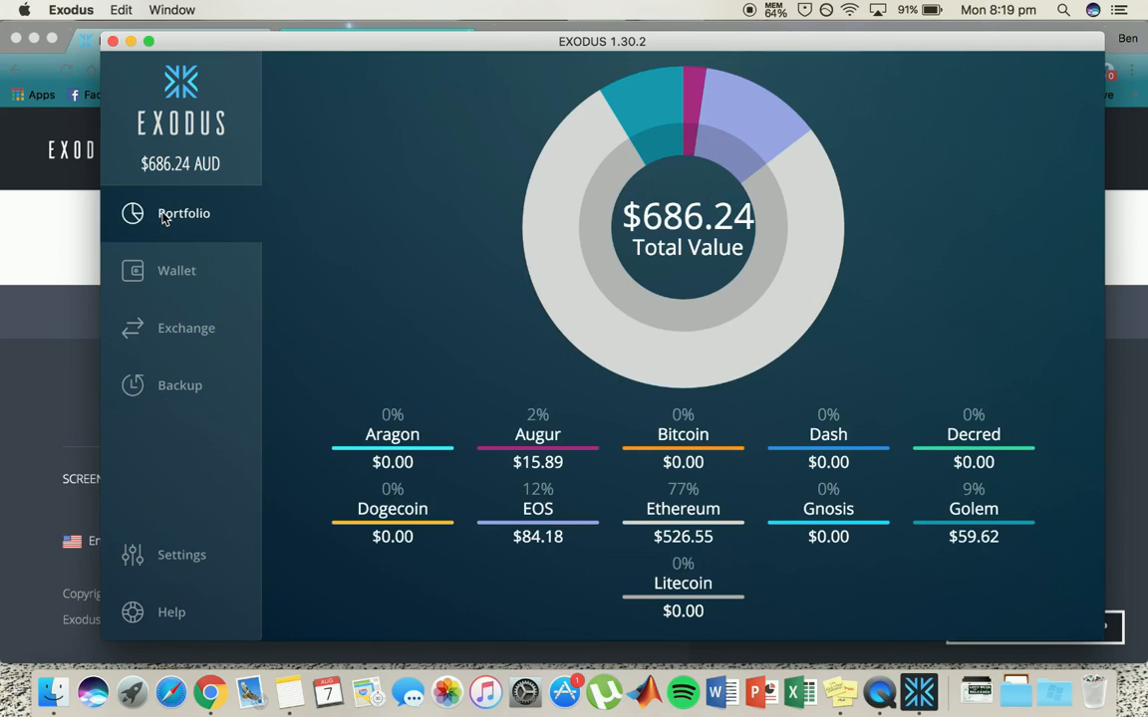
{"action": "mouse_move", "coordinate": [546, 98]}
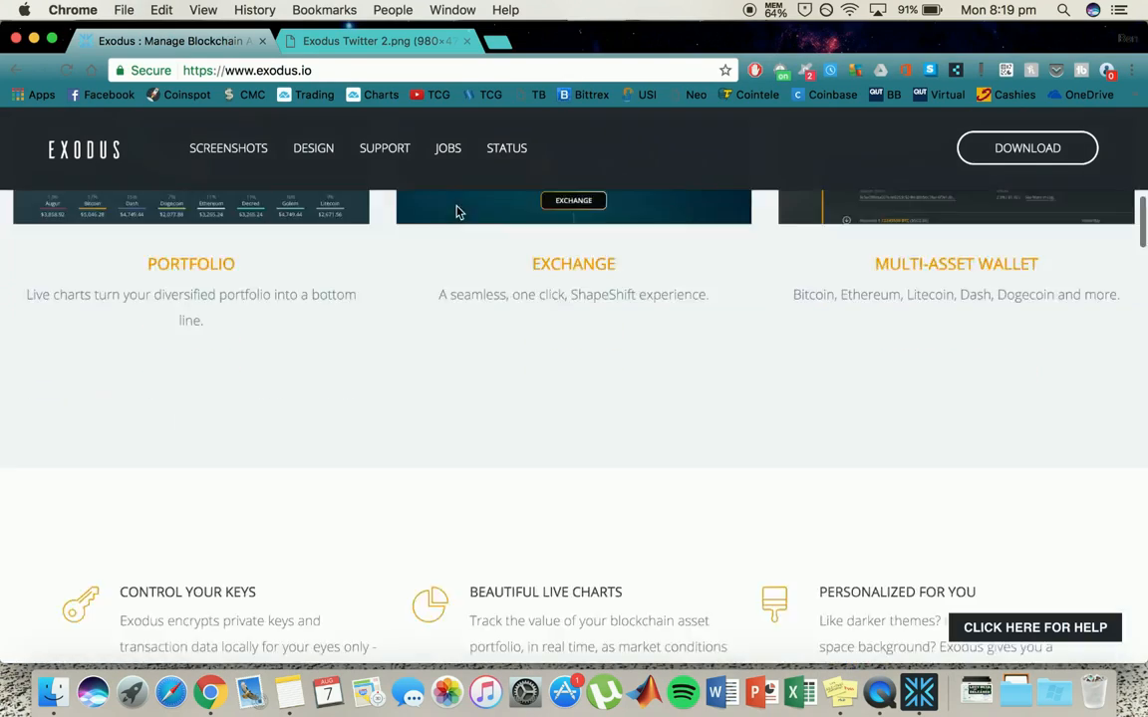
- Scroll exodus.io back to the top 'Control Your Future Wealth' banner
{"action": "scroll", "scroll_direction": "up", "scroll_amount": 3}
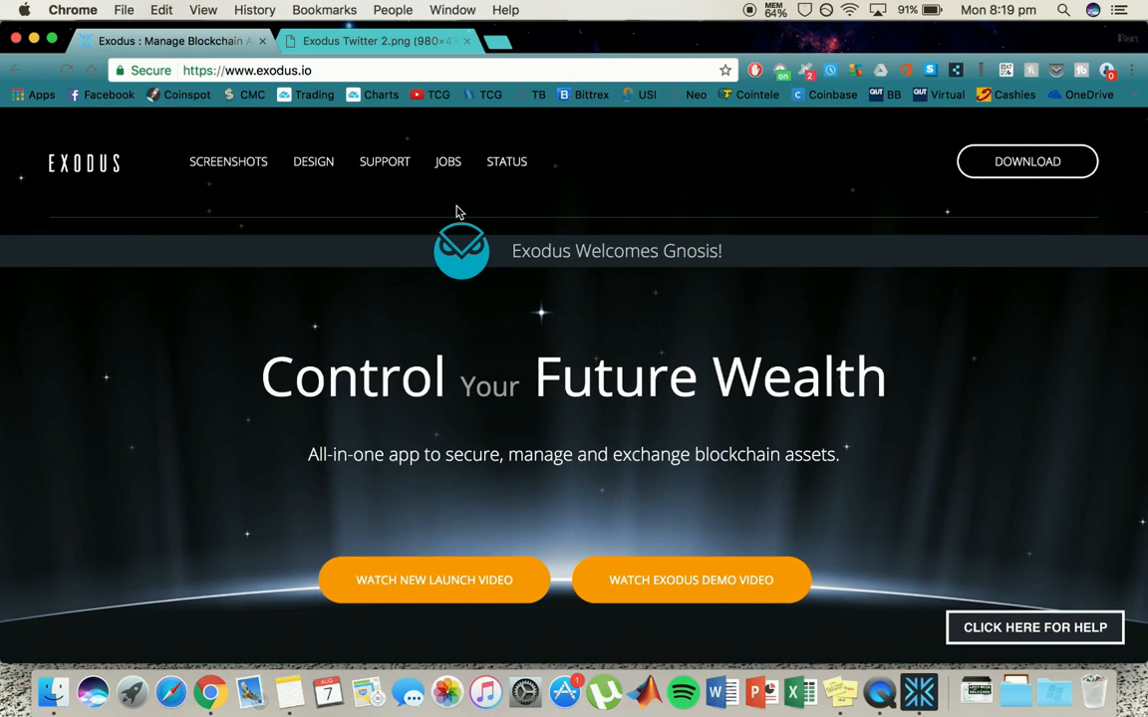